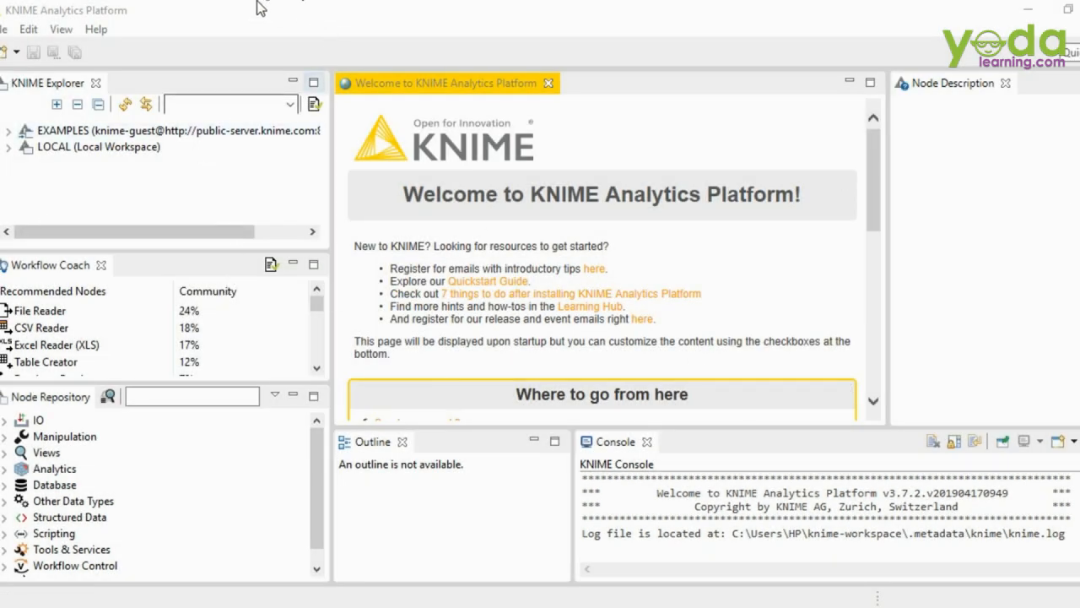
pyautogui.moveTo(242, 57)
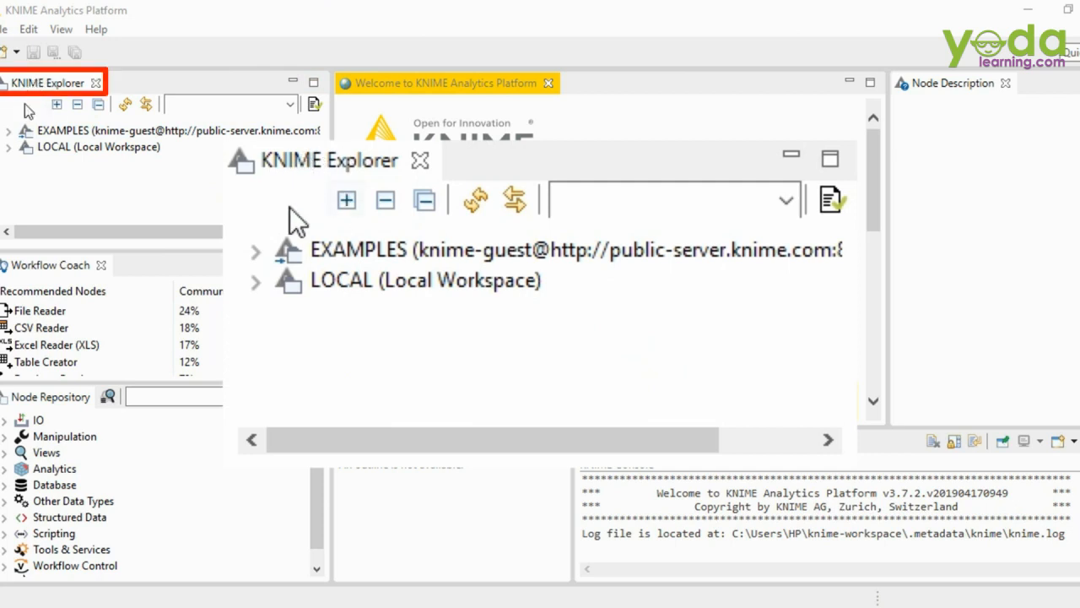
pyautogui.moveTo(291, 194)
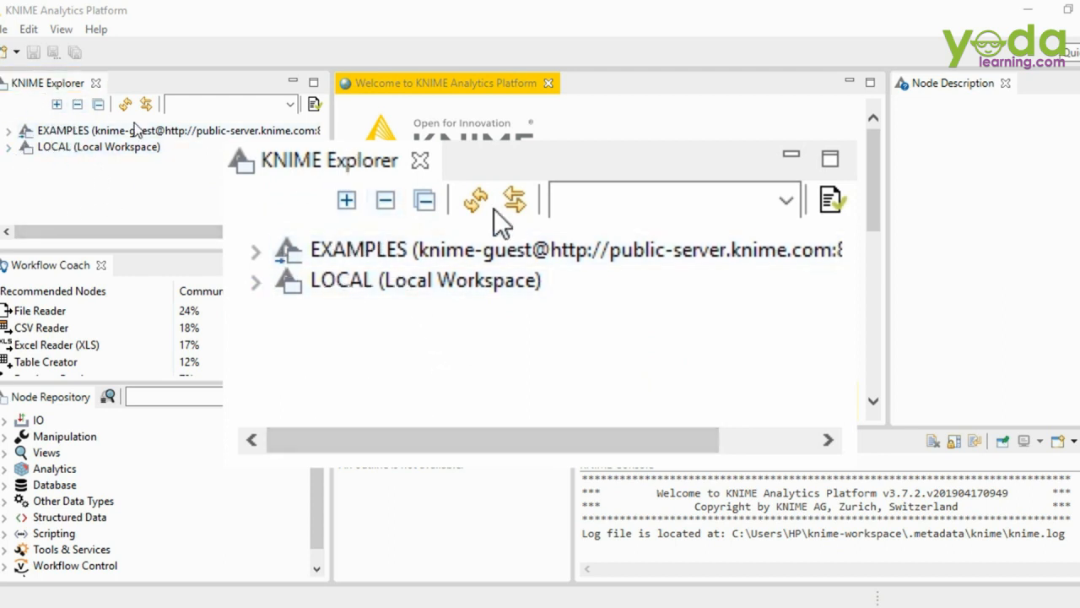
pyautogui.moveTo(239, 260)
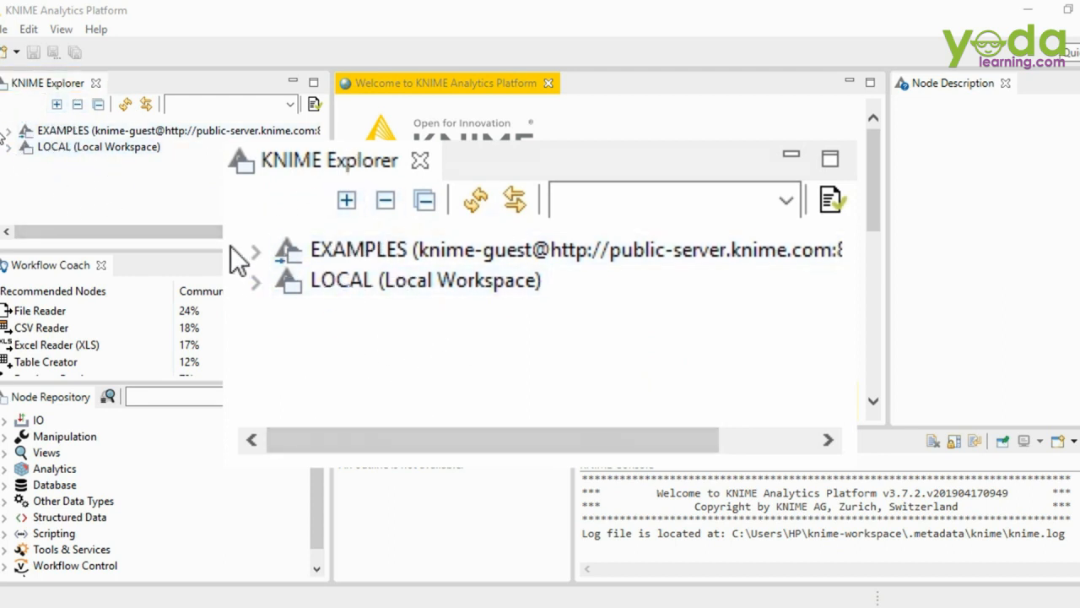
pyautogui.moveTo(325, 241)
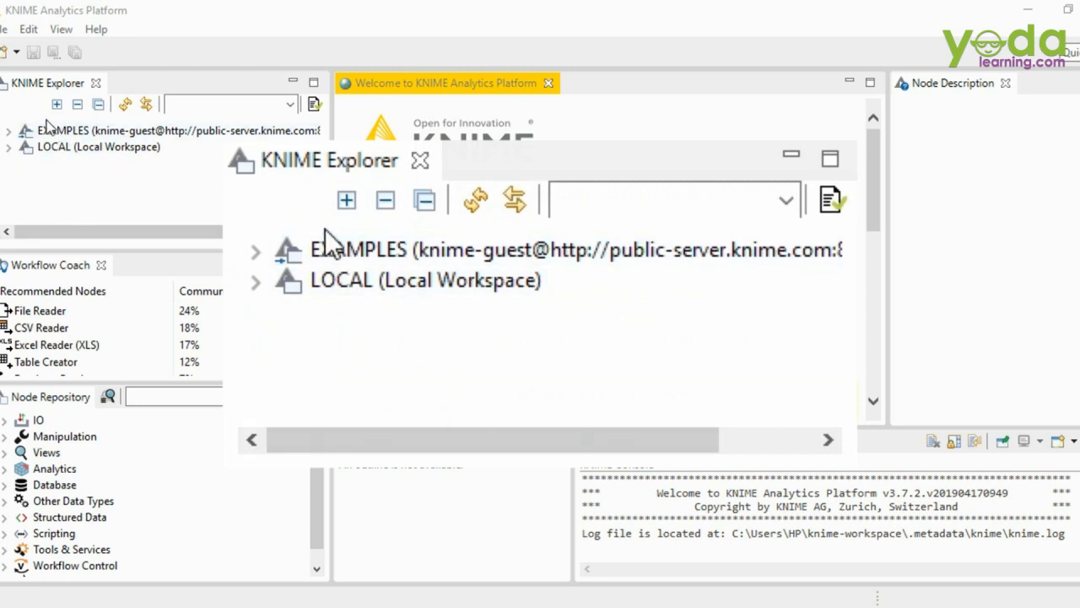
# Expand LOCAL in KNIME Explorer and briefly expand, then collapse, the Example Workflows folder.
pyautogui.click(426, 279)
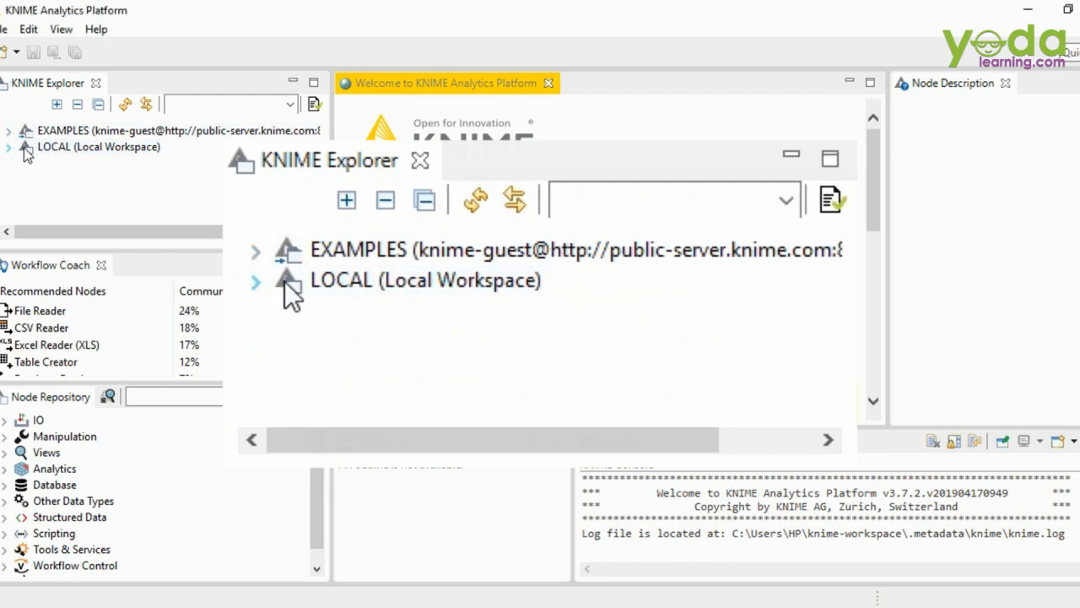
pyautogui.click(256, 280)
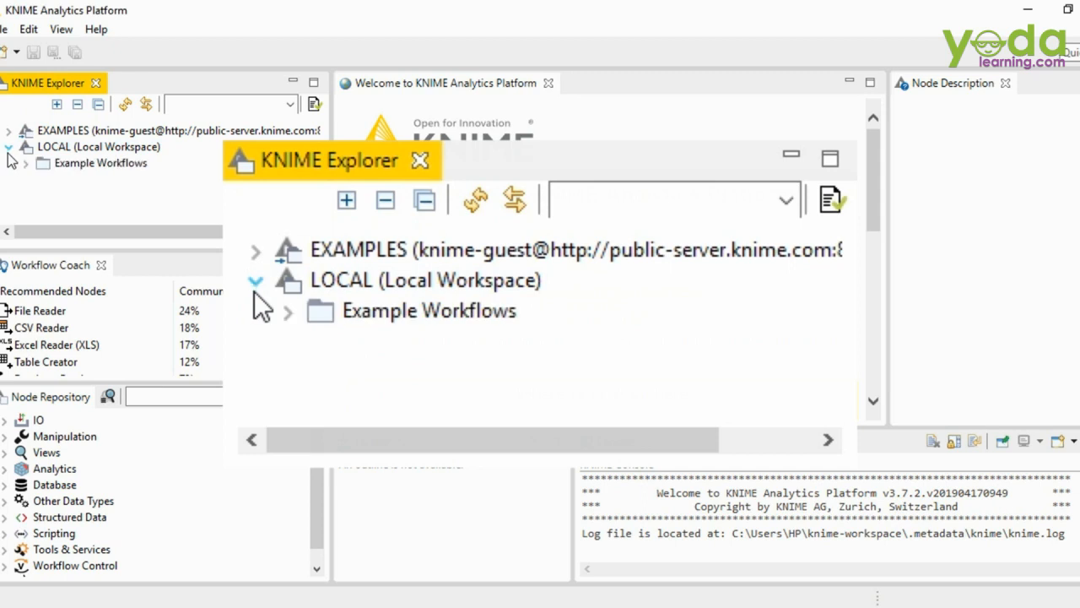
pyautogui.click(287, 309)
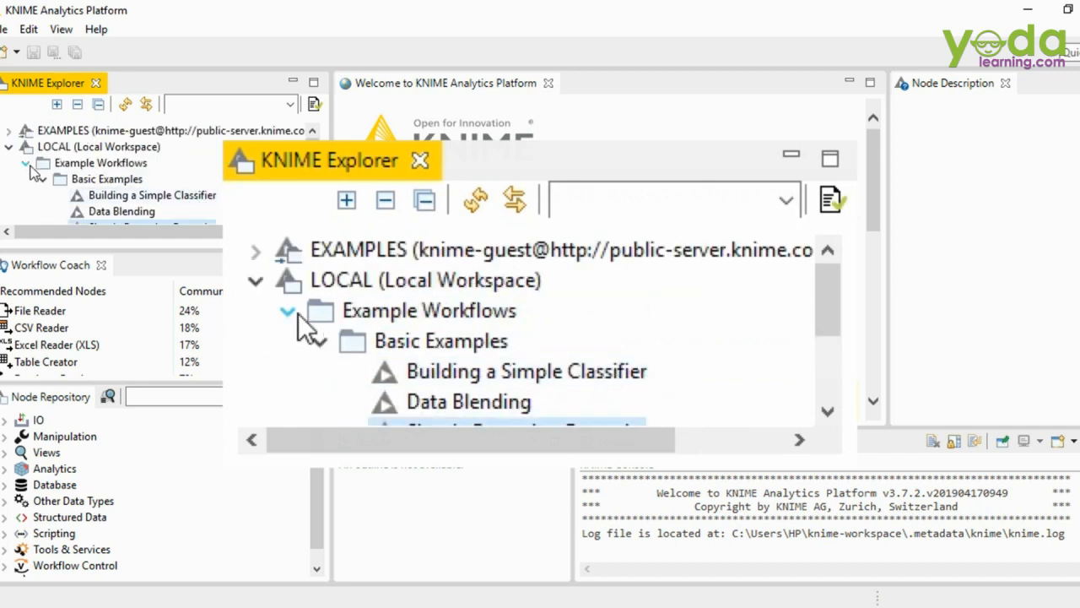
pyautogui.click(287, 310)
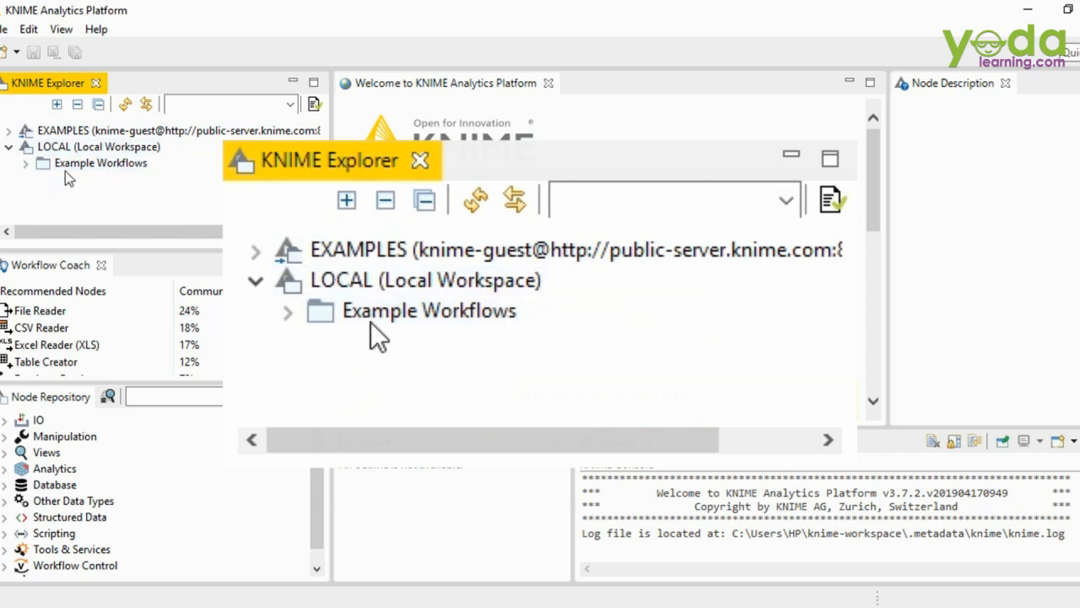
pyautogui.click(429, 310)
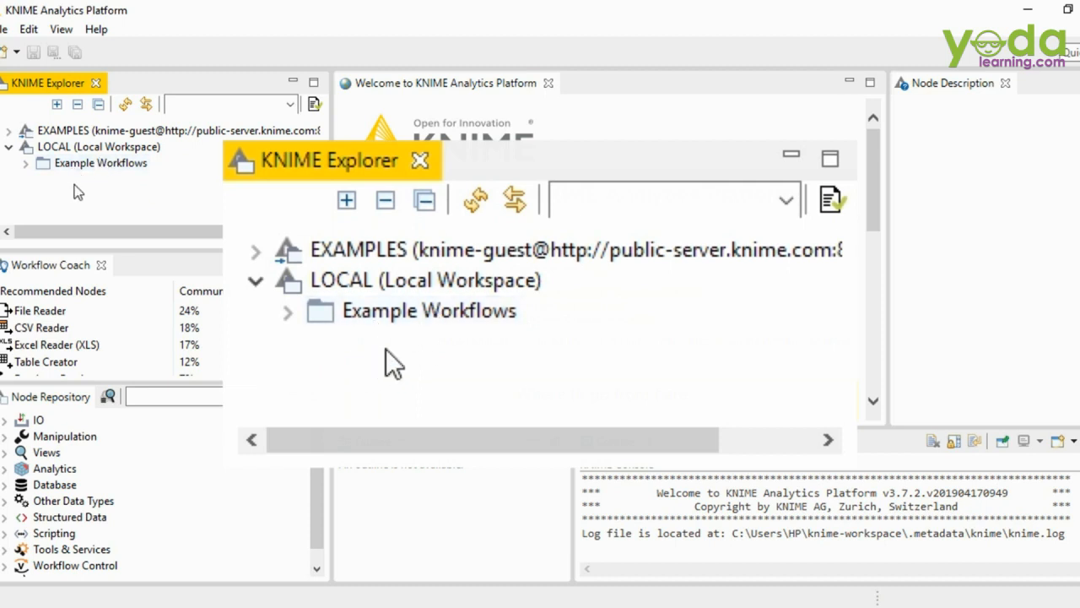
pyautogui.moveTo(391, 355)
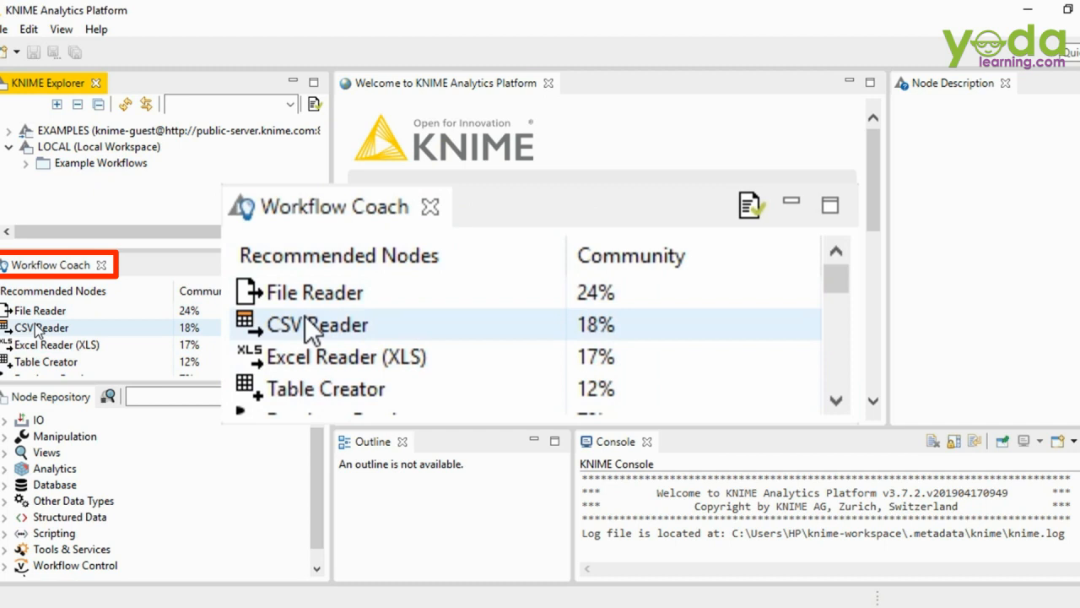
pyautogui.moveTo(464, 362)
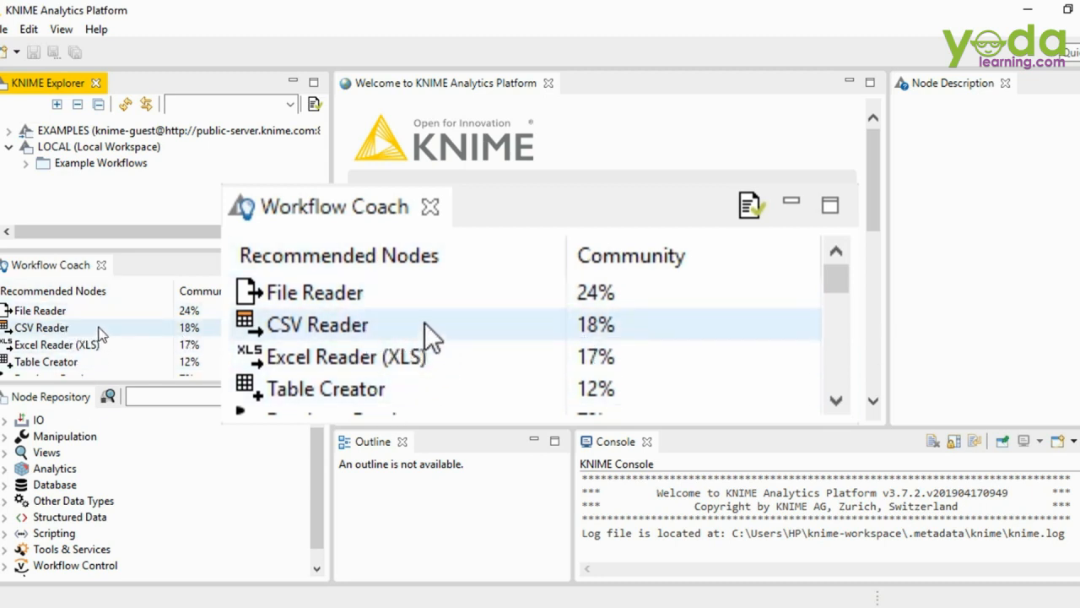
pyautogui.moveTo(485, 350)
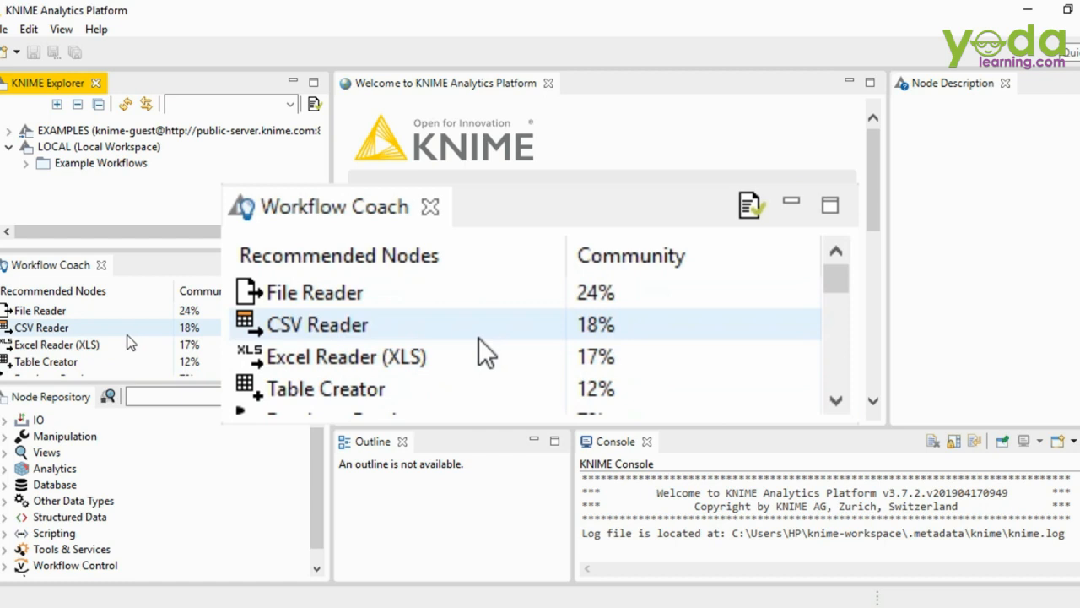
pyautogui.moveTo(757, 253)
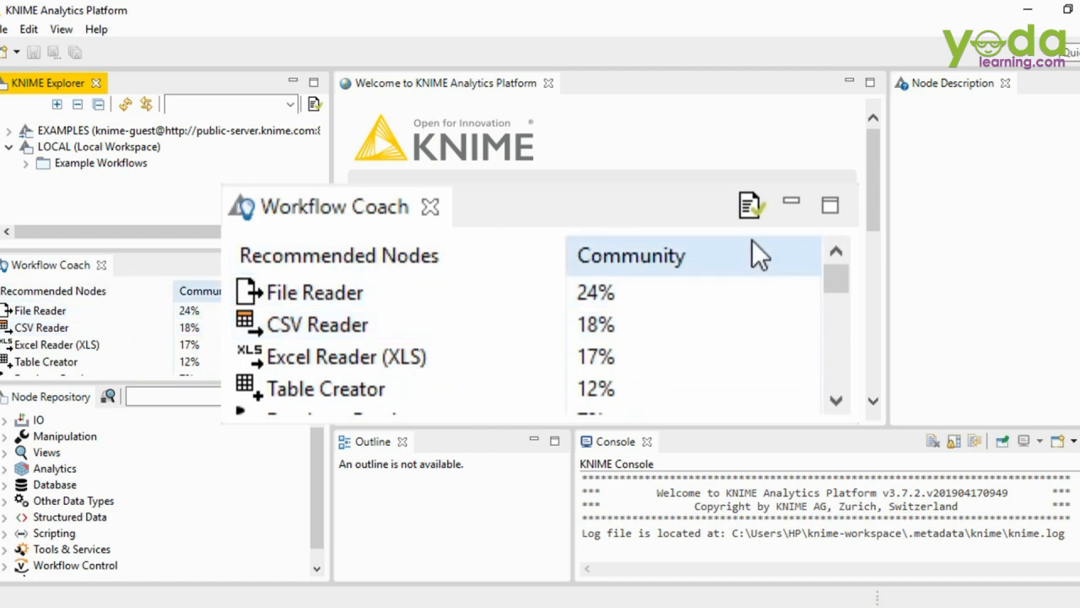
pyautogui.moveTo(792, 204)
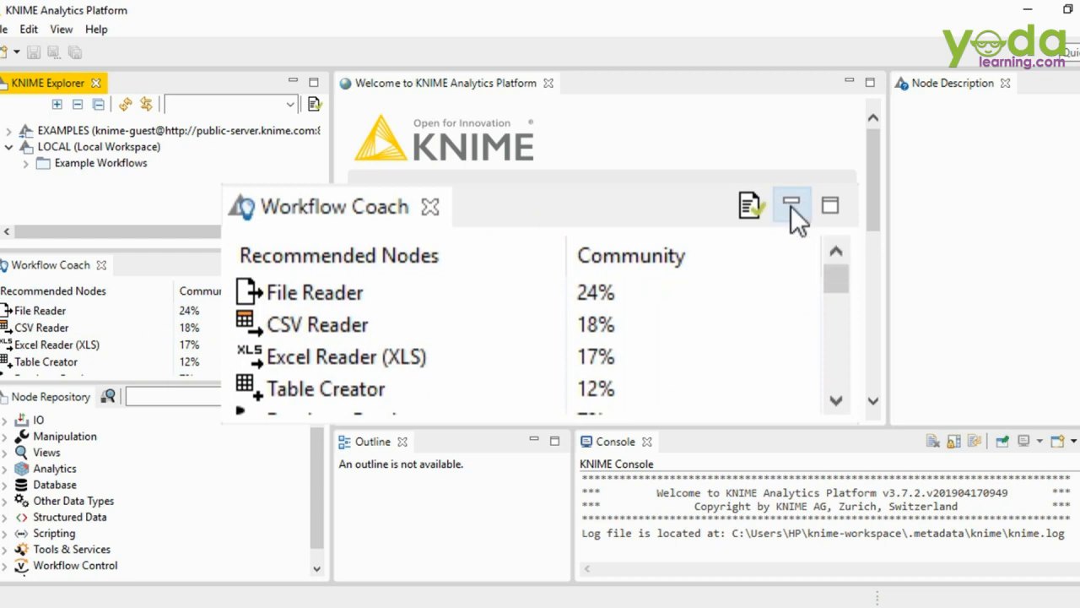
# Minimize the Workflow Coach panel.
pyautogui.click(792, 205)
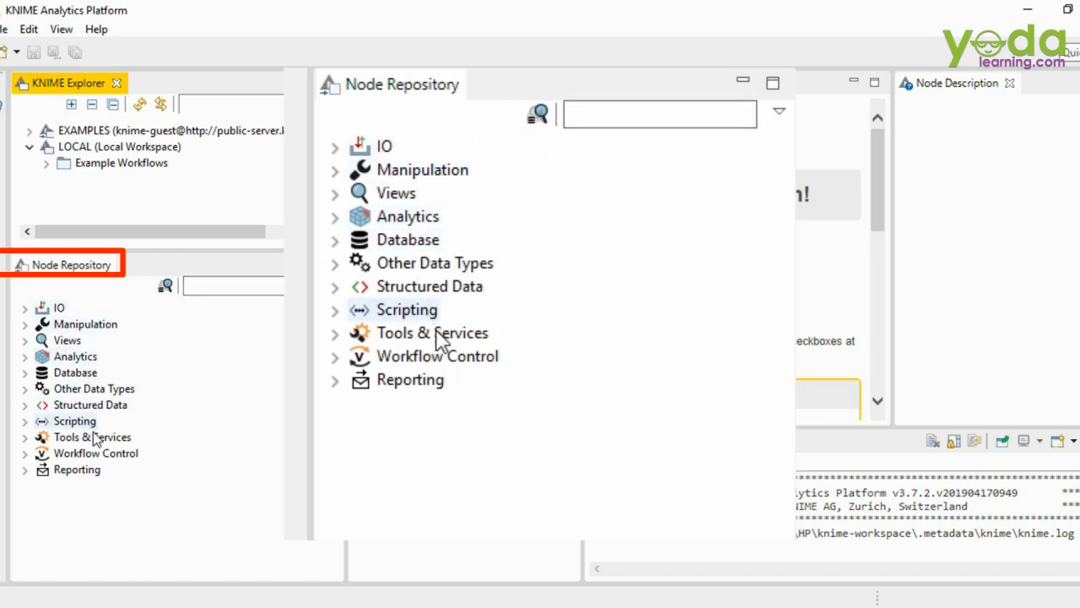
pyautogui.moveTo(610, 235)
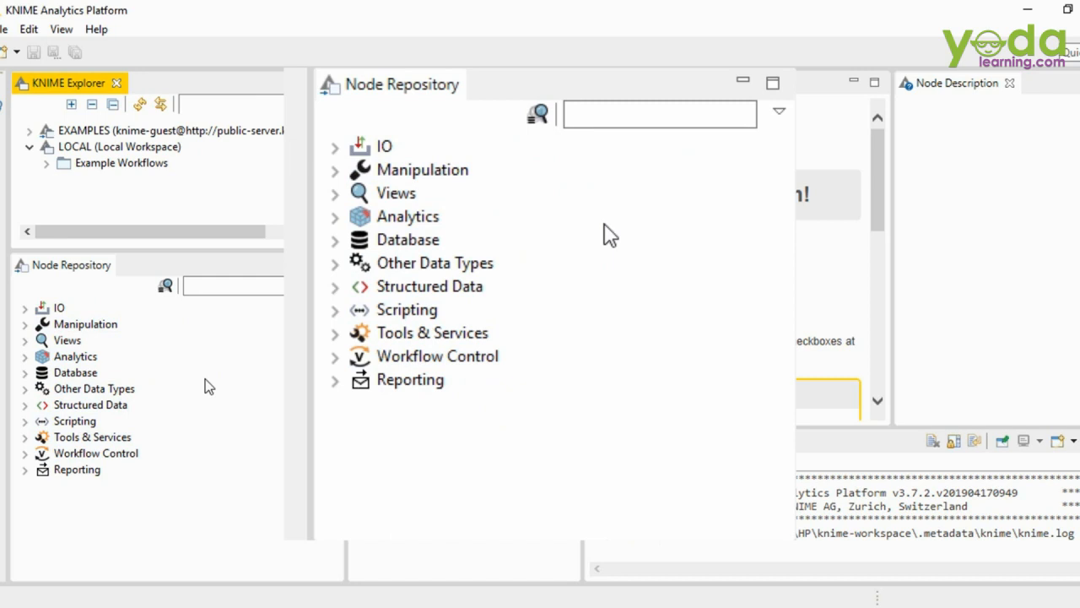
pyautogui.moveTo(660, 114)
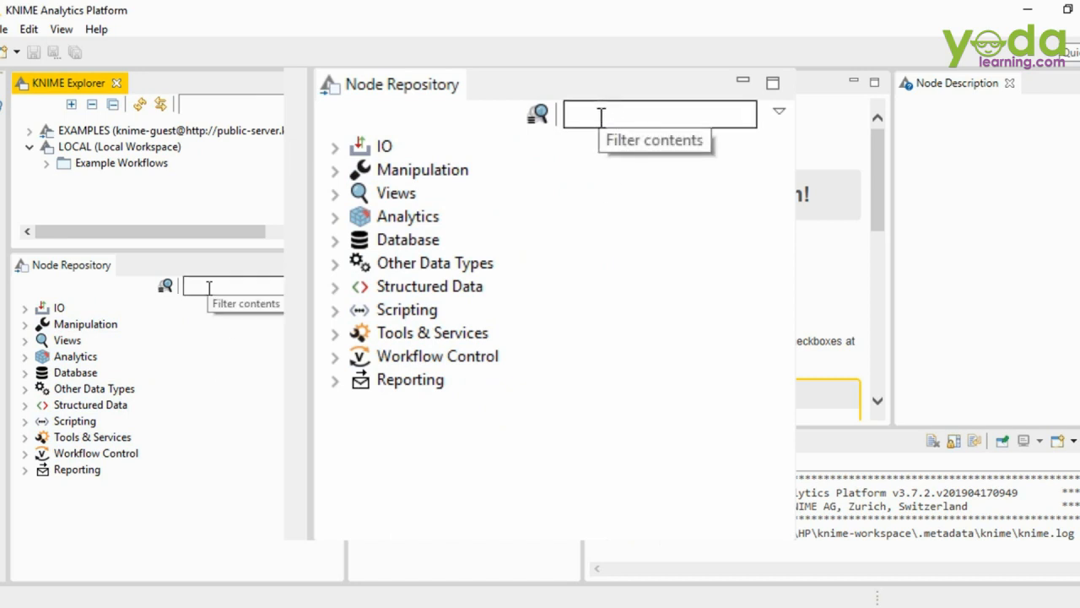
# Filter the Node Repository by 'read' to list the IO Read nodes.
pyautogui.click(660, 114)
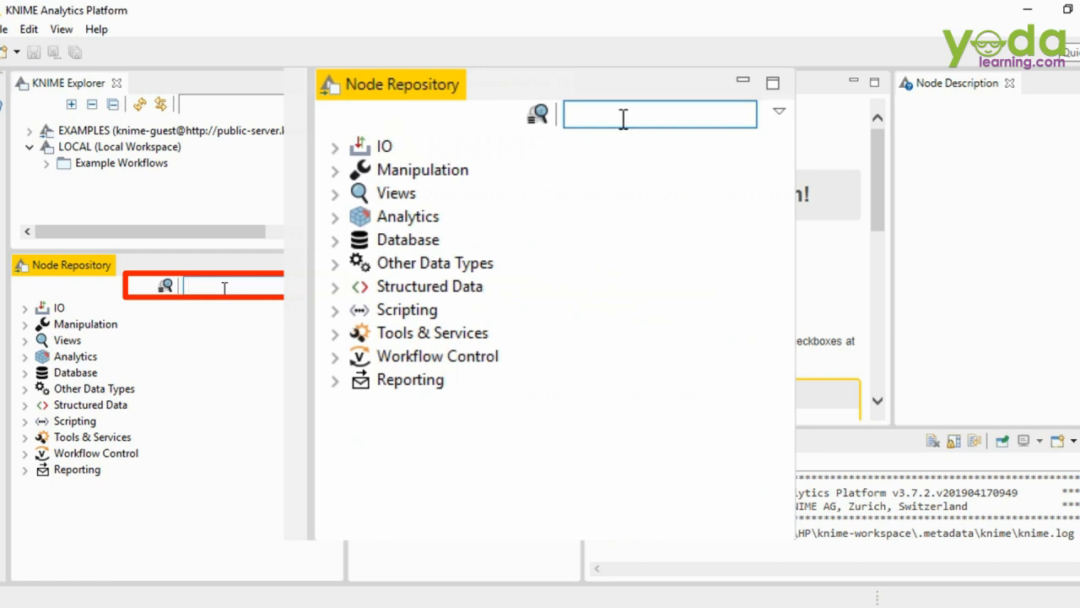
pyautogui.write('read')
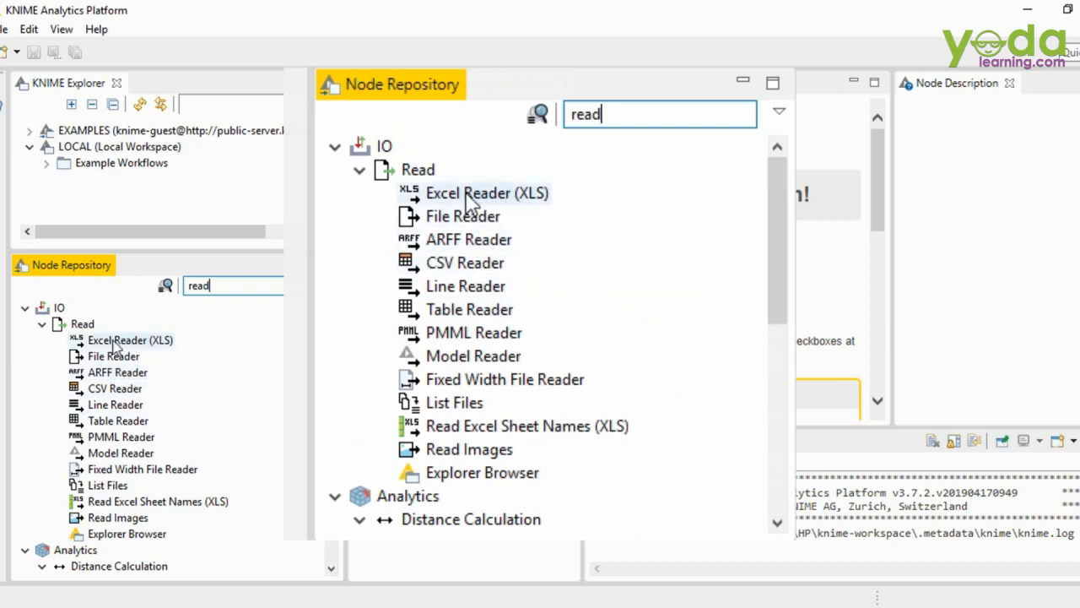
pyautogui.moveTo(448, 246)
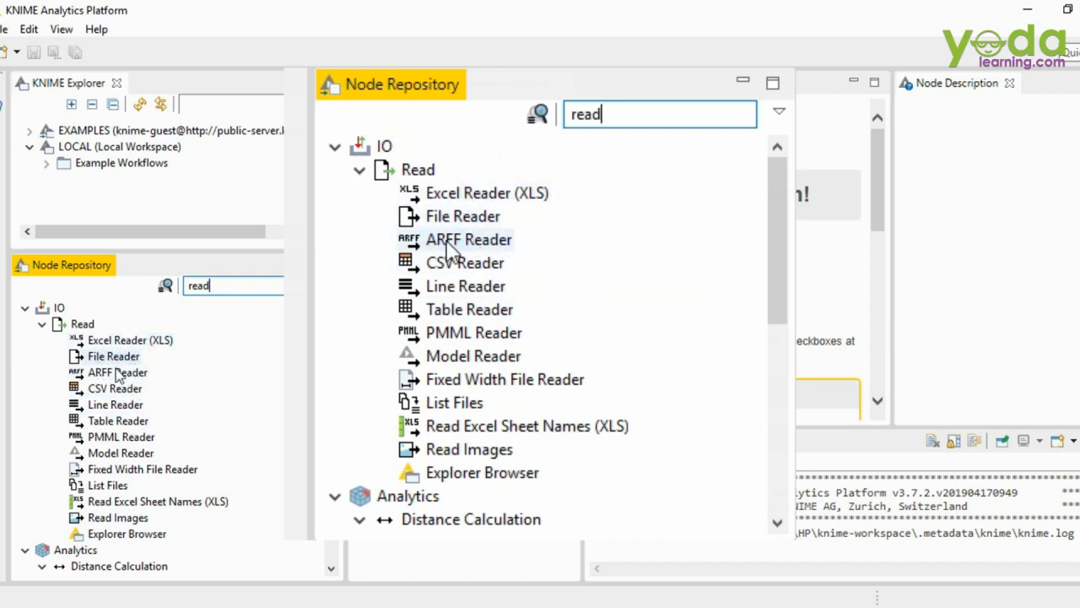
pyautogui.moveTo(465, 285)
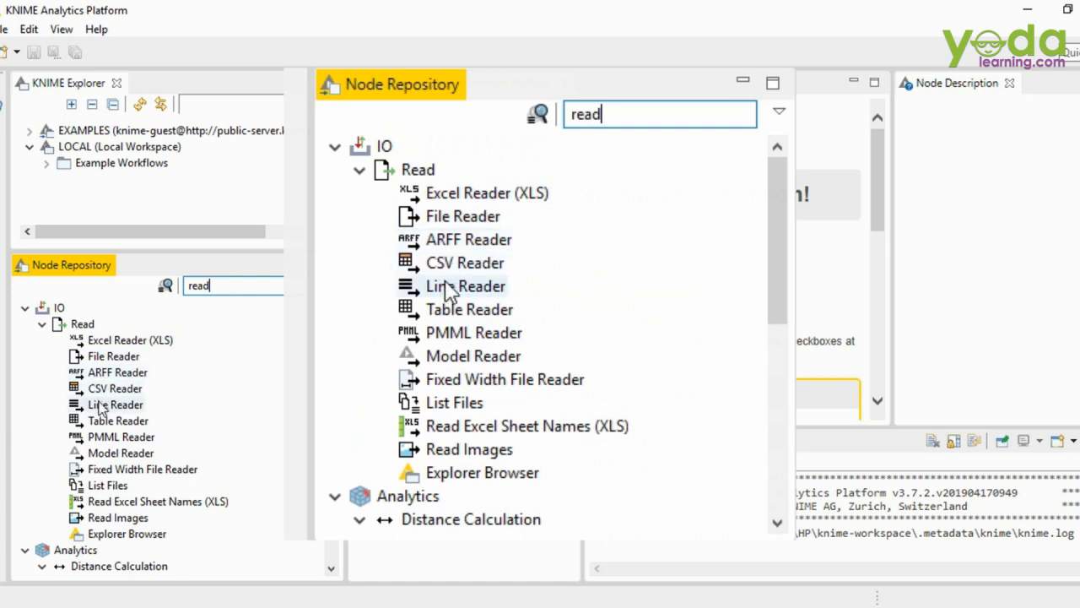
pyautogui.moveTo(515, 356)
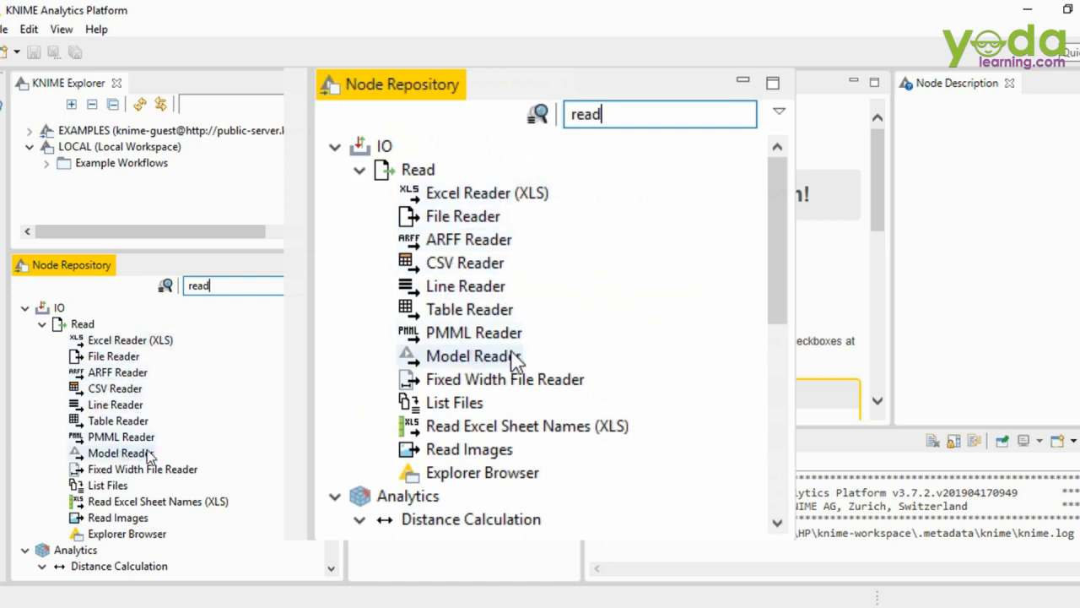
pyautogui.moveTo(641, 338)
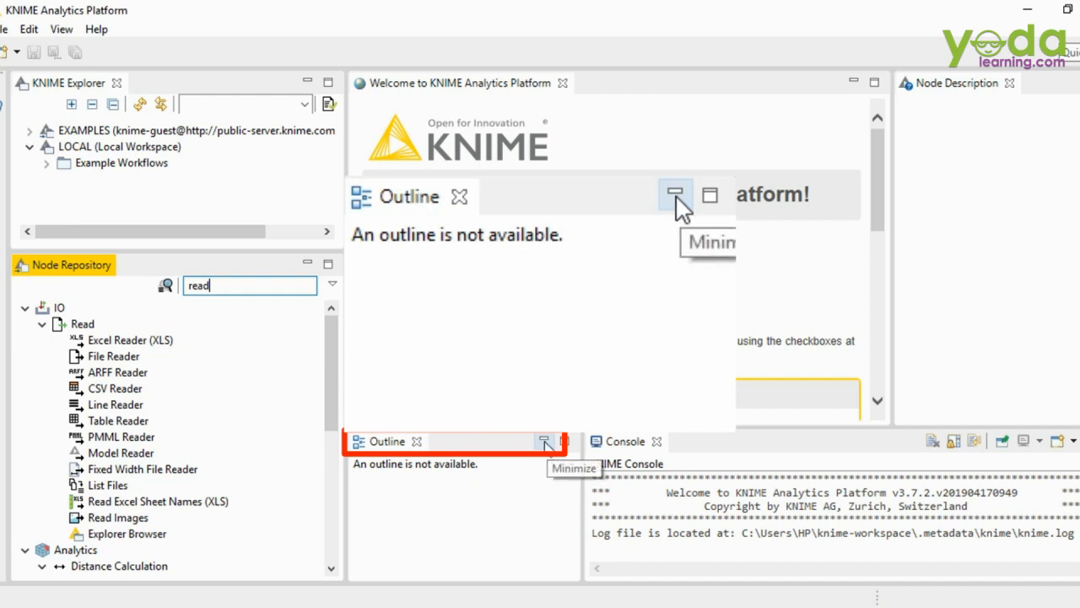
pyautogui.moveTo(448, 506)
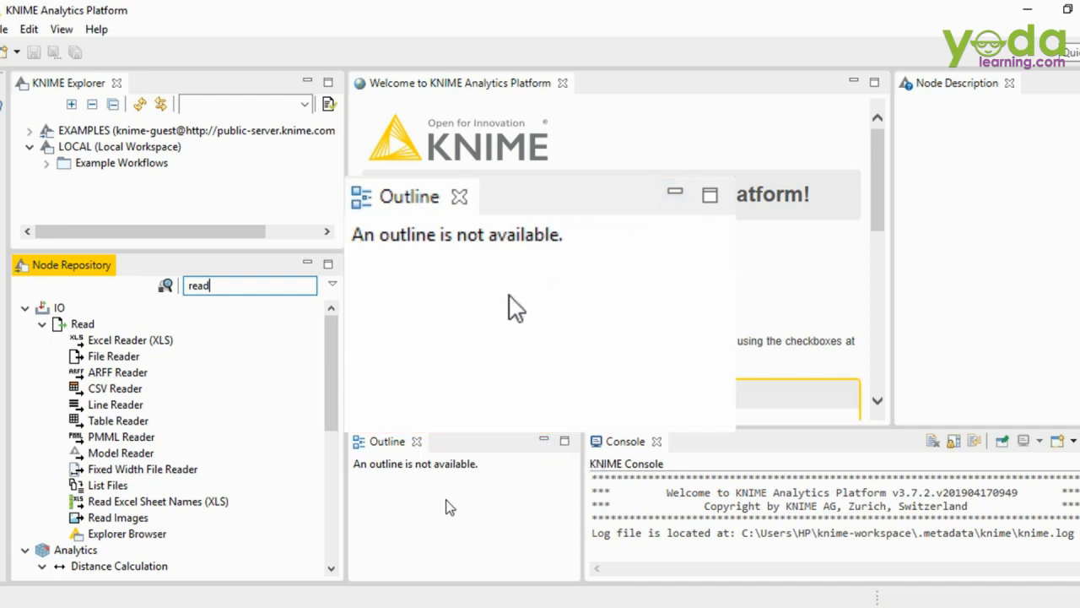
pyautogui.moveTo(675, 194)
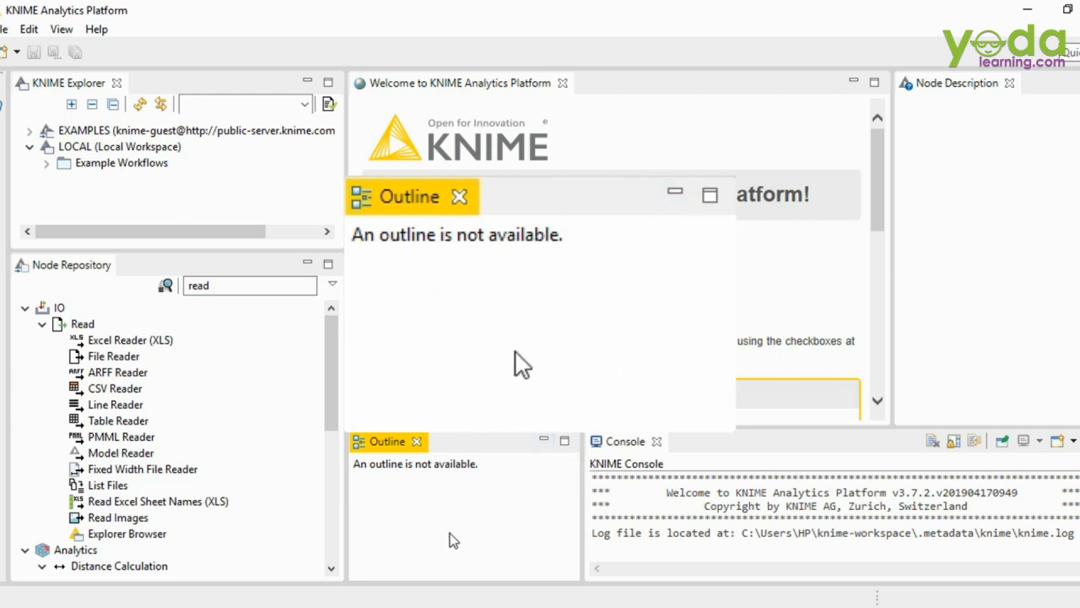
pyautogui.moveTo(701, 358)
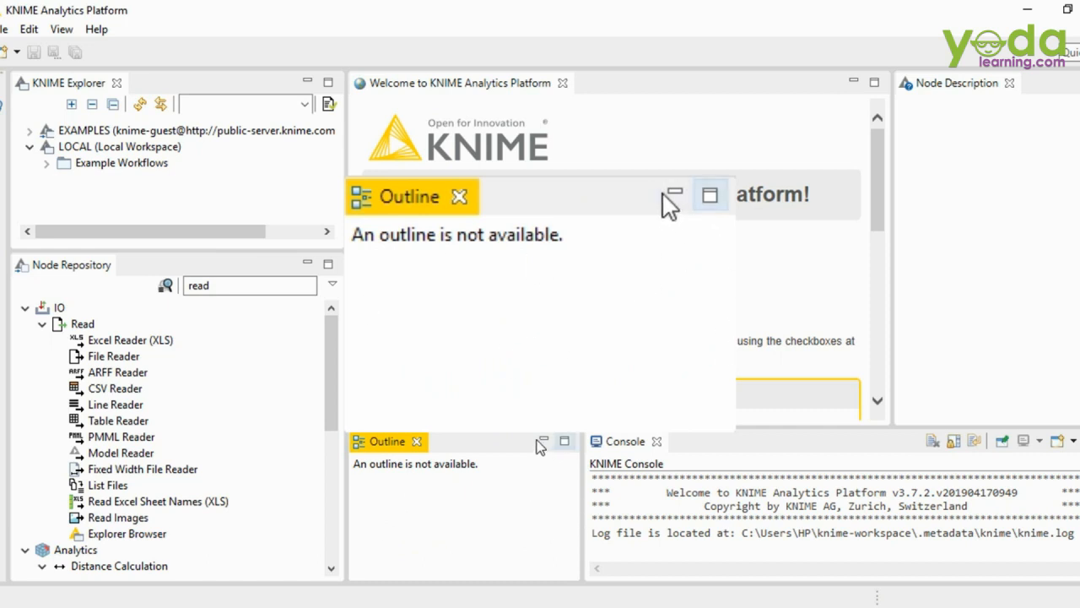
pyautogui.moveTo(691, 192)
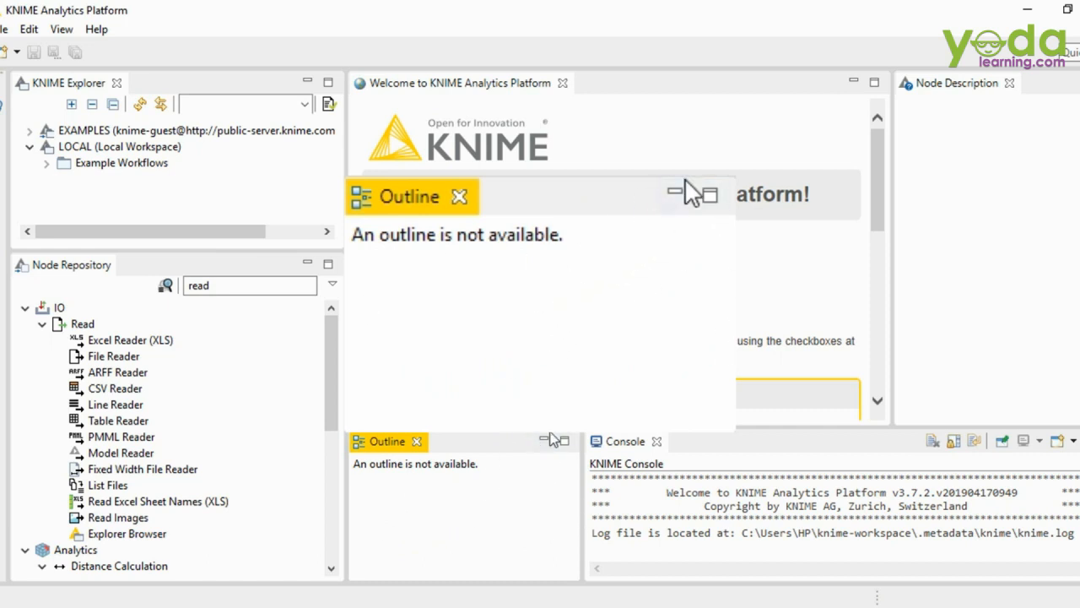
# Minimize the Outline view.
pyautogui.click(462, 196)
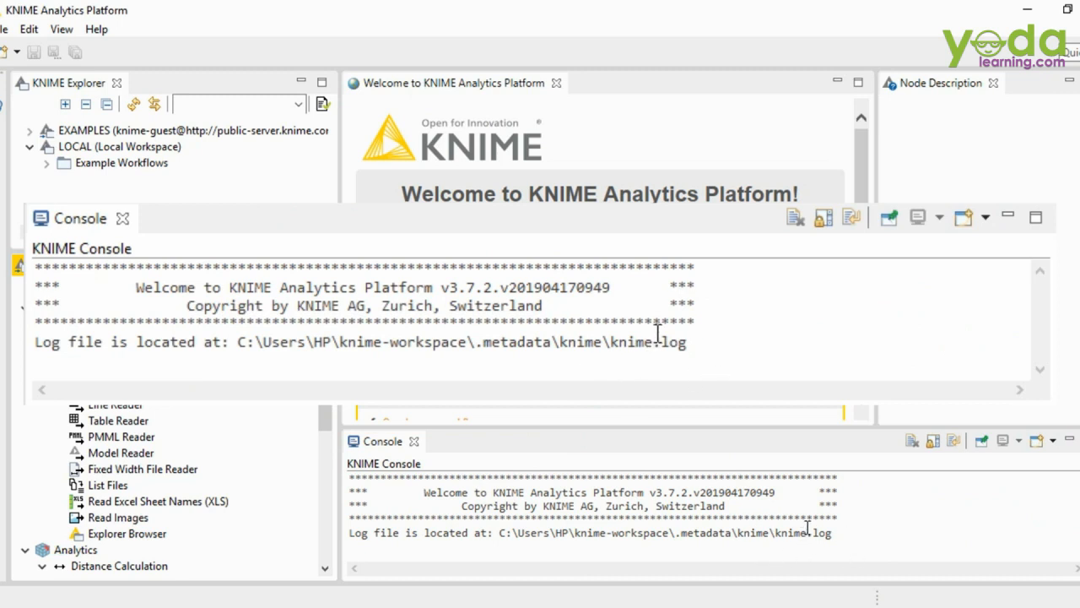
pyautogui.moveTo(752, 309)
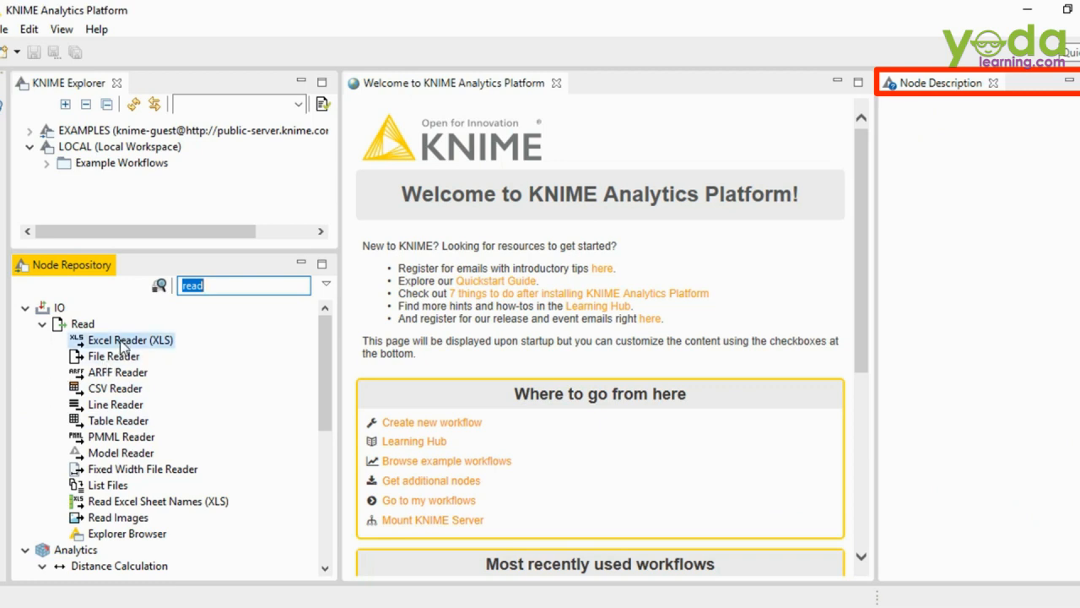
# Select Excel Reader (XLS) and scroll through its Node Description documentation.
pyautogui.click(130, 340)
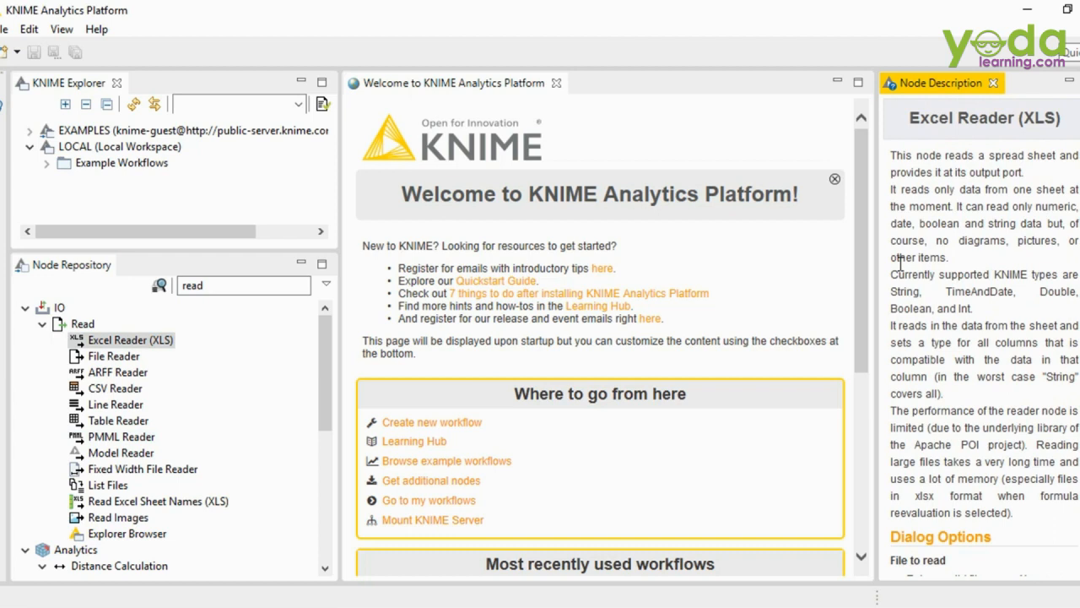
pyautogui.moveTo(1000, 171)
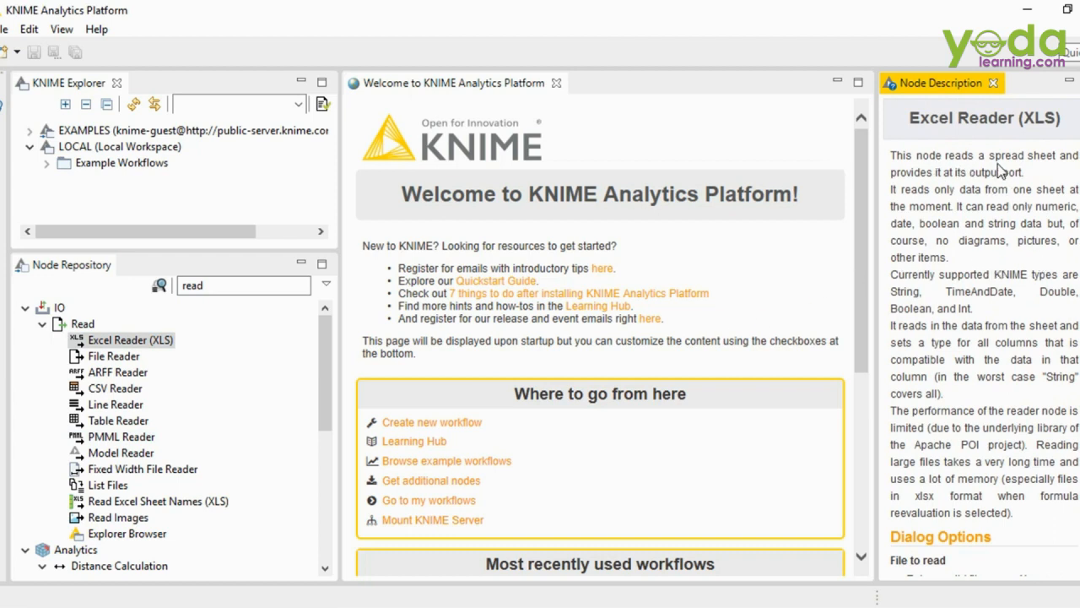
pyautogui.moveTo(1032, 188)
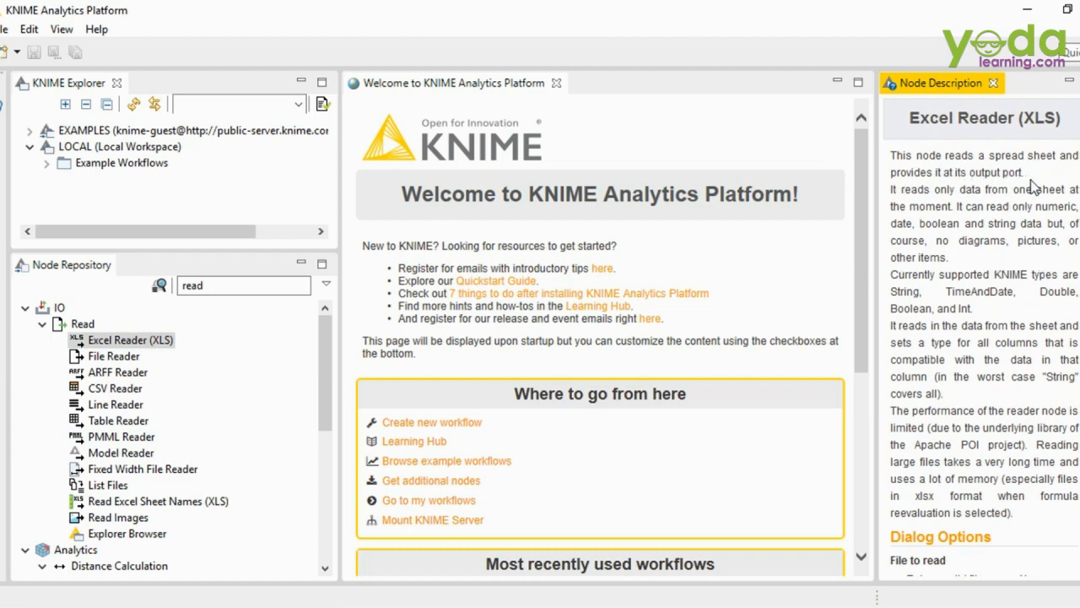
pyautogui.scroll(-3)
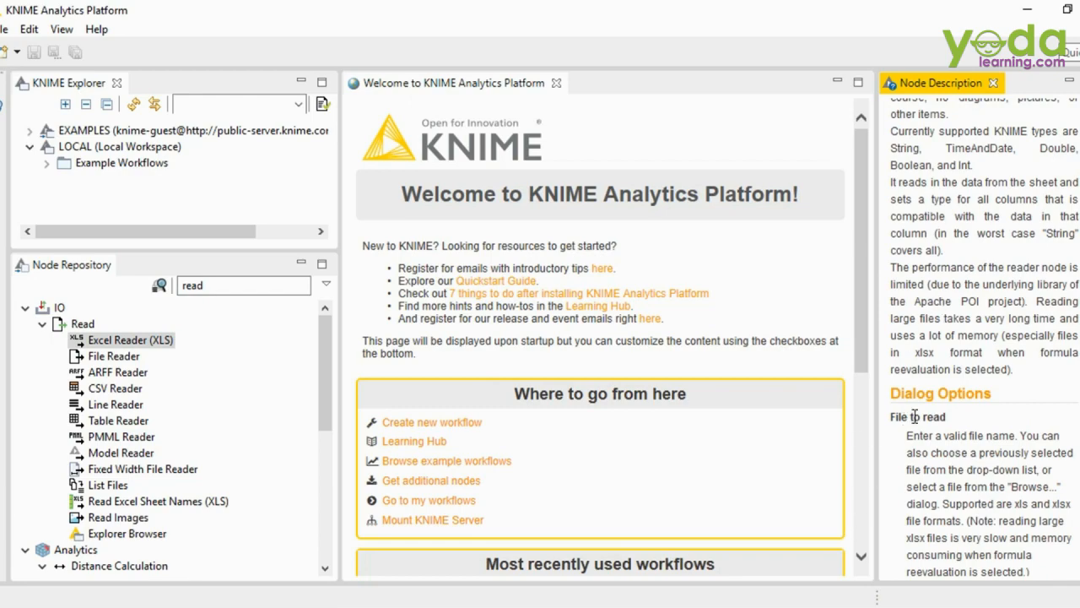
pyautogui.scroll(-3)
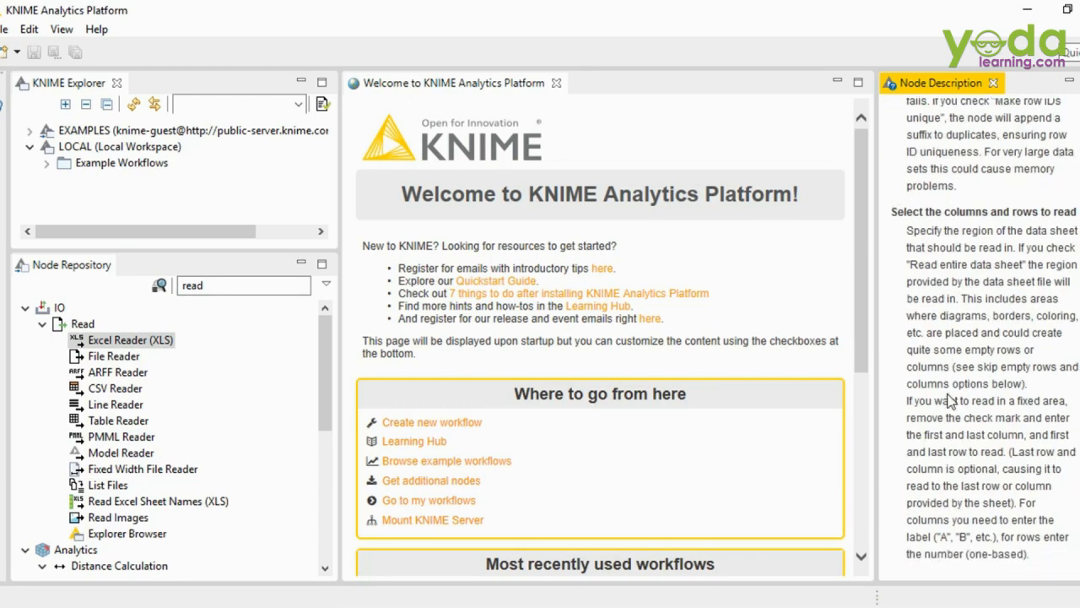
pyautogui.scroll(-3)
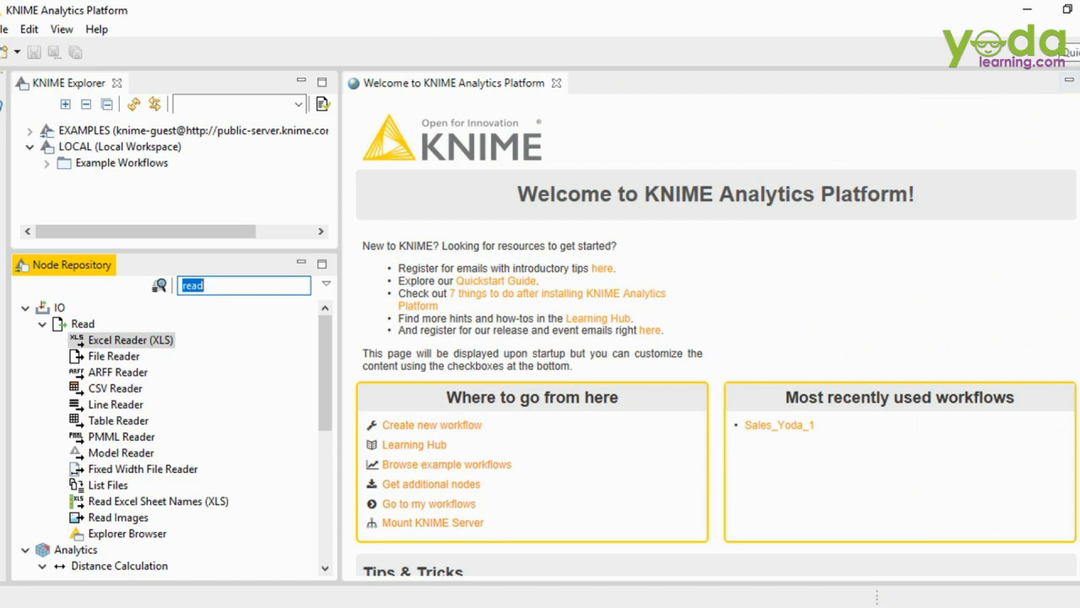
pyautogui.moveTo(1017, 188)
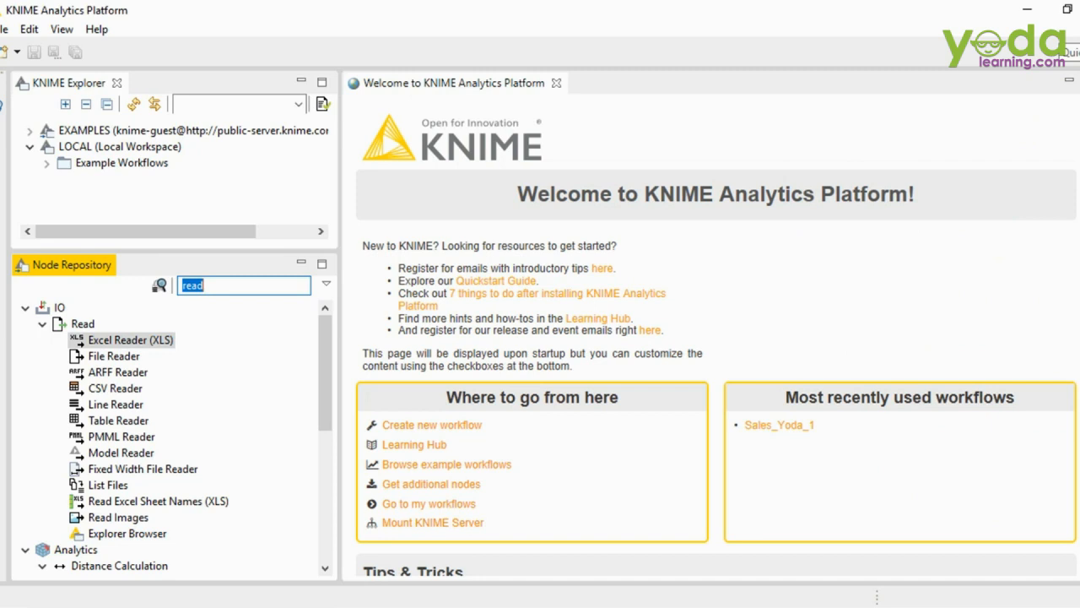
pyautogui.moveTo(21, 169)
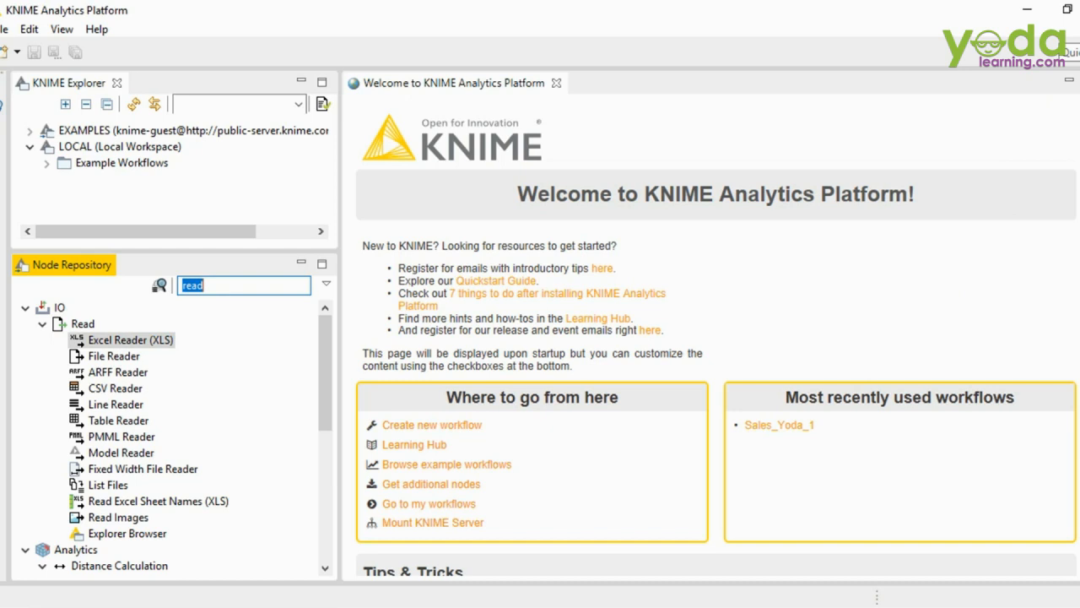
pyautogui.click(131, 339)
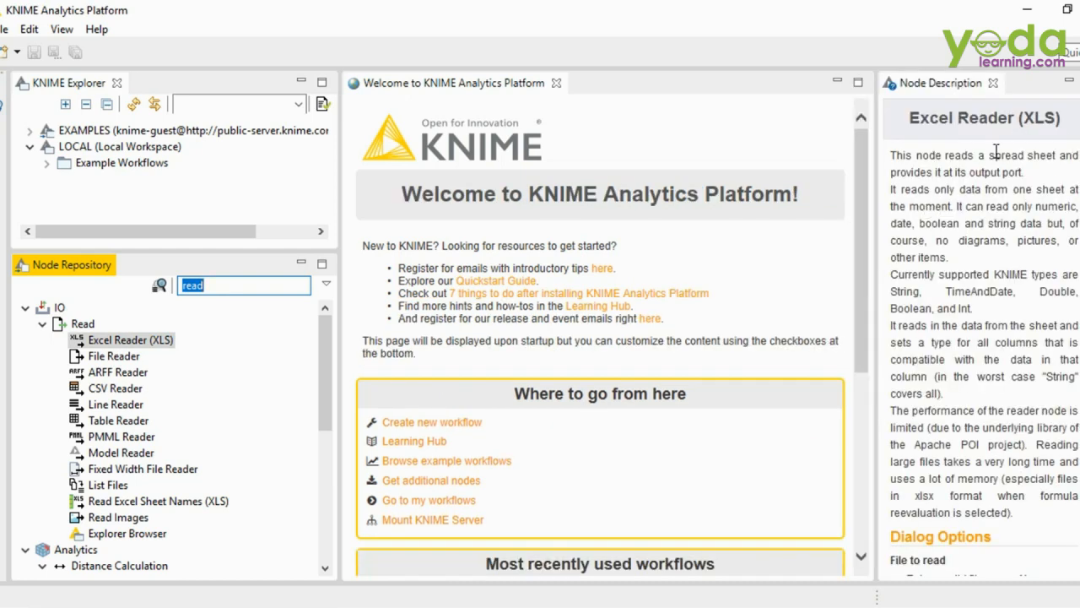
pyautogui.moveTo(1040, 93)
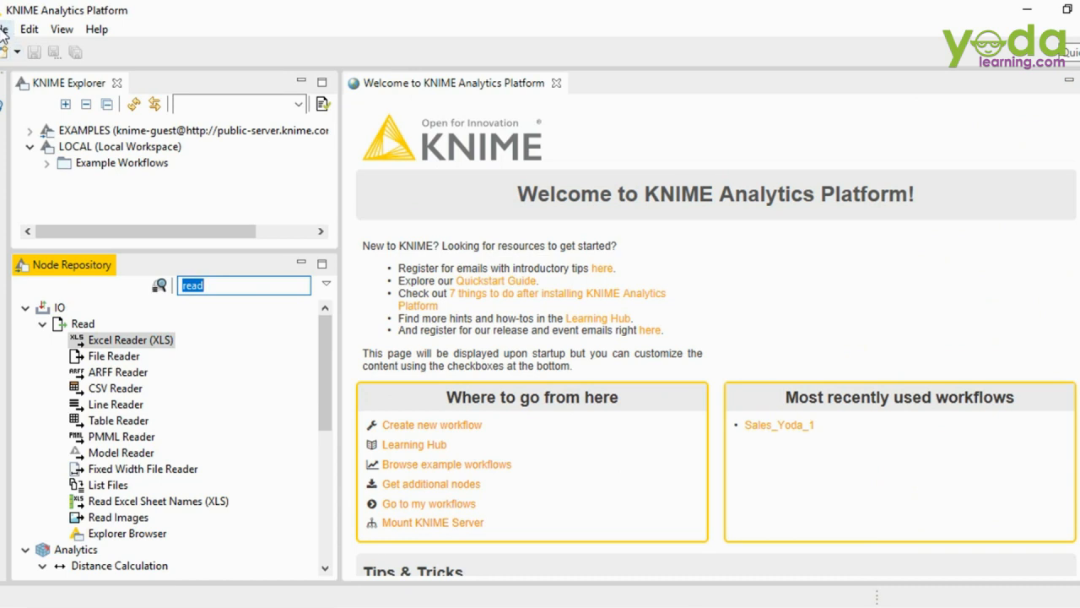
# Open the New KNIME Workflow Group Wizard from the toolbar's New dropdown.
pyautogui.click(8, 29)
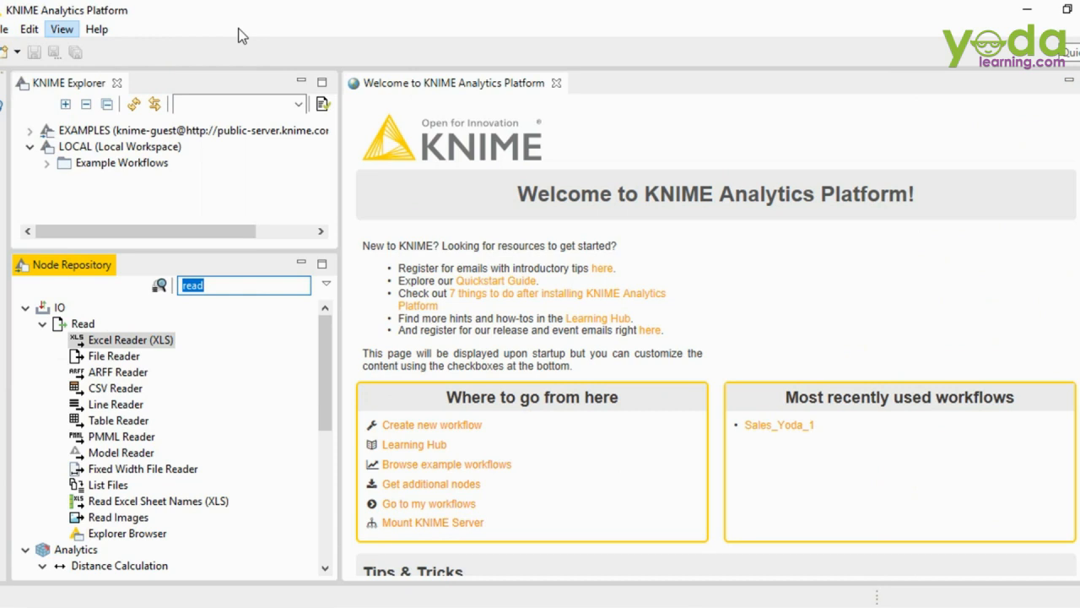
pyautogui.click(61, 29)
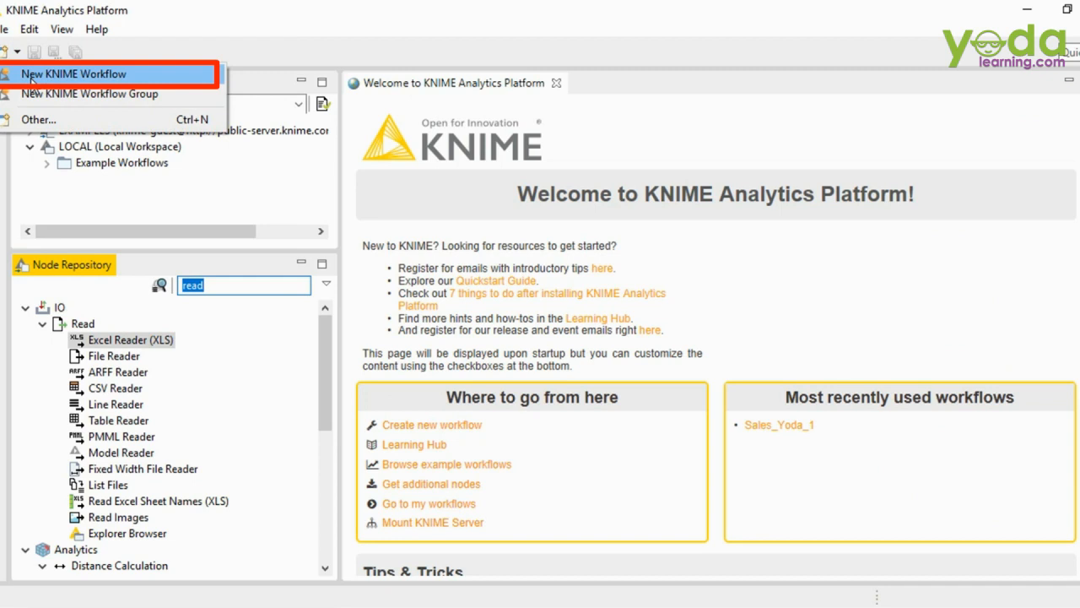
pyautogui.moveTo(93, 92)
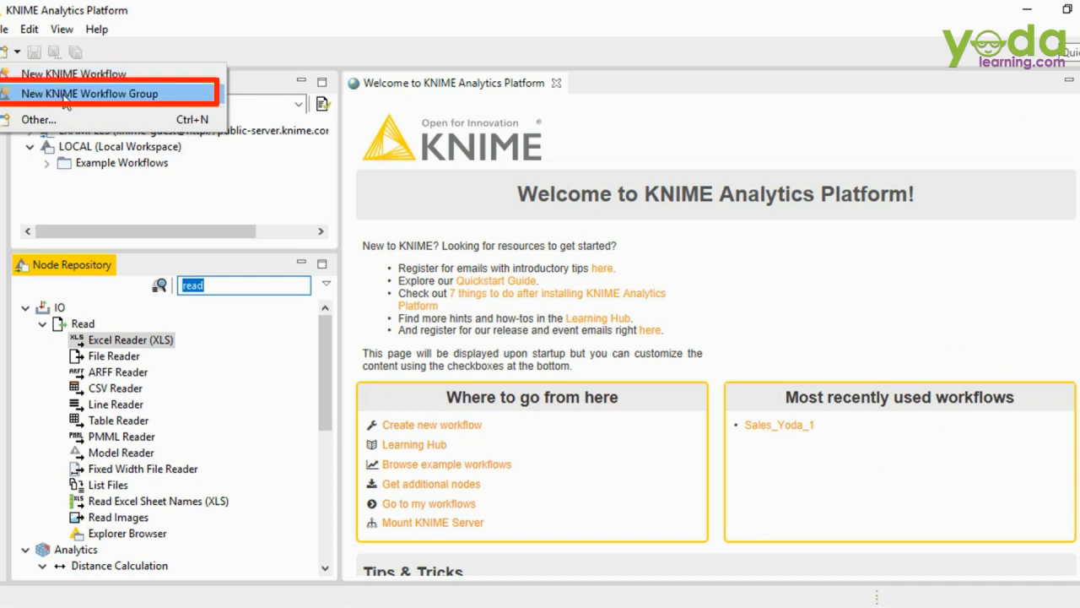
pyautogui.moveTo(76, 102)
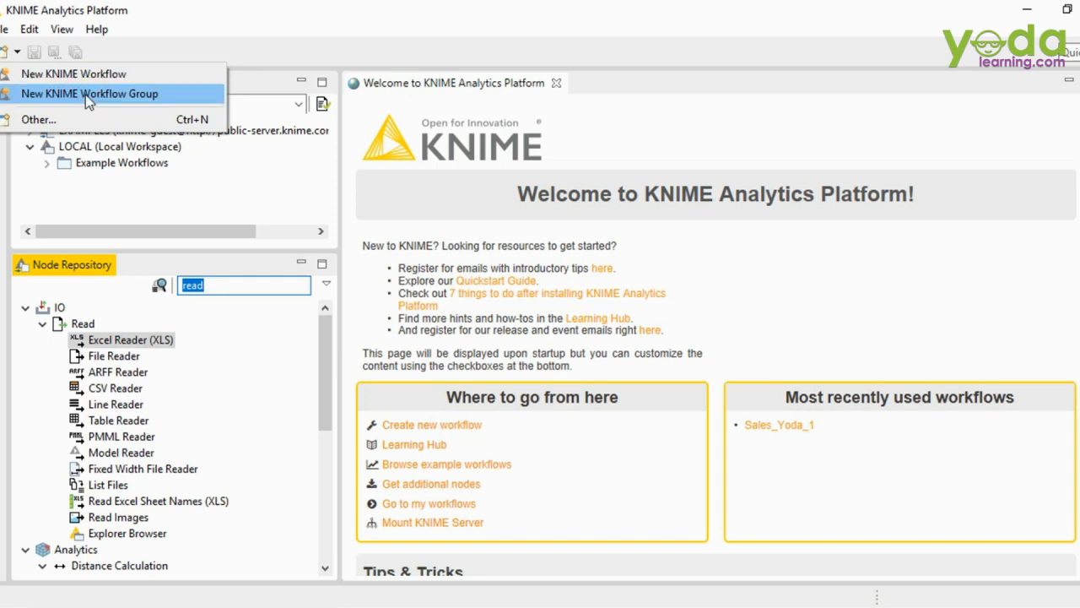
pyautogui.click(89, 93)
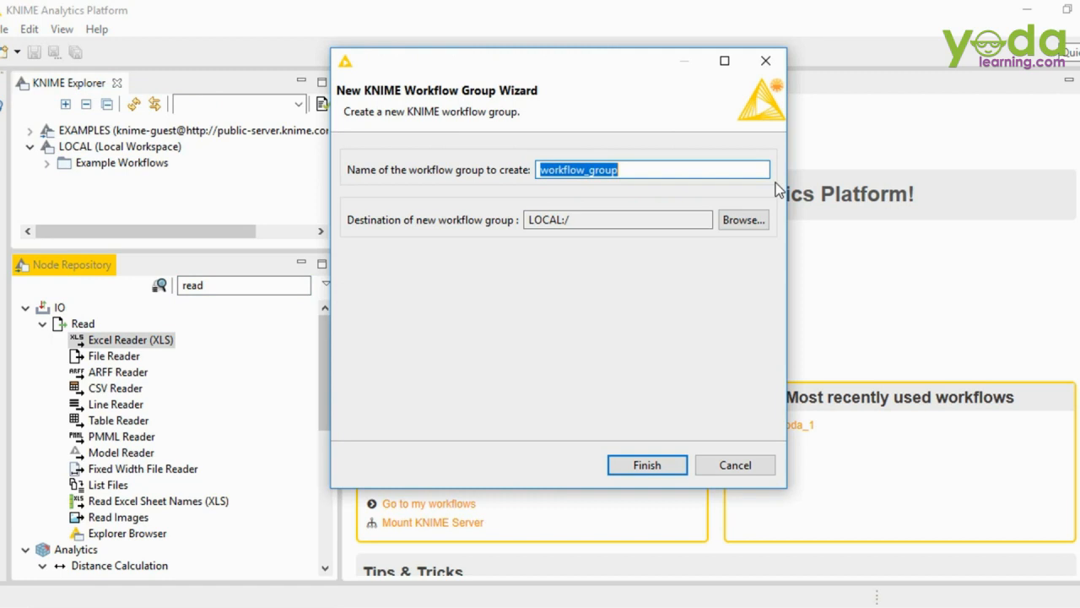
# Name the workflow group Yoda_Learning, finish the wizard and select the new folder.
pyautogui.write('1yoda')
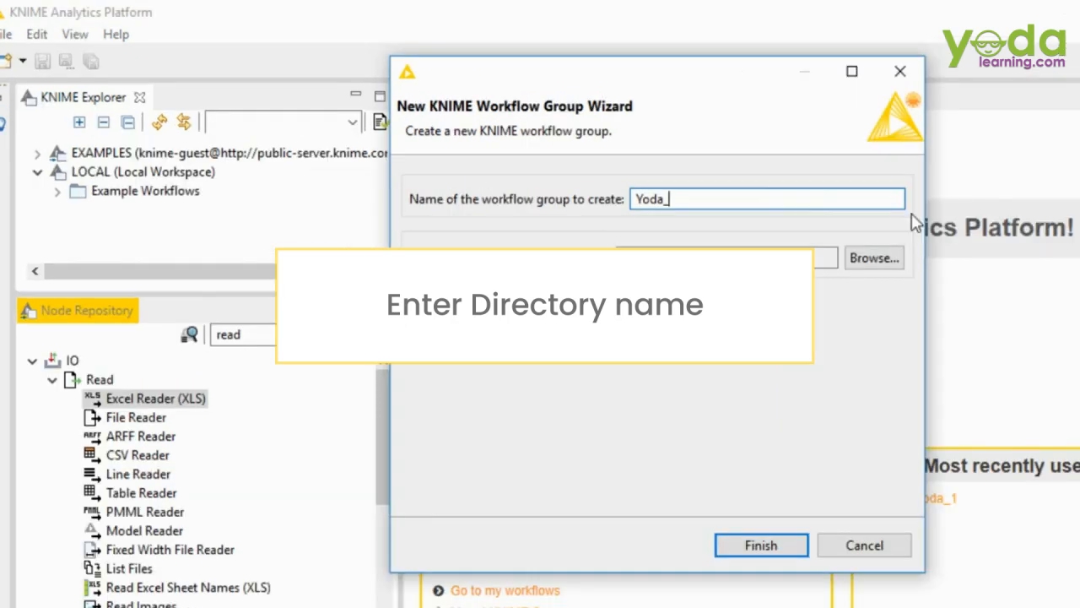
pyautogui.write('Learning')
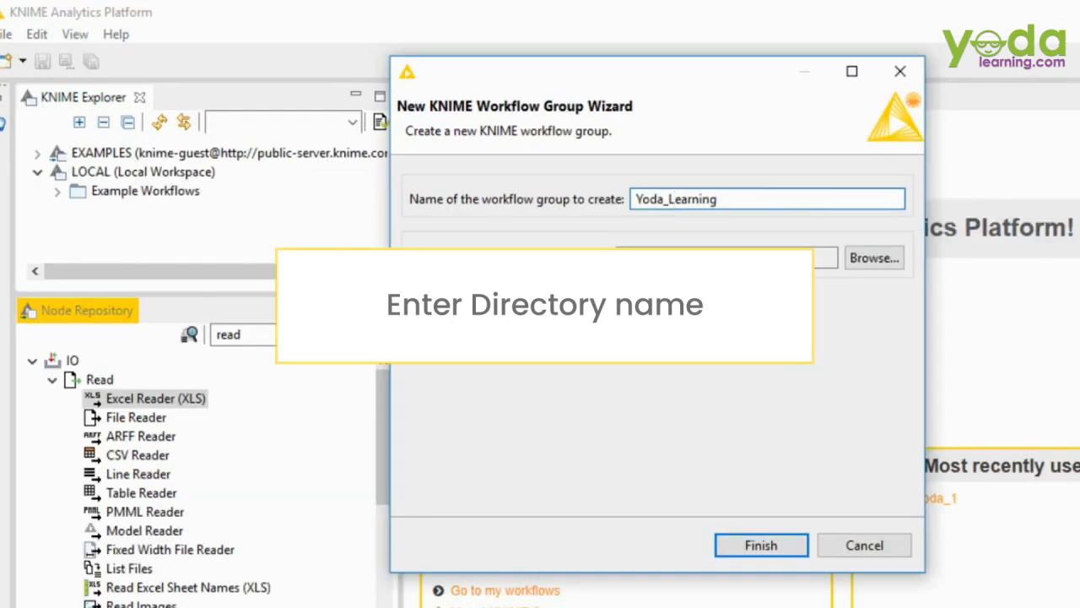
pyautogui.click(760, 544)
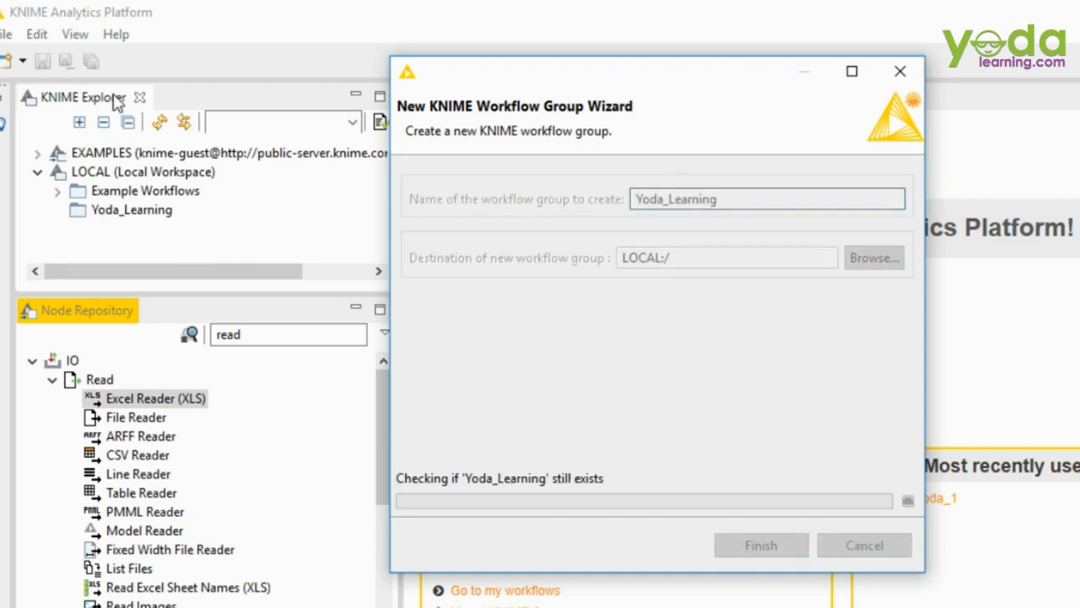
pyautogui.click(760, 545)
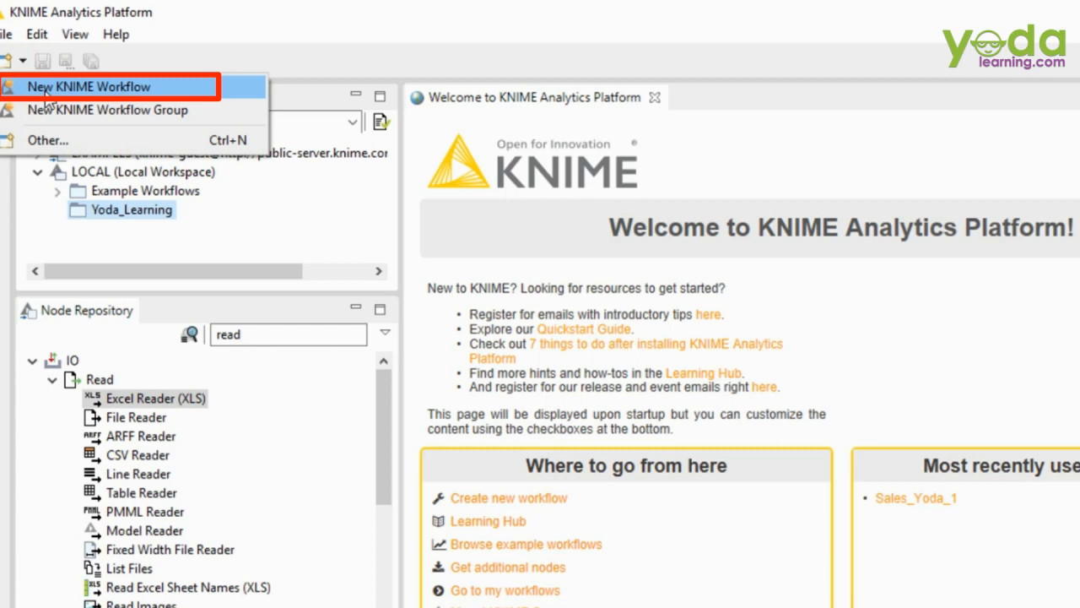
# Create the Sales_exercise workflow in LOCAL:/Yoda_Learning and return to its empty canvas.
pyautogui.click(87, 86)
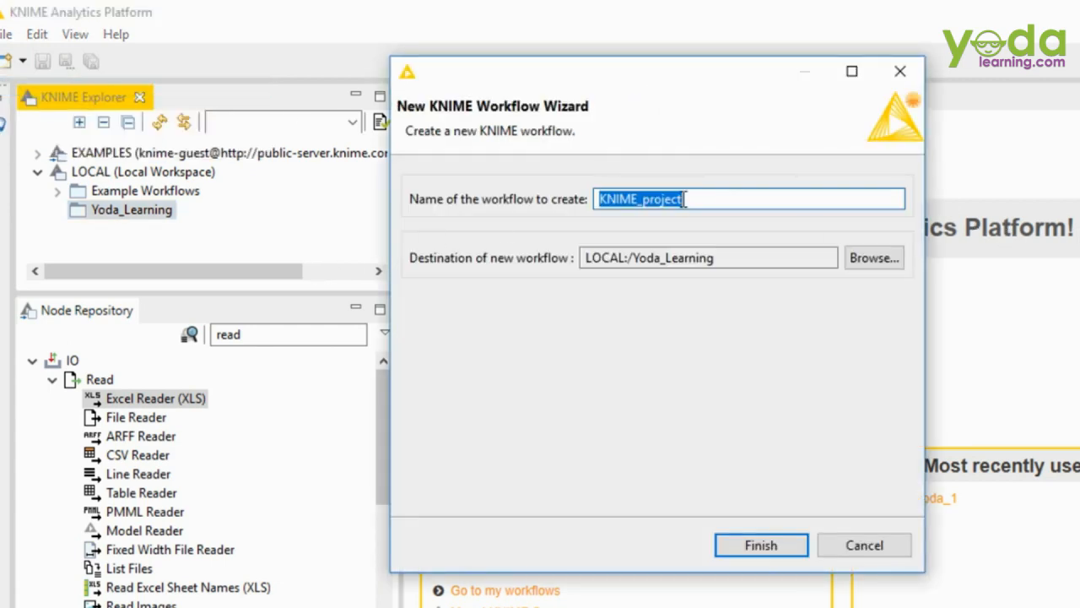
pyautogui.write('Sa;e')
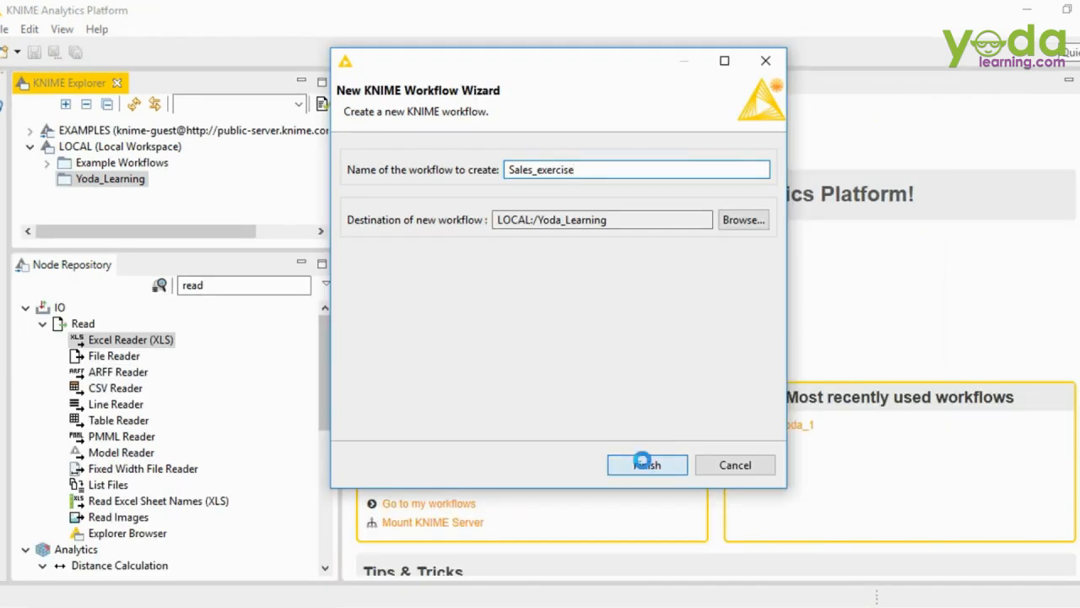
pyautogui.click(647, 465)
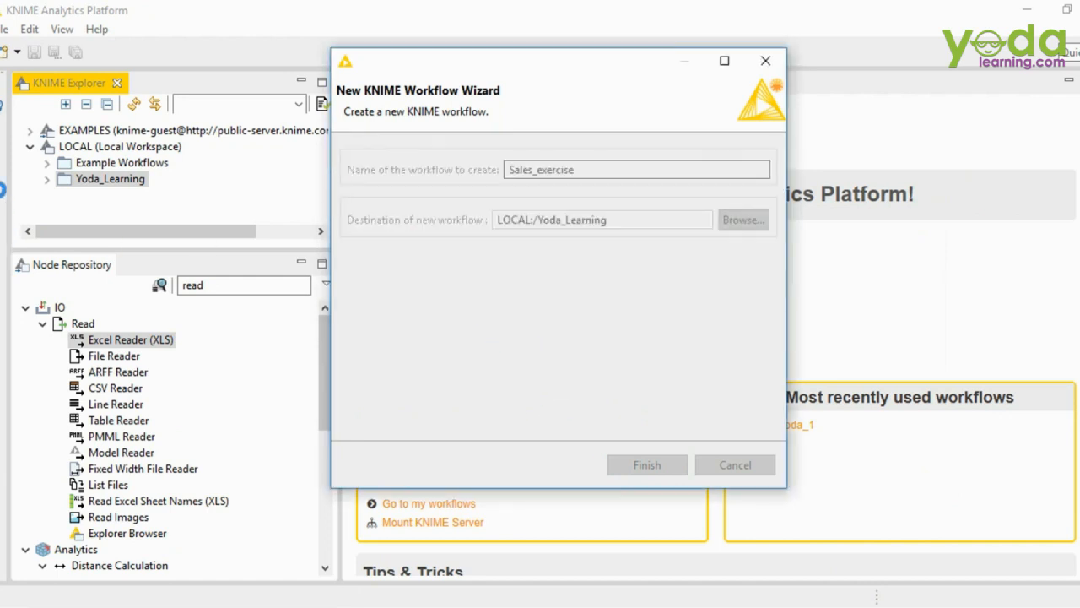
pyautogui.click(646, 464)
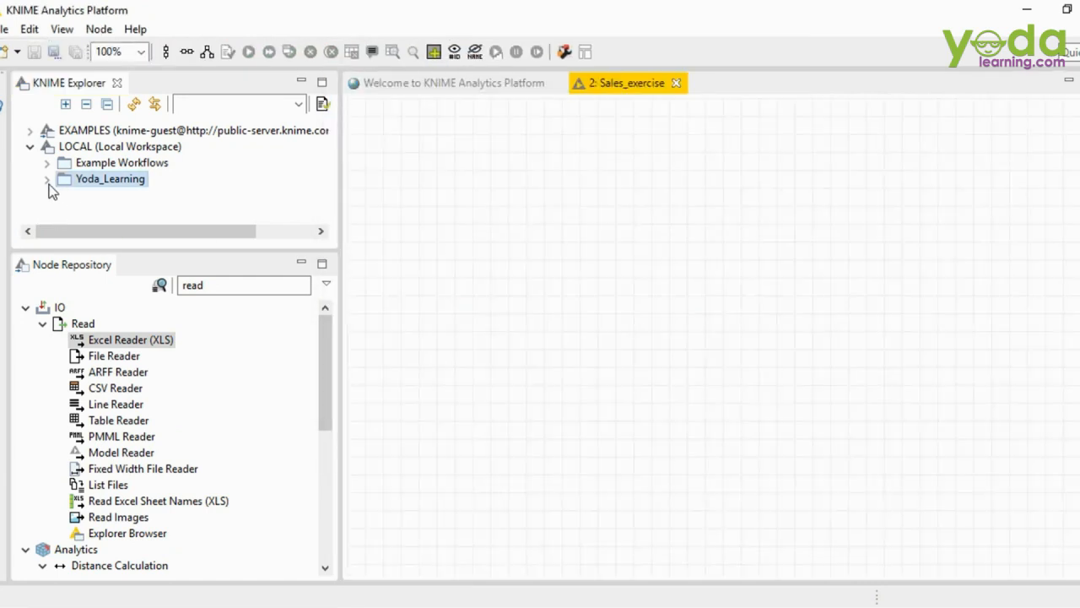
pyautogui.click(48, 178)
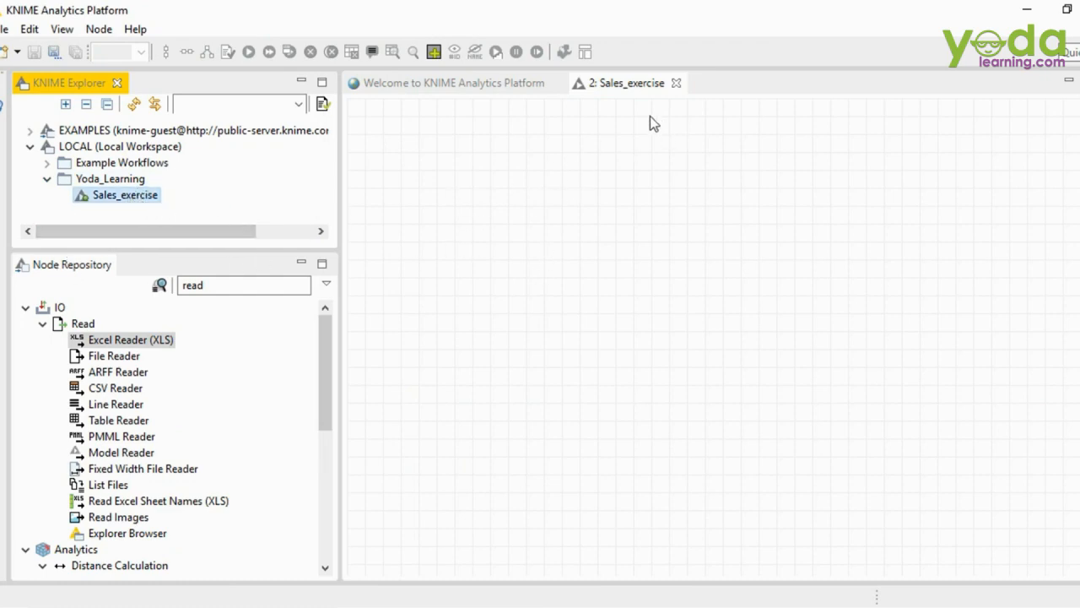
pyautogui.click(628, 83)
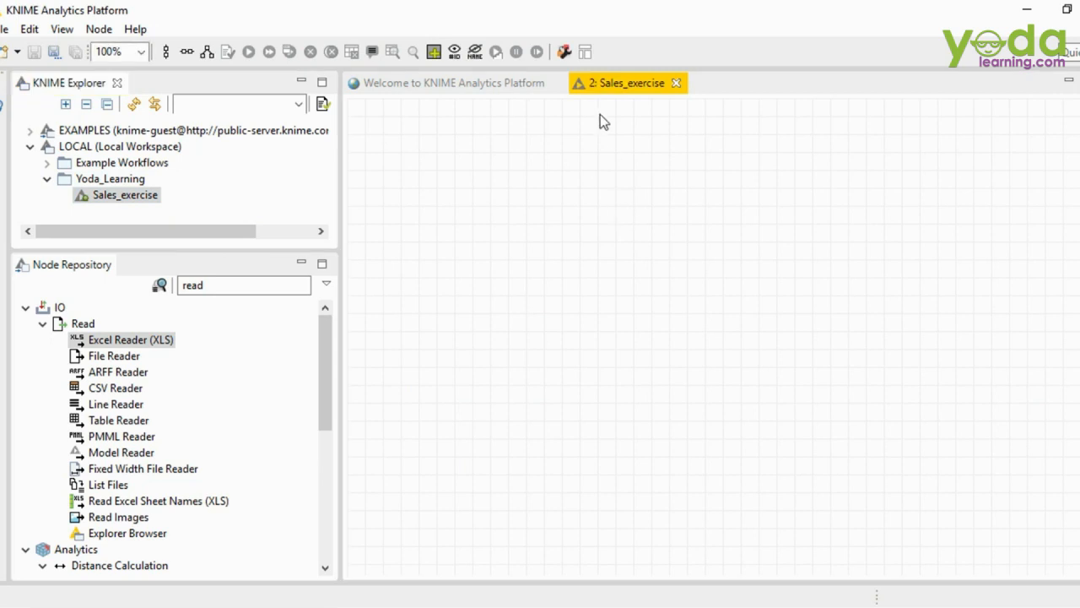
pyautogui.moveTo(639, 429)
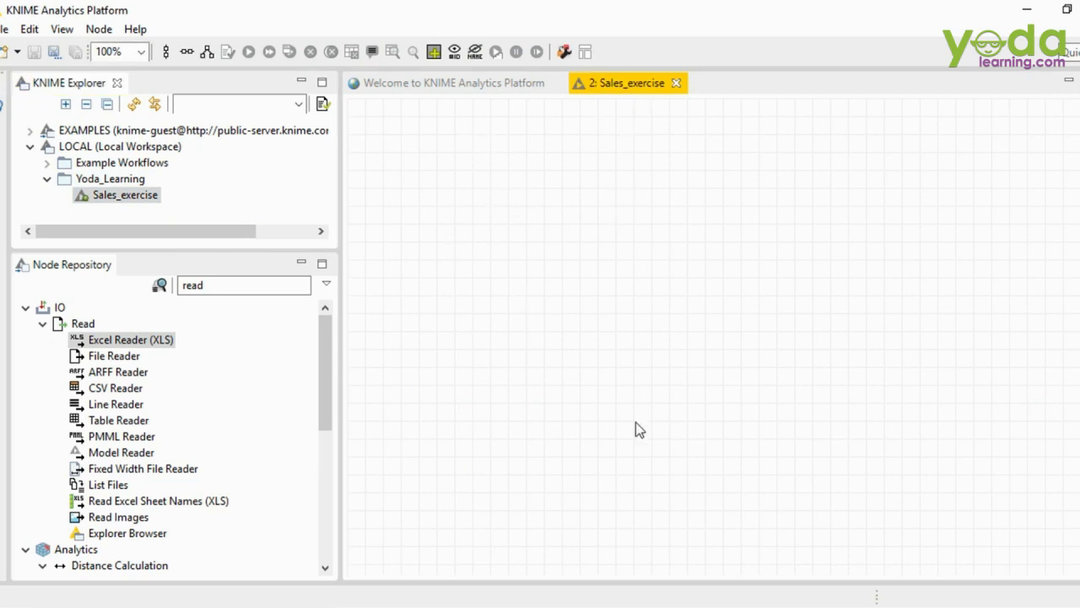
pyautogui.moveTo(690, 352)
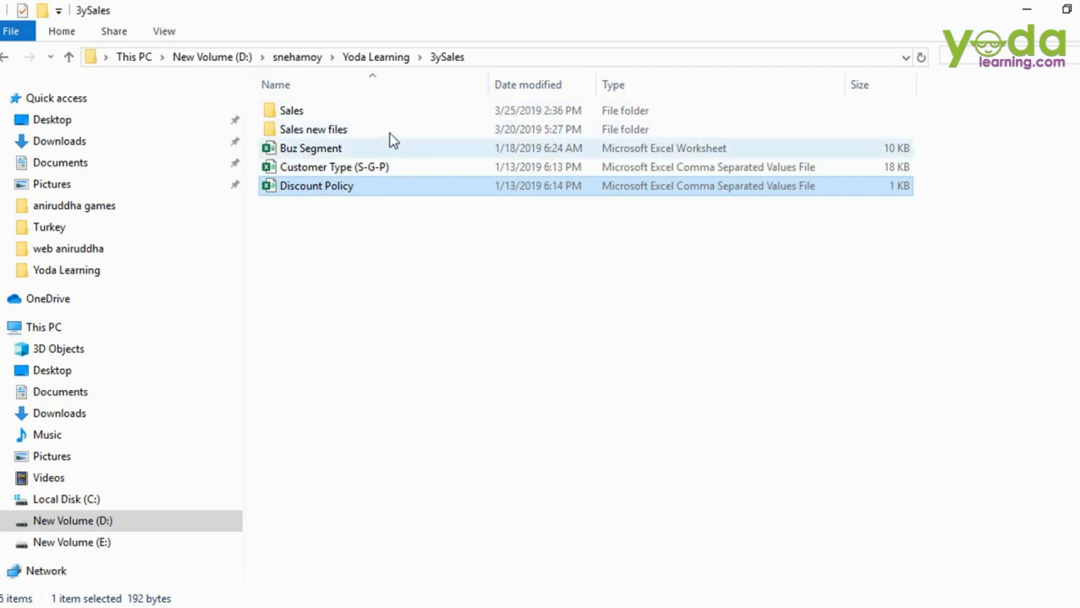
pyautogui.moveTo(391, 67)
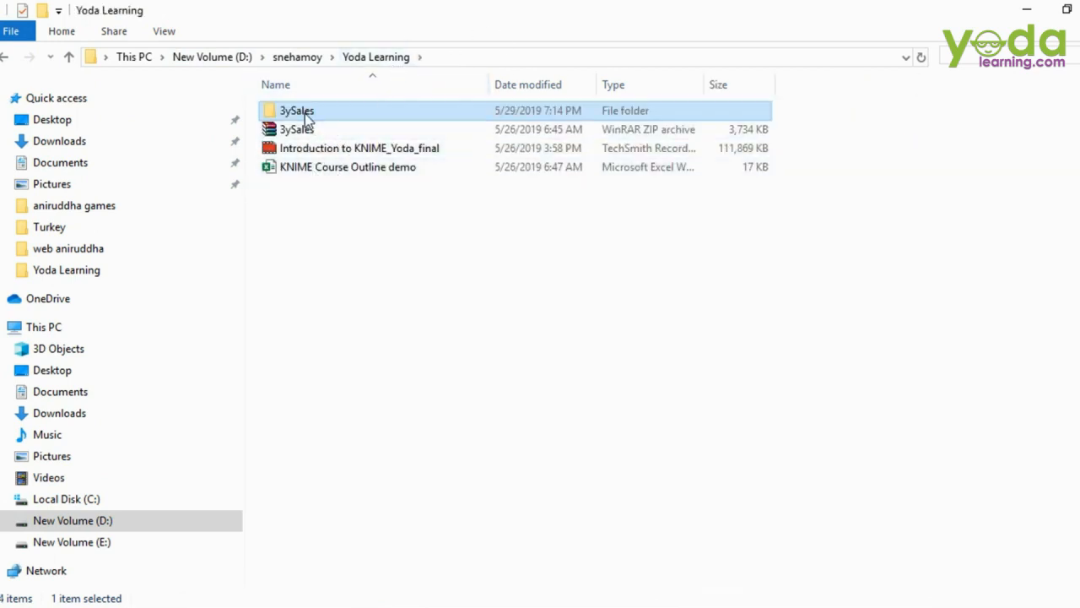
# Open the 3ySales folder in File Explorer to view the Buz Segment and other source files.
pyautogui.doubleClick(297, 111)
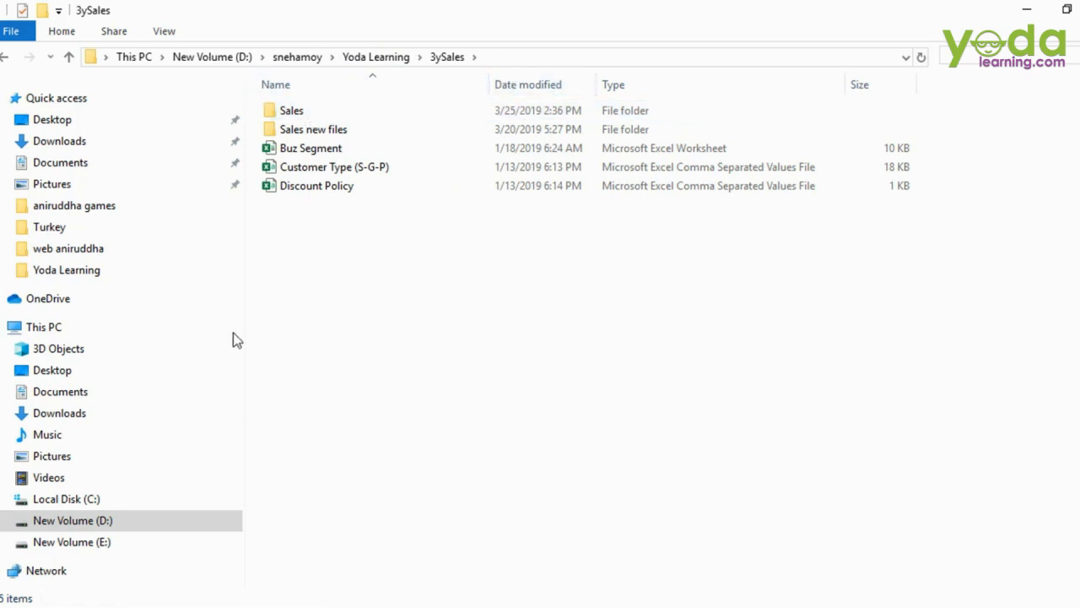
pyautogui.moveTo(343, 263)
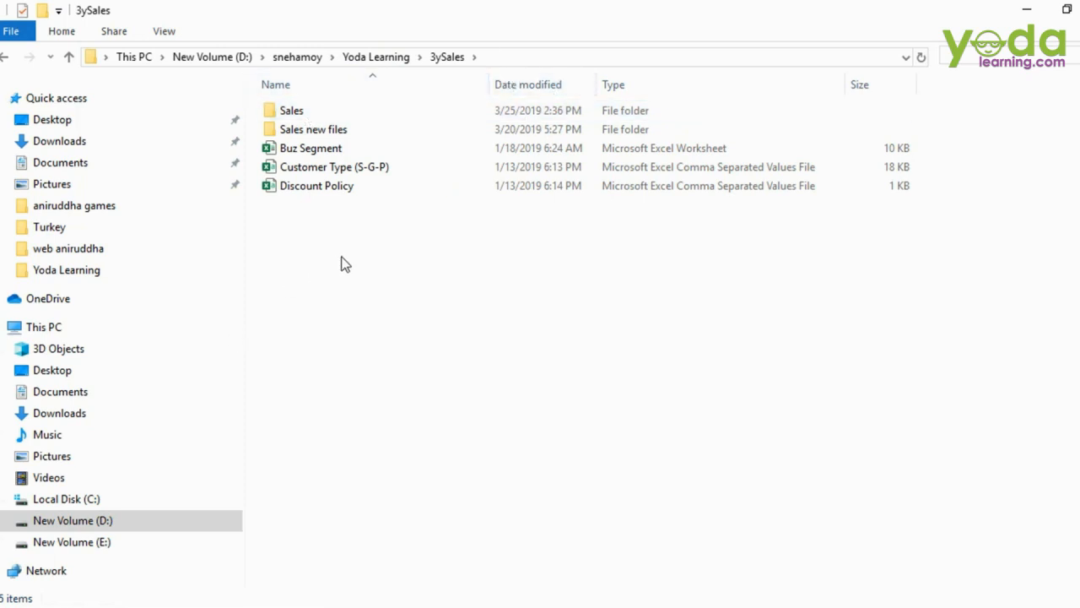
pyautogui.moveTo(354, 217)
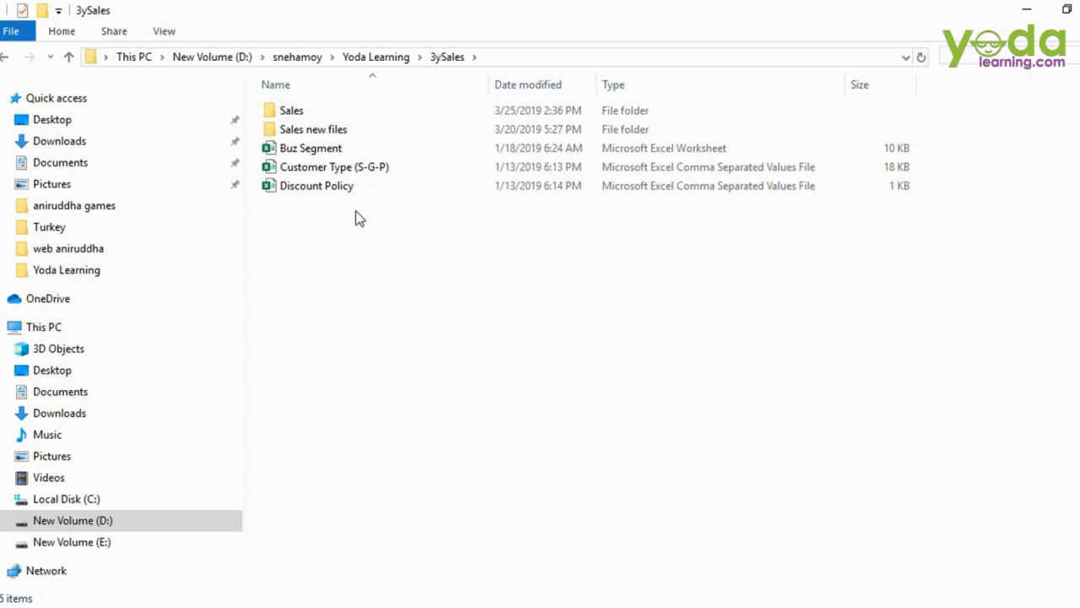
pyautogui.moveTo(310, 148)
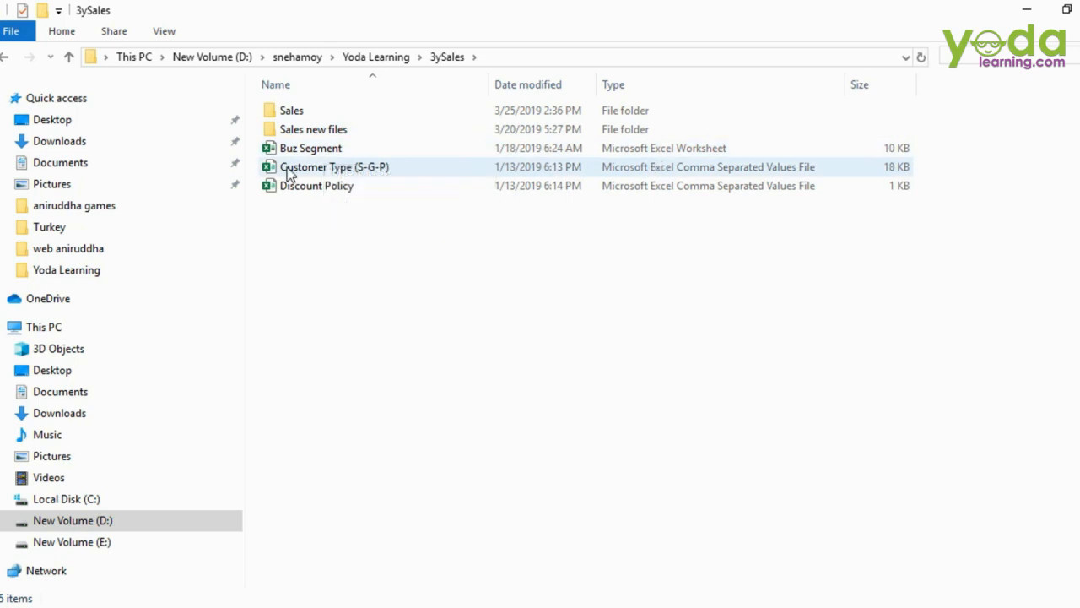
pyautogui.click(311, 148)
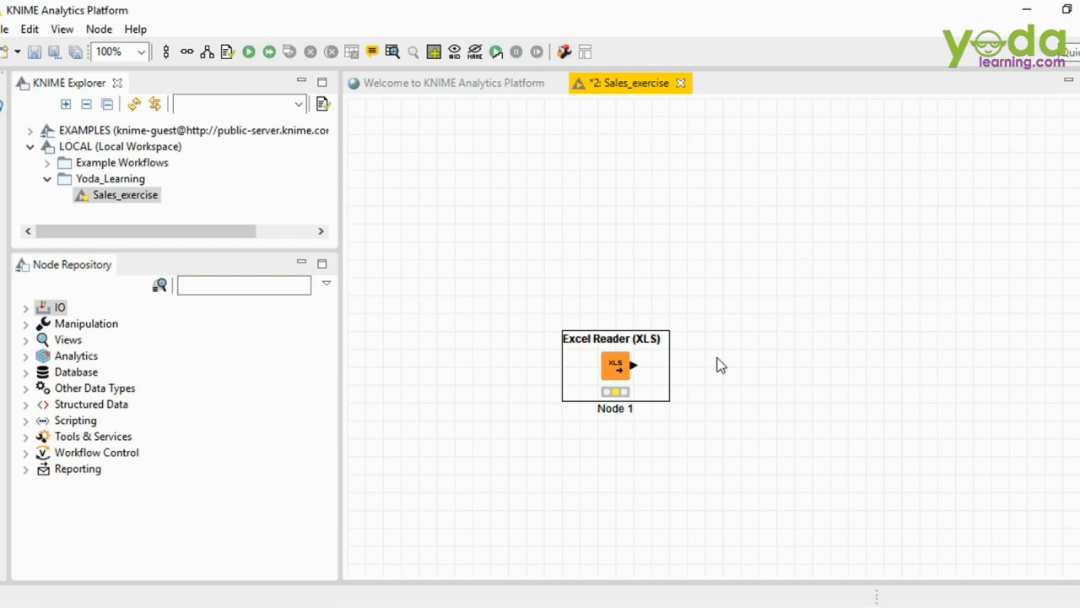
pyautogui.moveTo(548, 258)
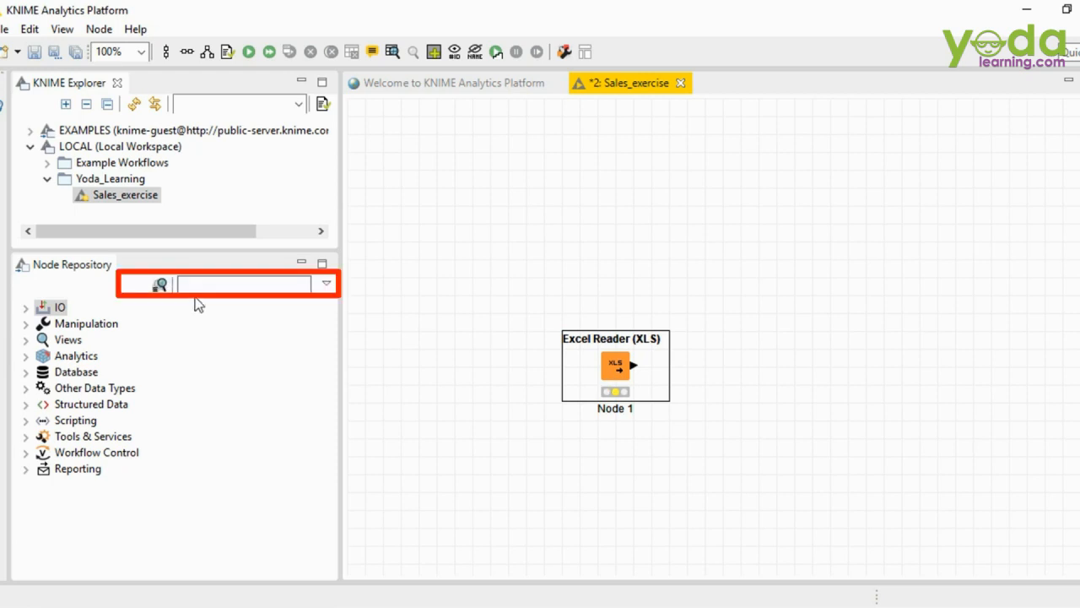
# Drag a second Excel Reader (XLS) node above-left of Node 1 and open its context menu.
pyautogui.write('read')
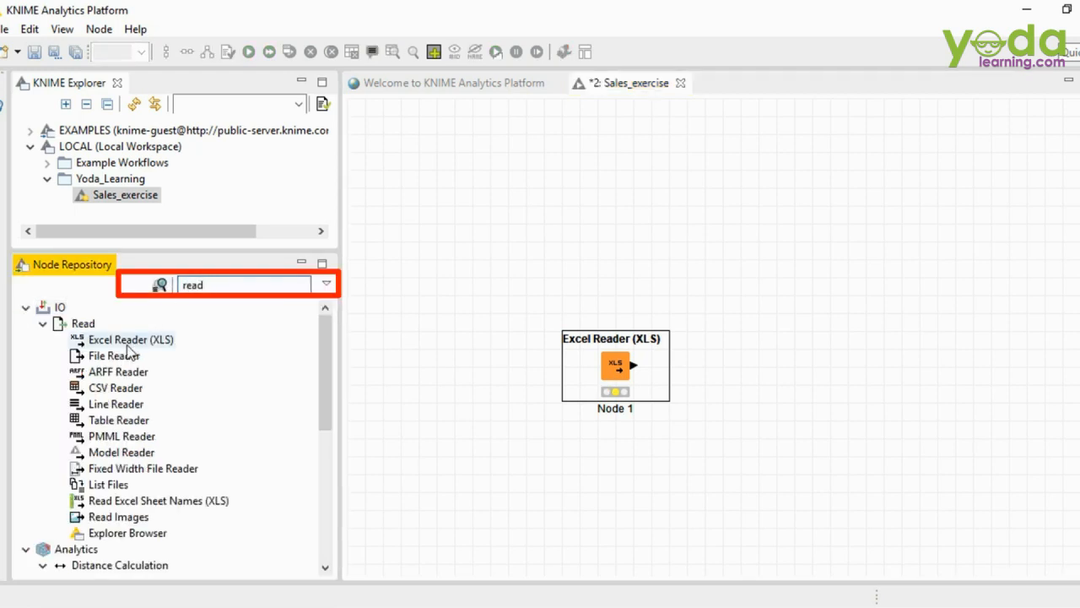
pyautogui.doubleClick(131, 339)
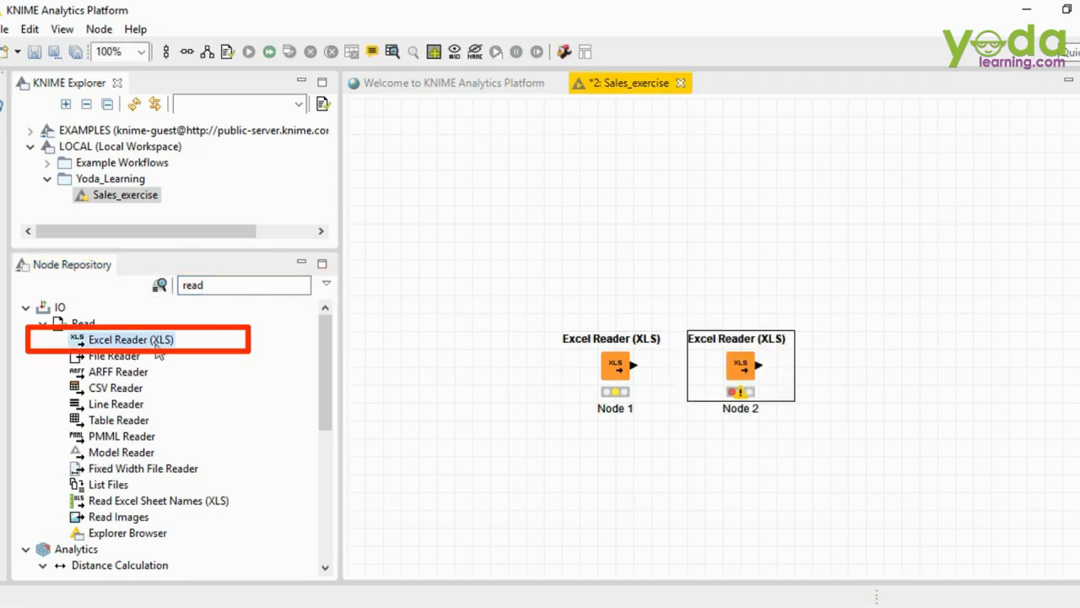
pyautogui.moveTo(755, 382)
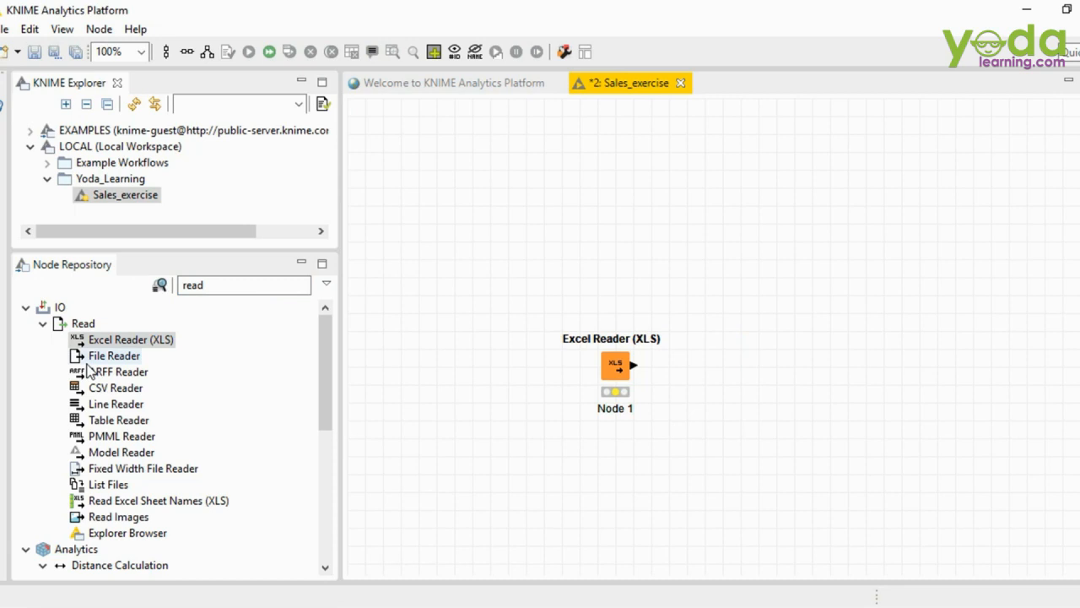
pyautogui.moveTo(207, 317)
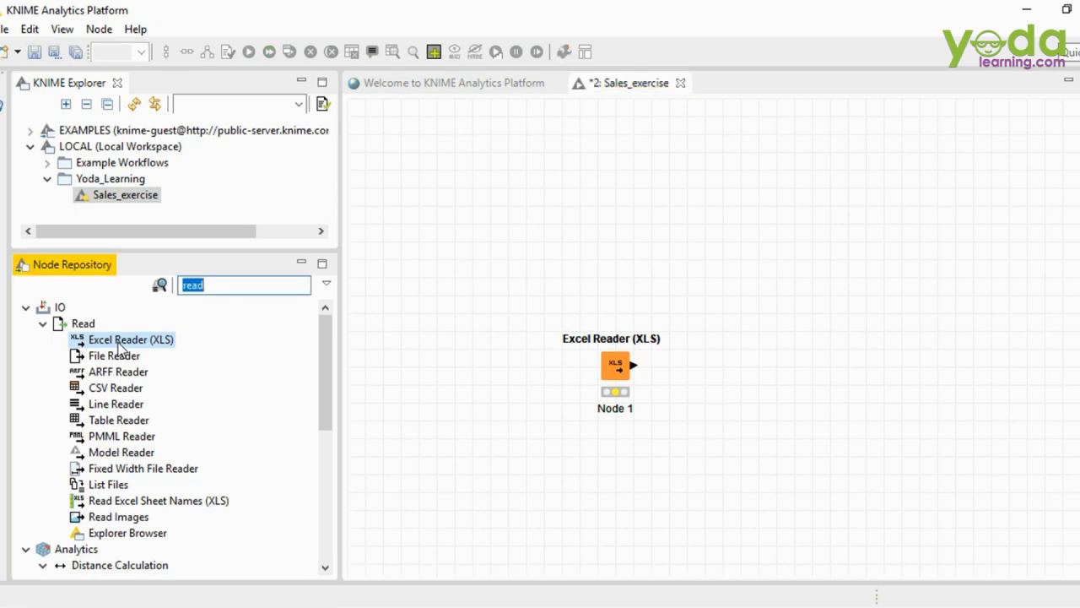
pyautogui.moveTo(131, 339); pyautogui.dragTo(471, 187)
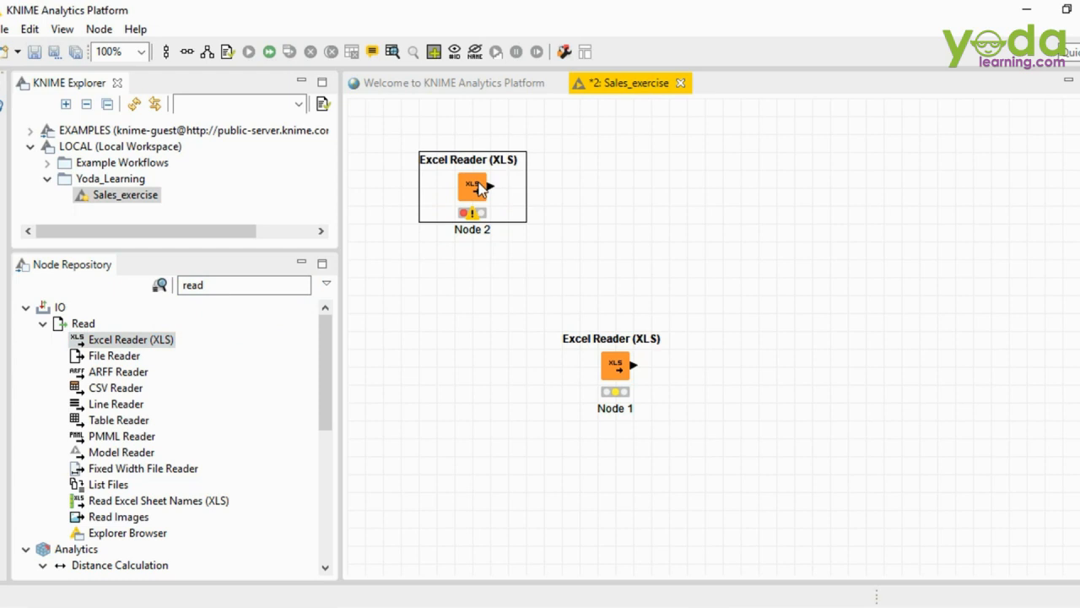
pyautogui.moveTo(487, 251)
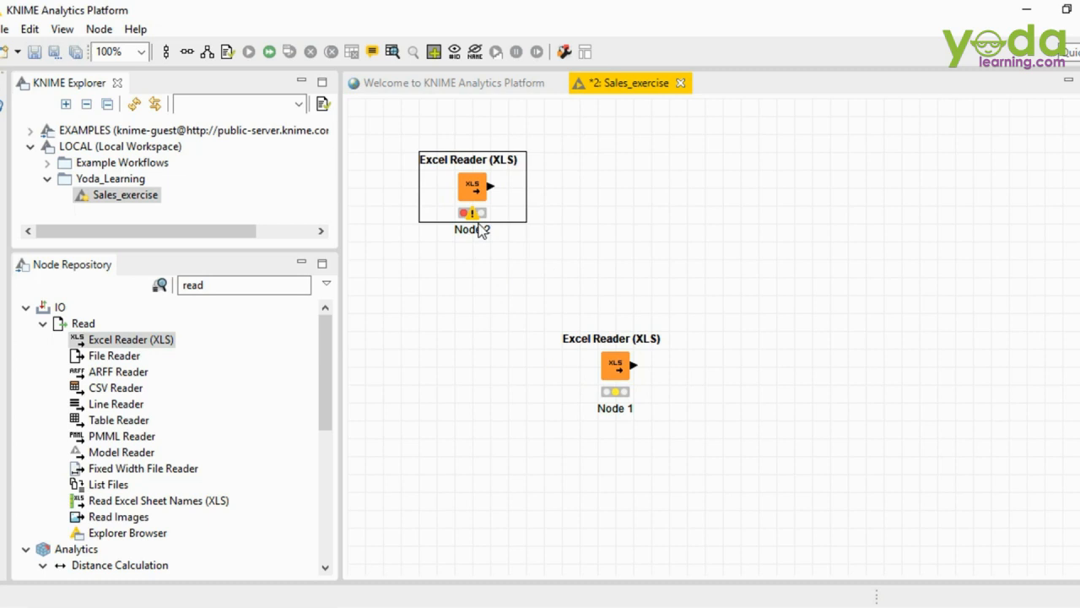
pyautogui.moveTo(472, 213)
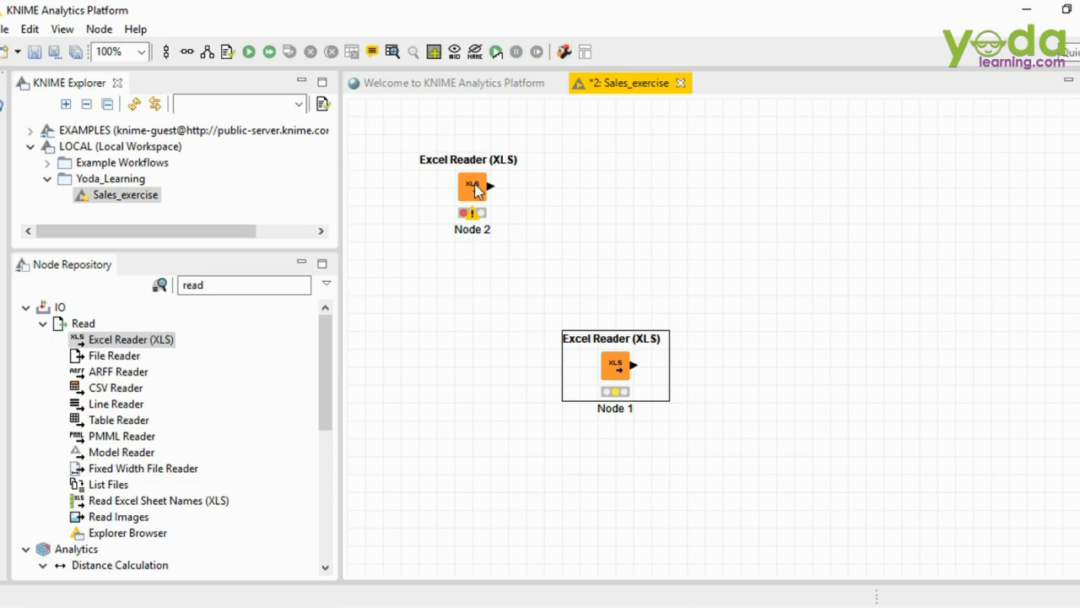
pyautogui.rightClick(471, 185)
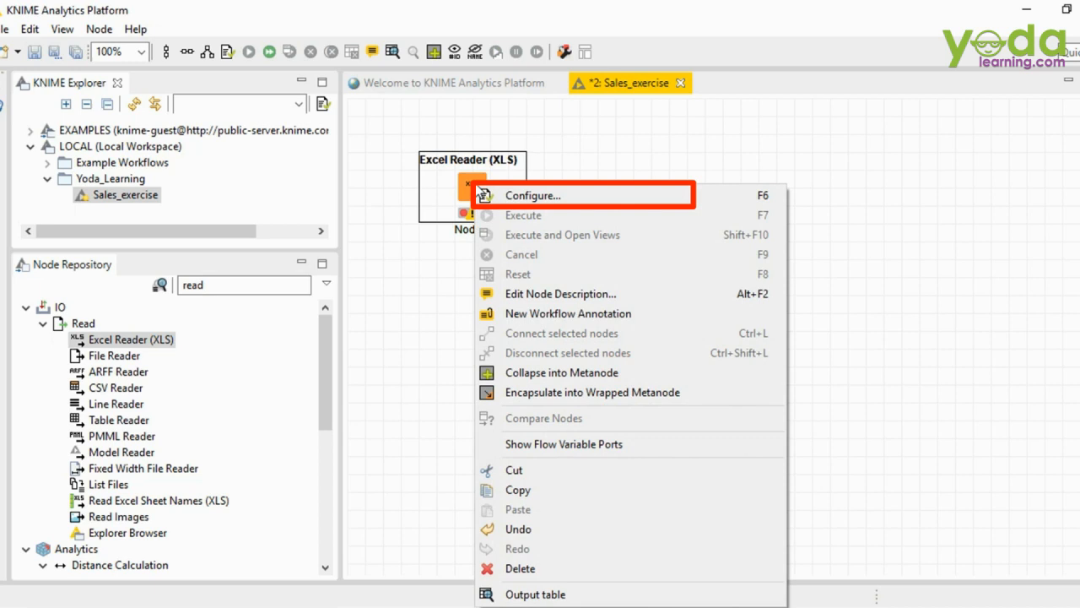
pyautogui.moveTo(531, 195)
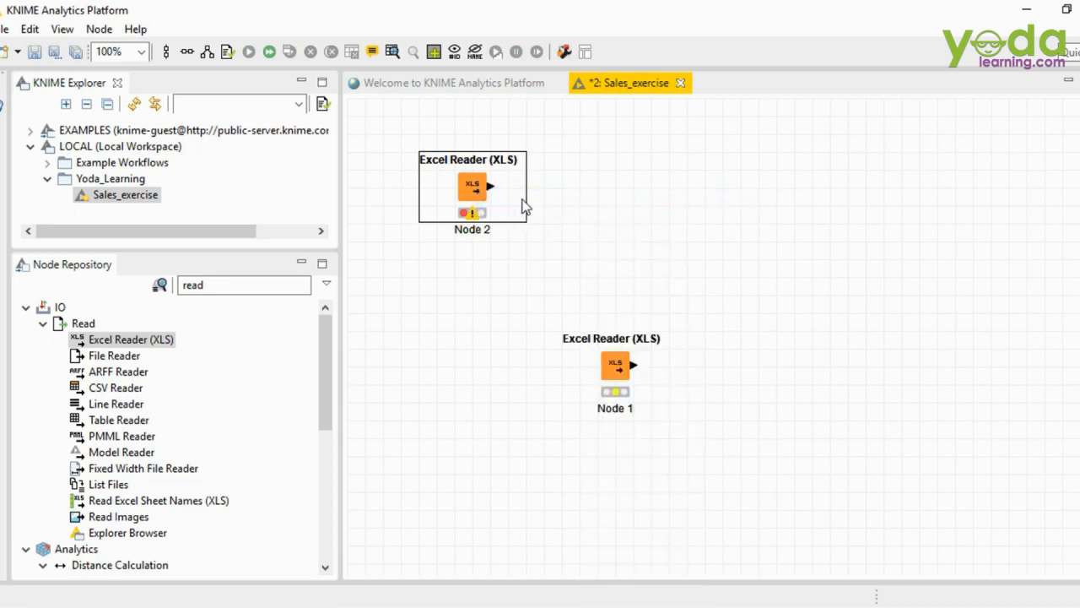
# In Node 2's Excel Reader settings, choose Buz Segment.xlsx from D:\snehamoy\Yoda Learning\3ySales.
pyautogui.doubleClick(473, 190)
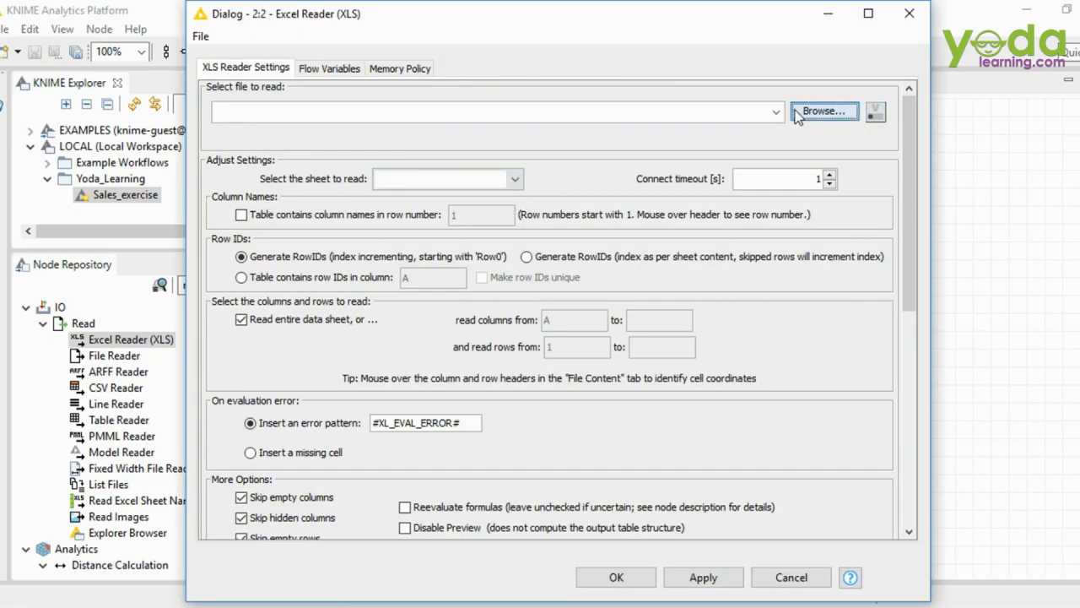
pyautogui.click(823, 110)
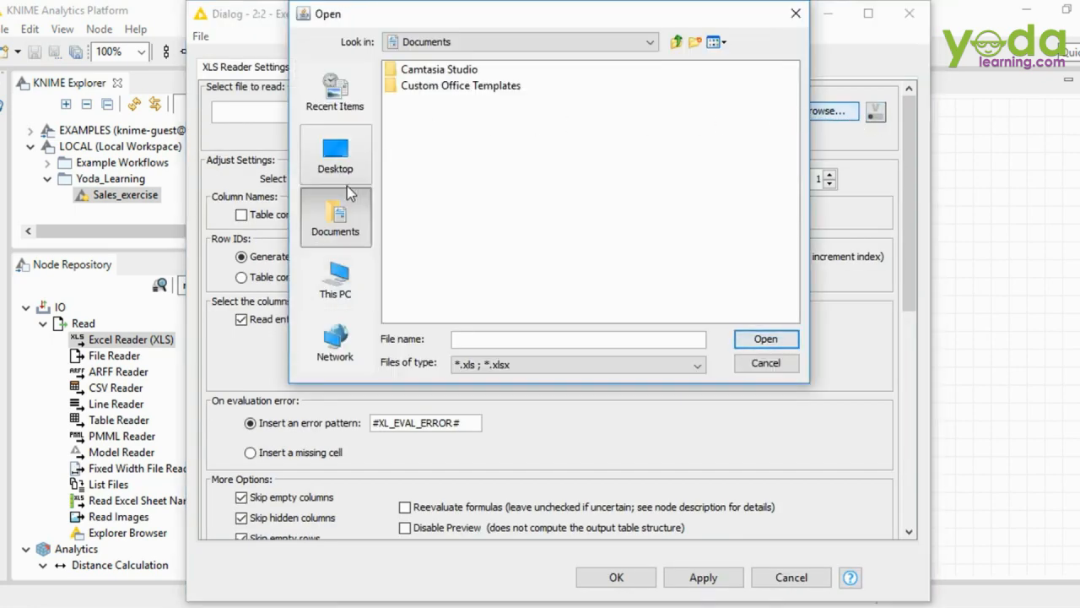
pyautogui.click(335, 278)
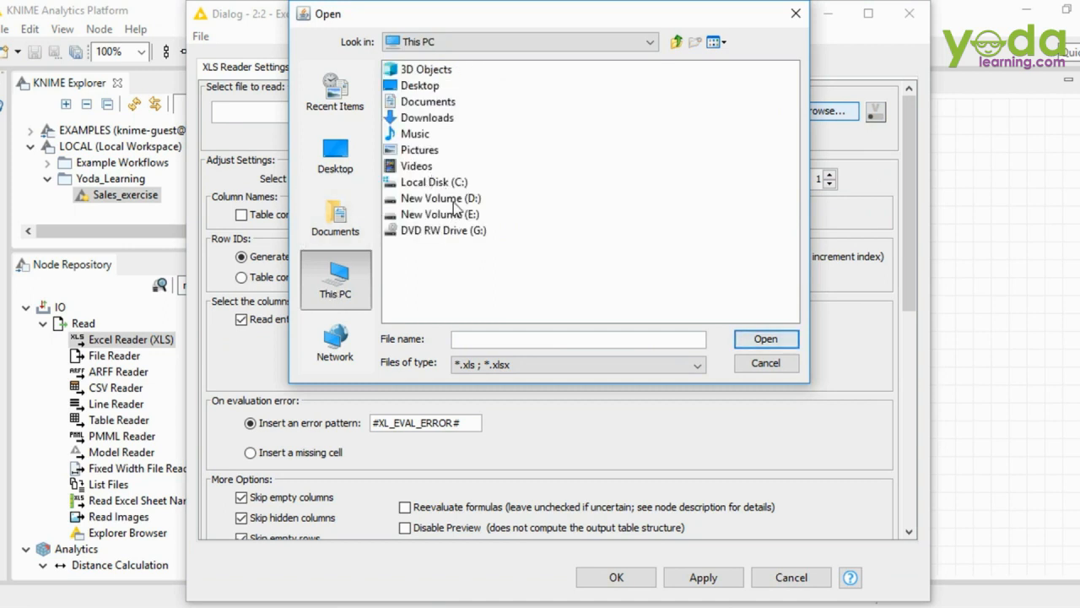
pyautogui.doubleClick(441, 198)
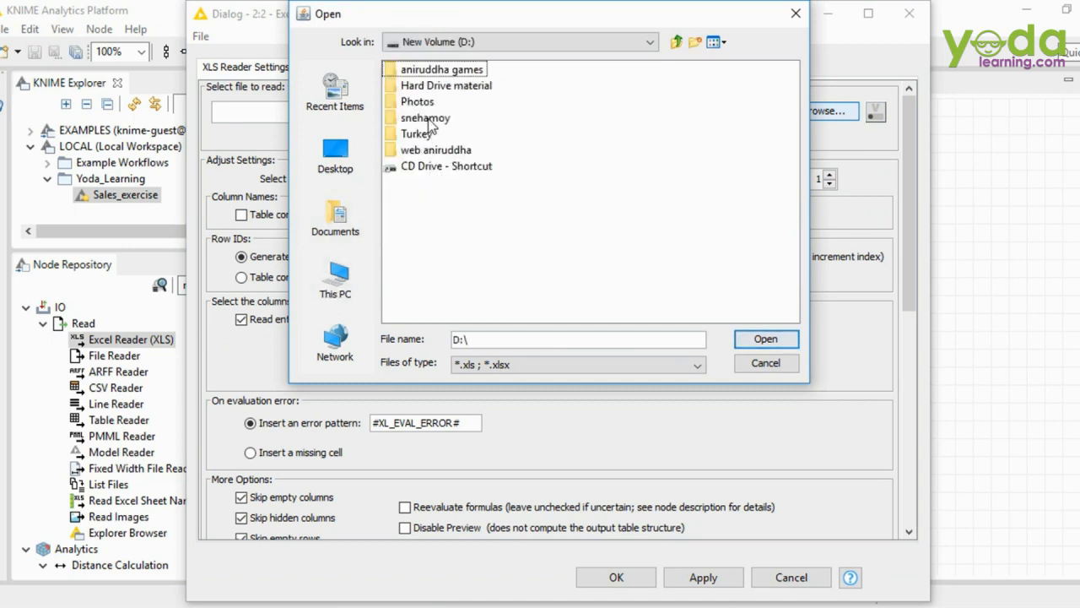
pyautogui.doubleClick(424, 118)
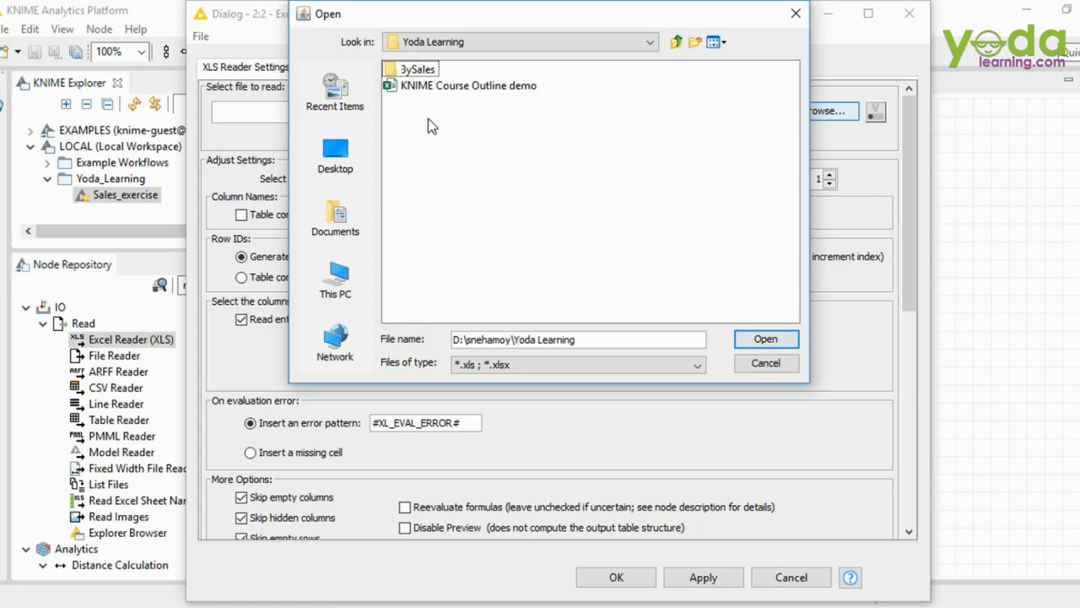
pyautogui.click(416, 68)
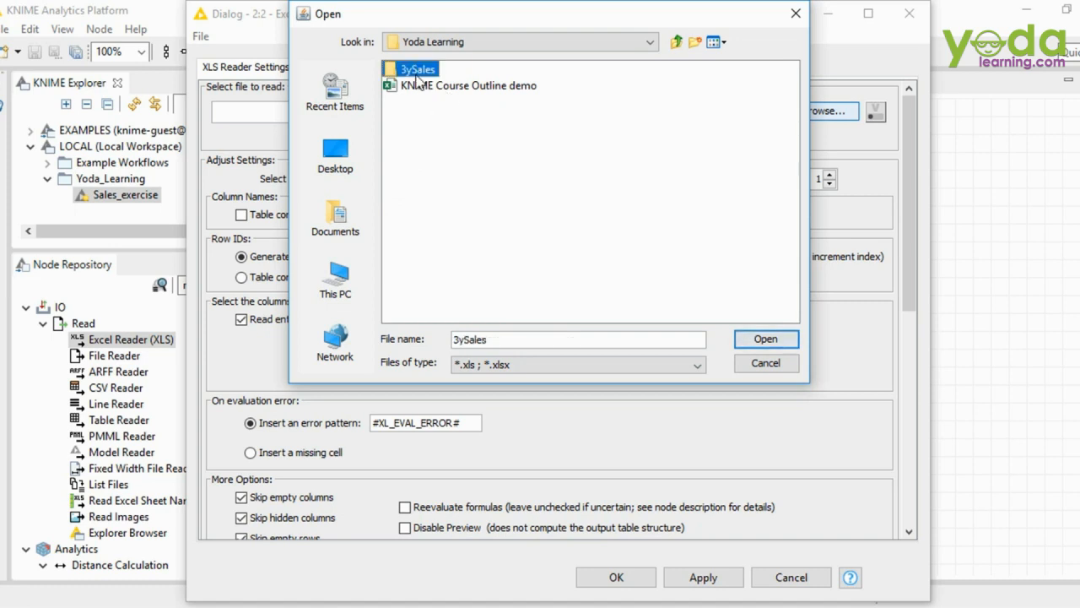
pyautogui.click(764, 362)
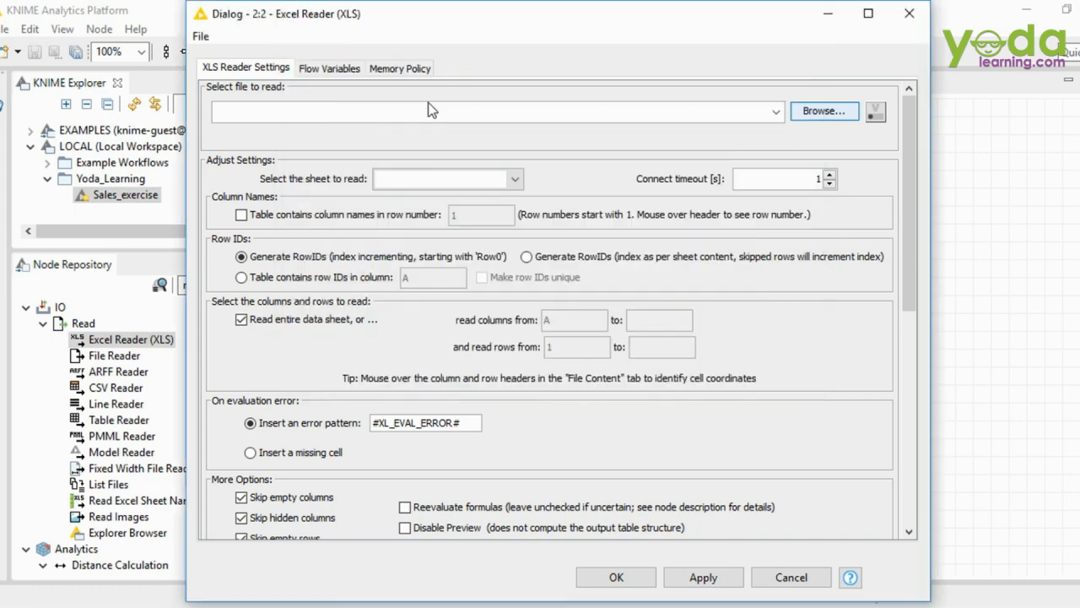
pyautogui.click(823, 110)
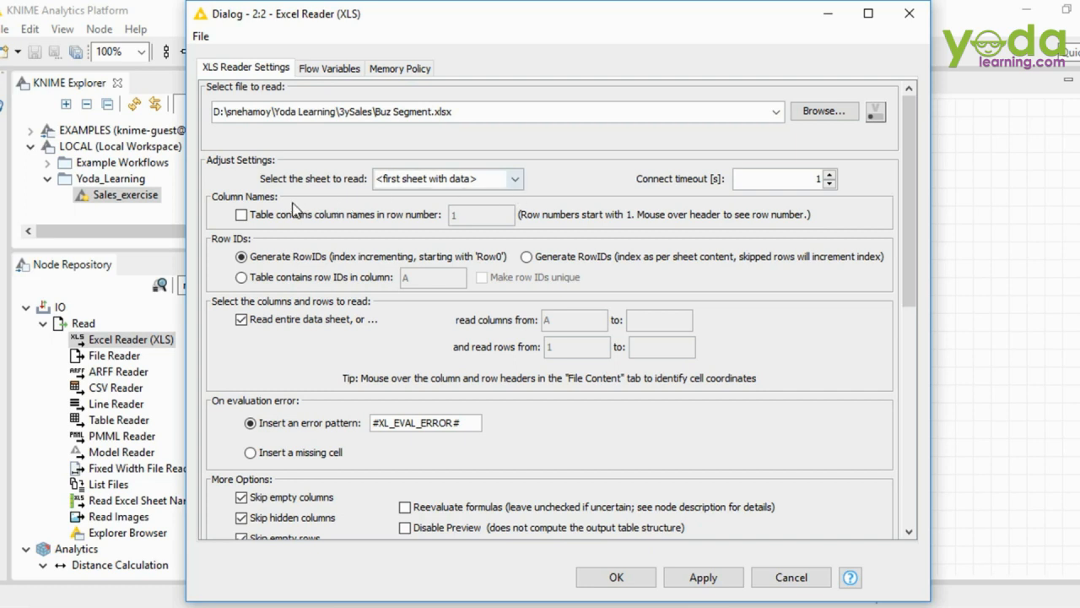
pyautogui.moveTo(254, 181)
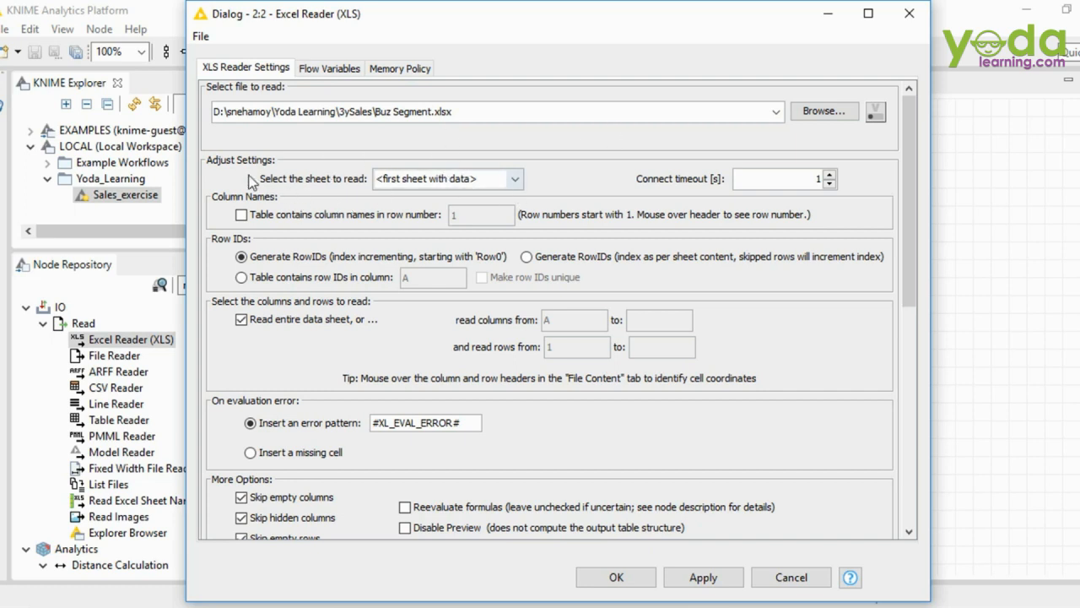
pyautogui.moveTo(446, 186)
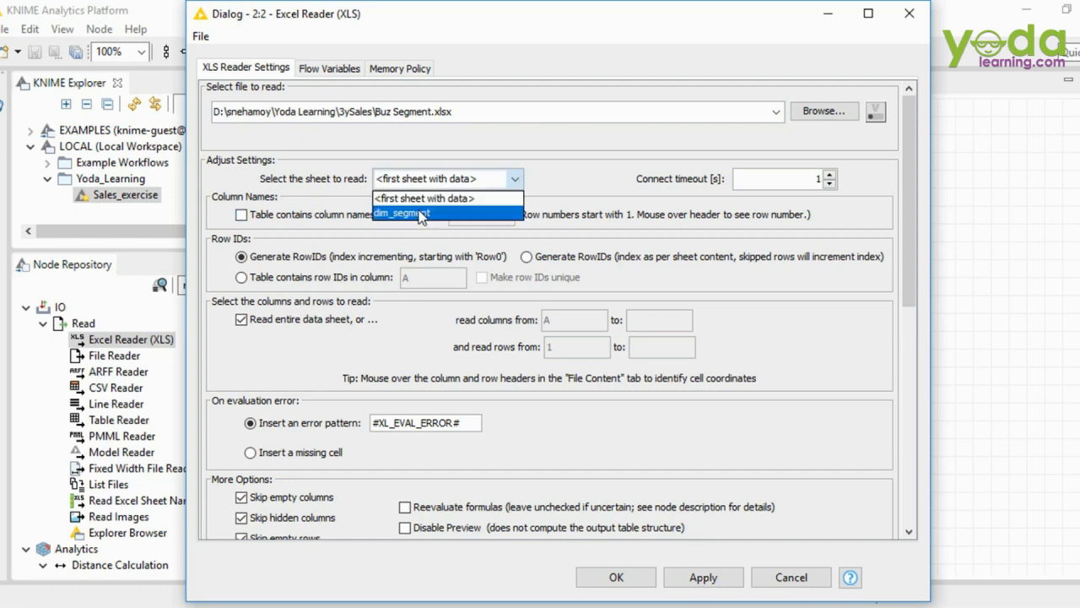
# Have Node 2 read the dim_segment sheet with row-1 column headers, refresh the preview, and confirm.
pyautogui.click(401, 213)
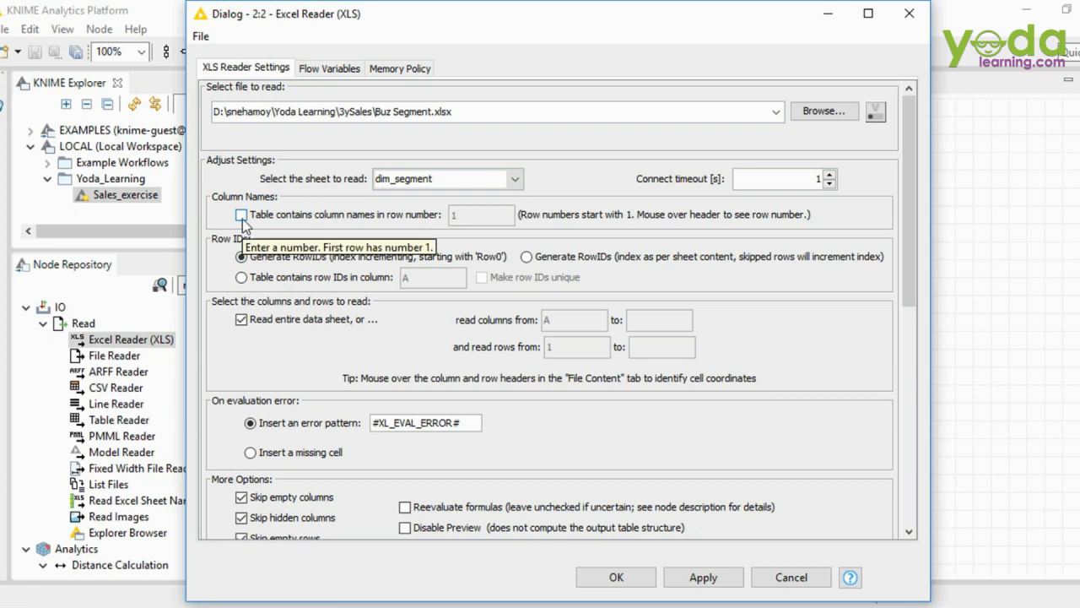
pyautogui.click(242, 215)
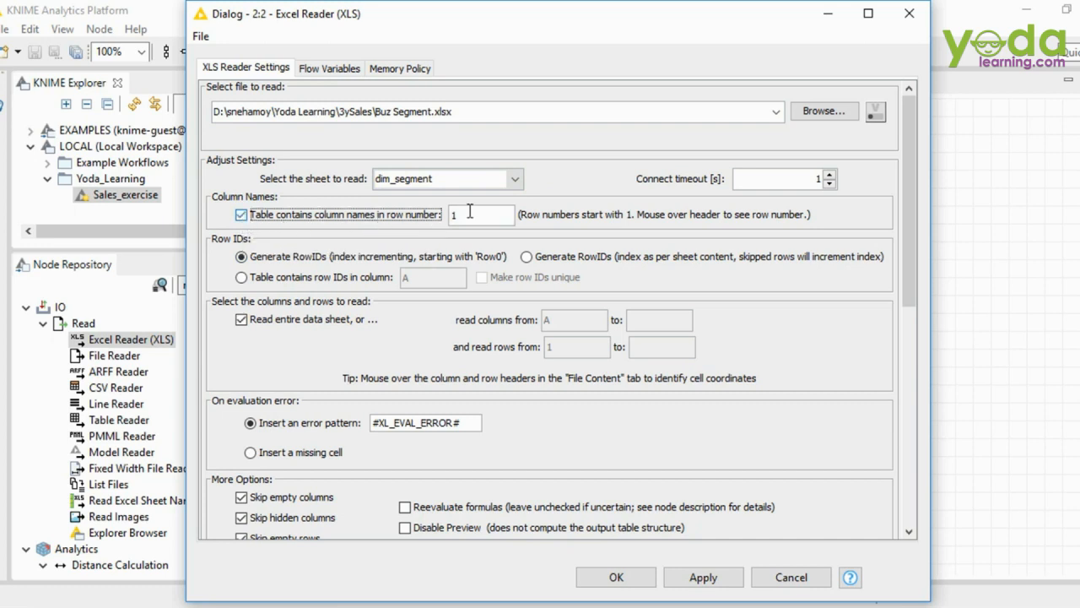
pyautogui.scroll(-3)
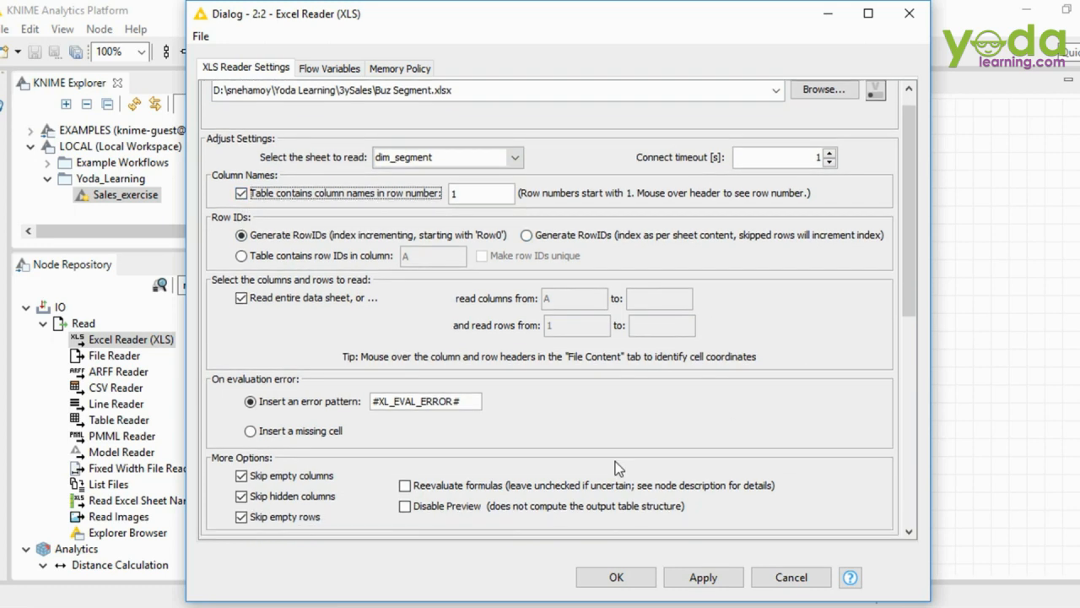
pyautogui.scroll(-3)
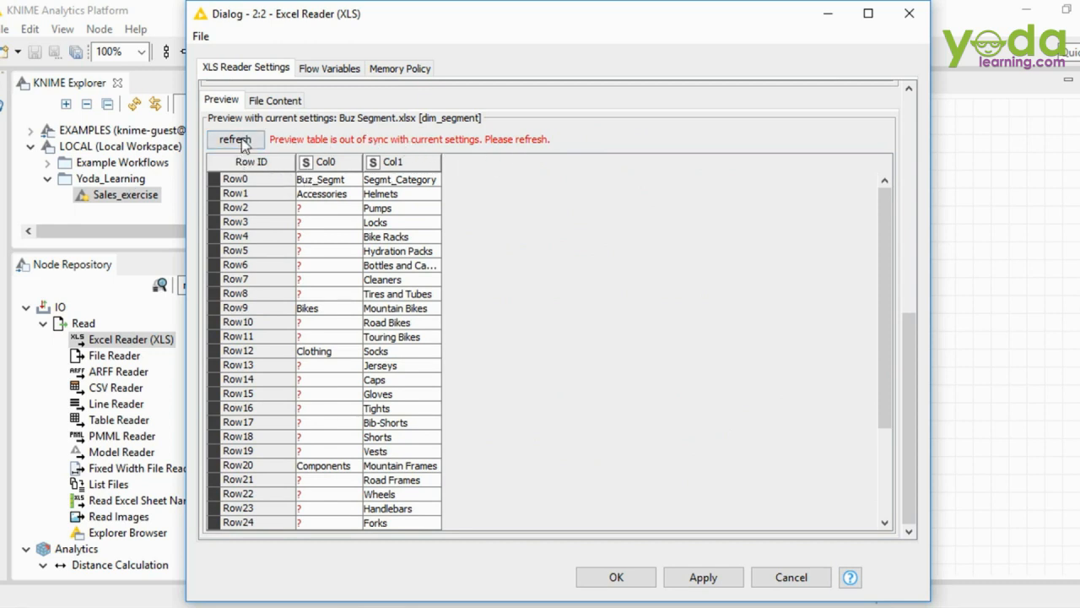
pyautogui.click(235, 140)
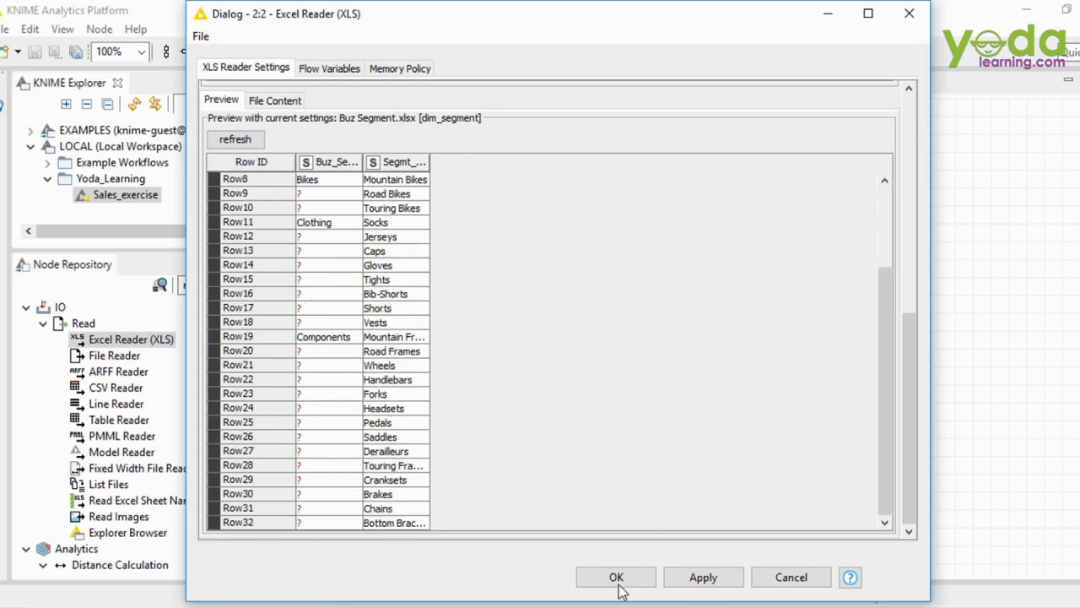
pyautogui.click(615, 576)
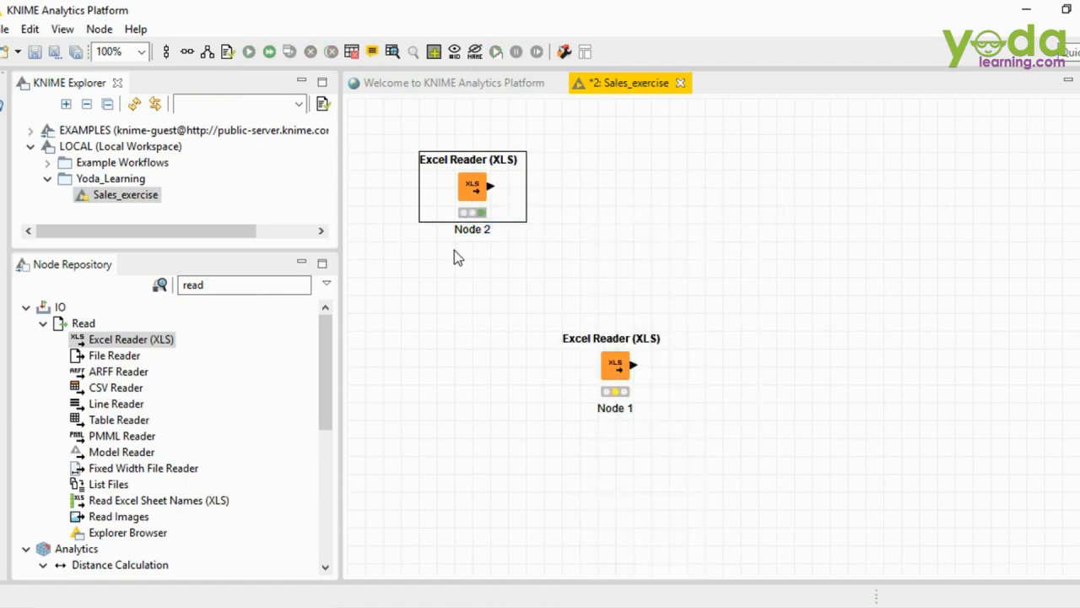
pyautogui.click(615, 364)
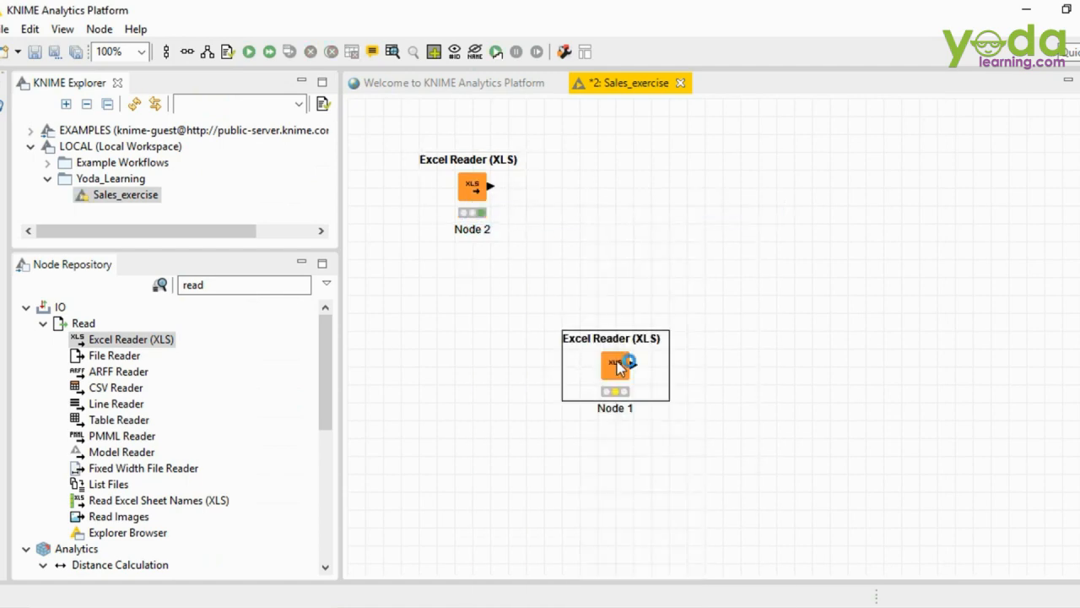
pyautogui.rightClick(615, 364)
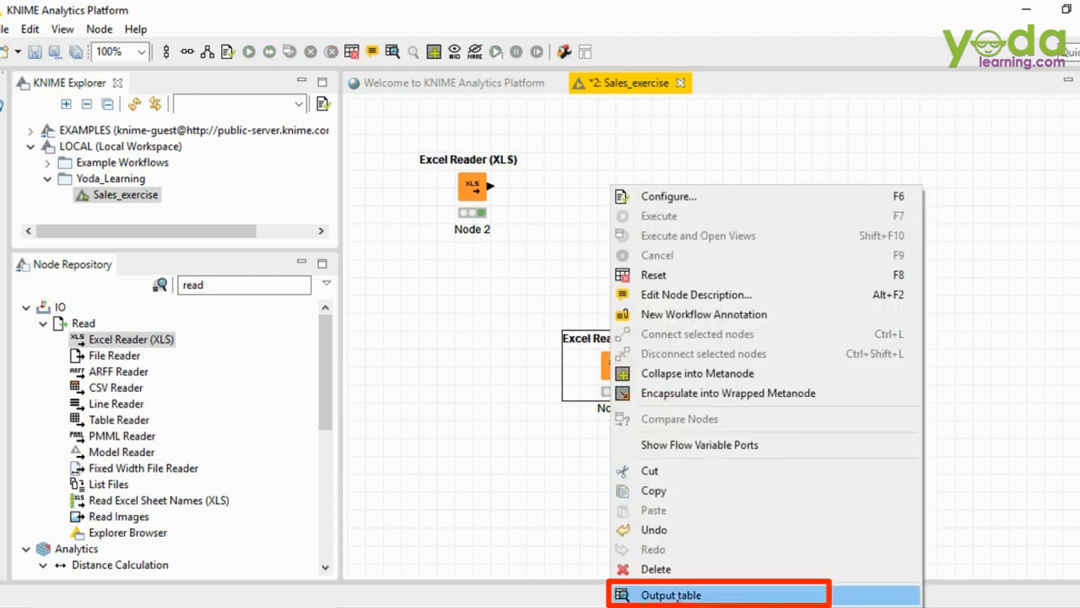
pyautogui.click(671, 595)
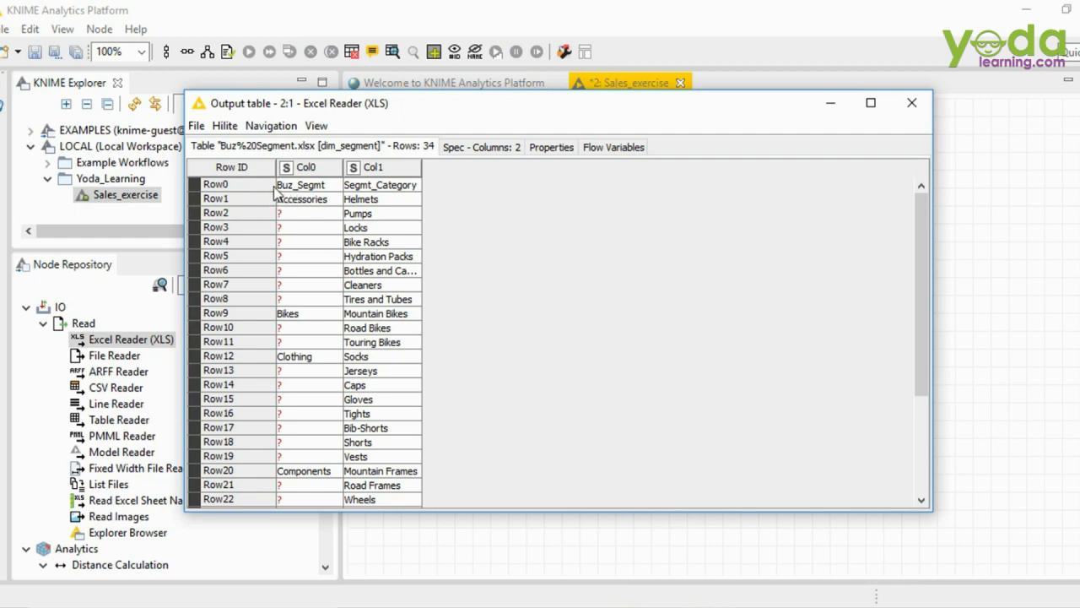
pyautogui.moveTo(268, 204)
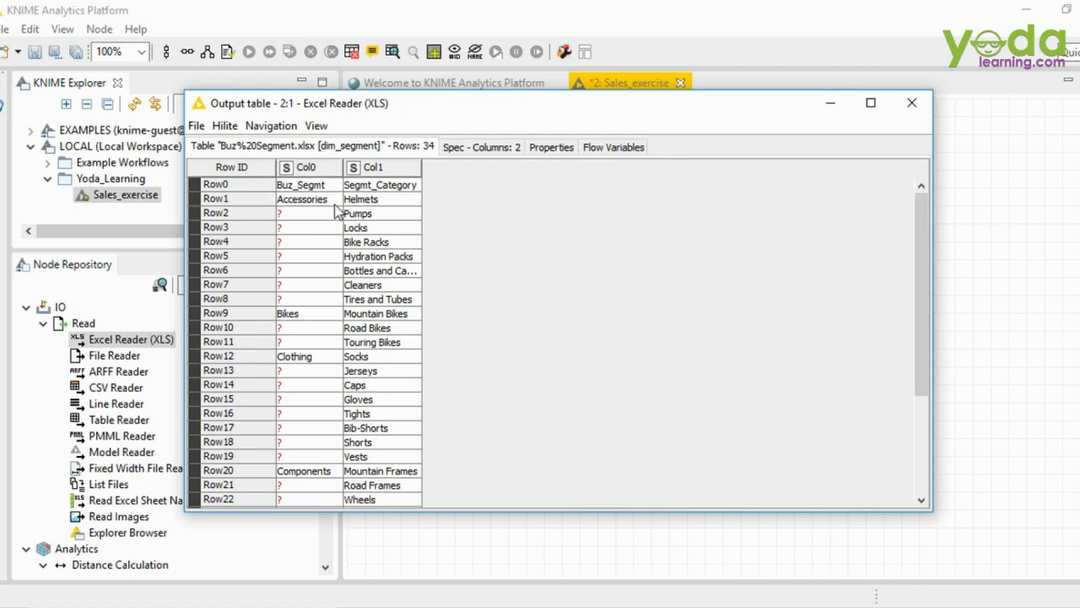
pyautogui.moveTo(409, 198)
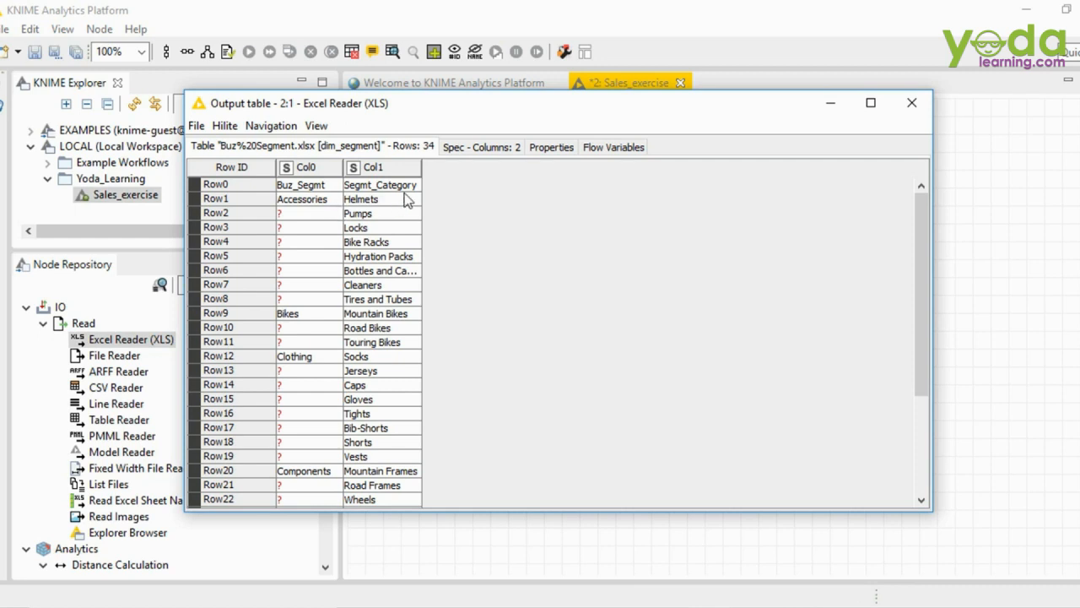
pyautogui.click(912, 102)
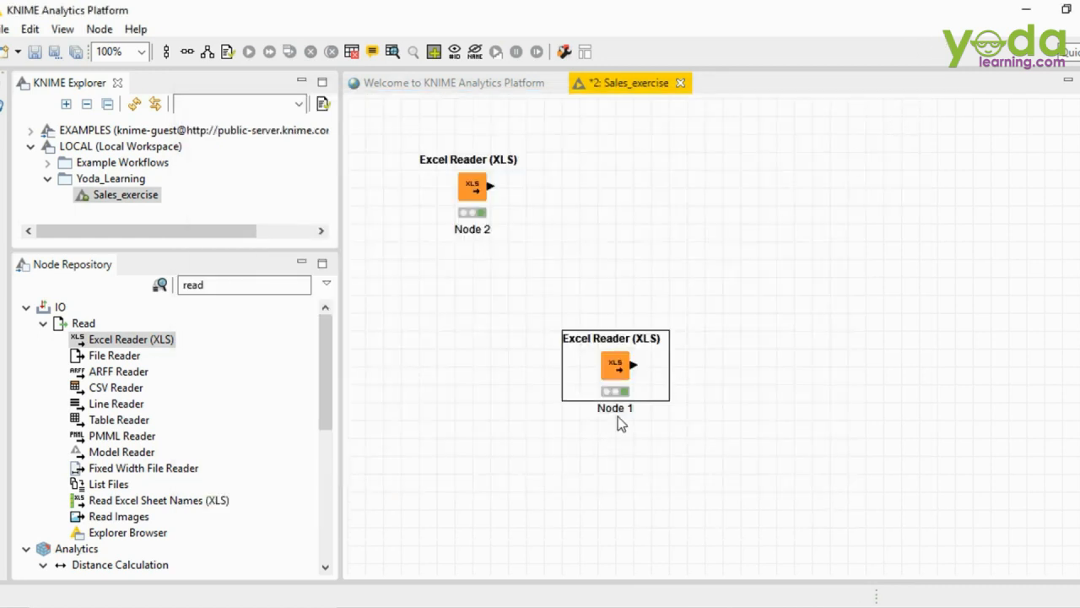
# Configure Node 1 to read the dim_segment sheet with column names from row 1, refreshing the preview.
pyautogui.rightClick(614, 365)
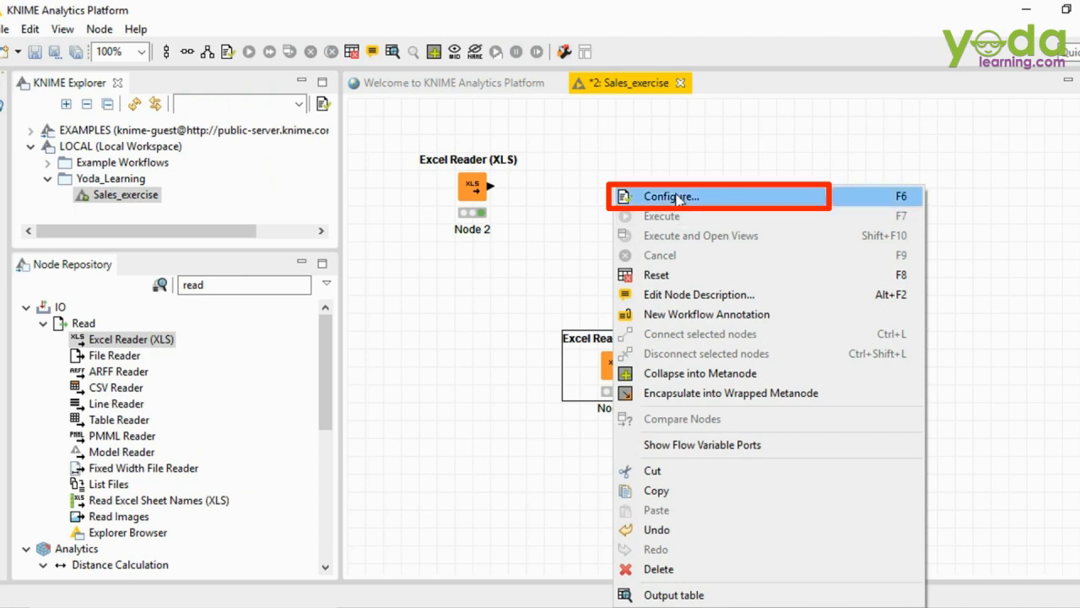
pyautogui.click(670, 197)
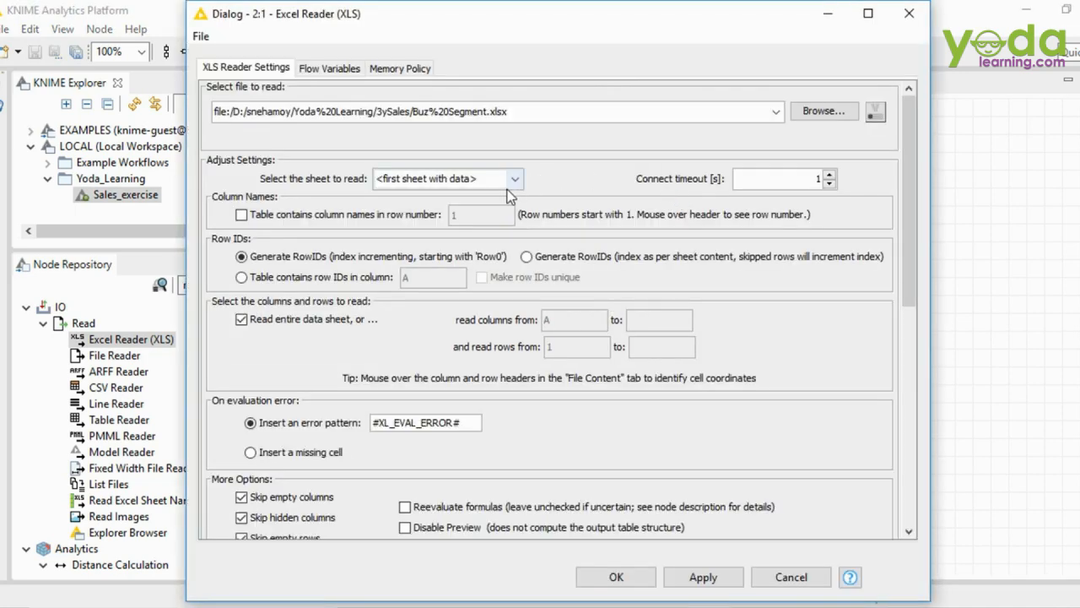
pyautogui.click(447, 178)
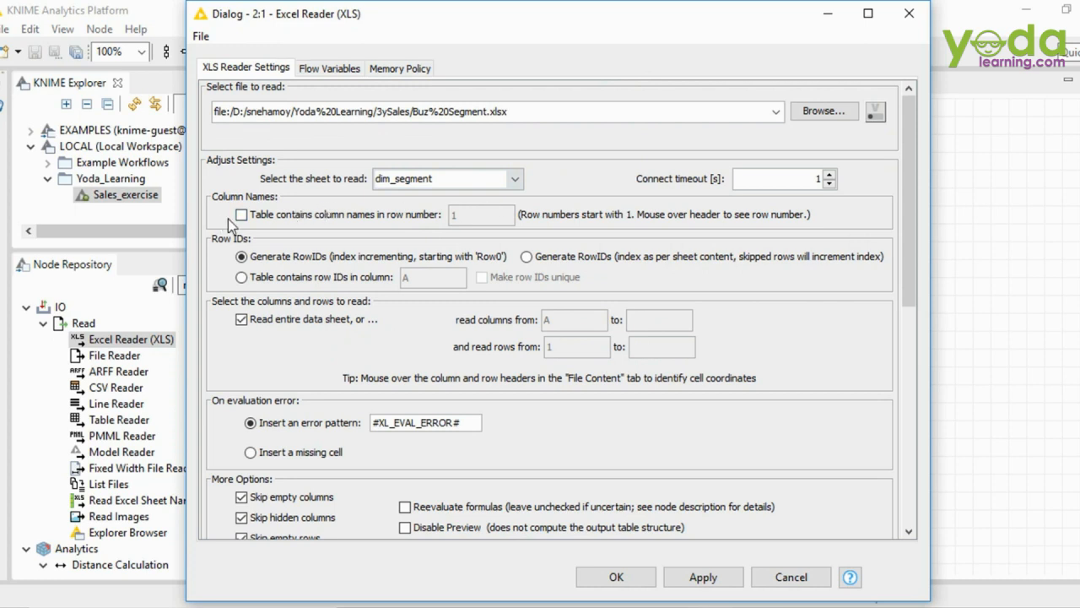
pyautogui.click(242, 215)
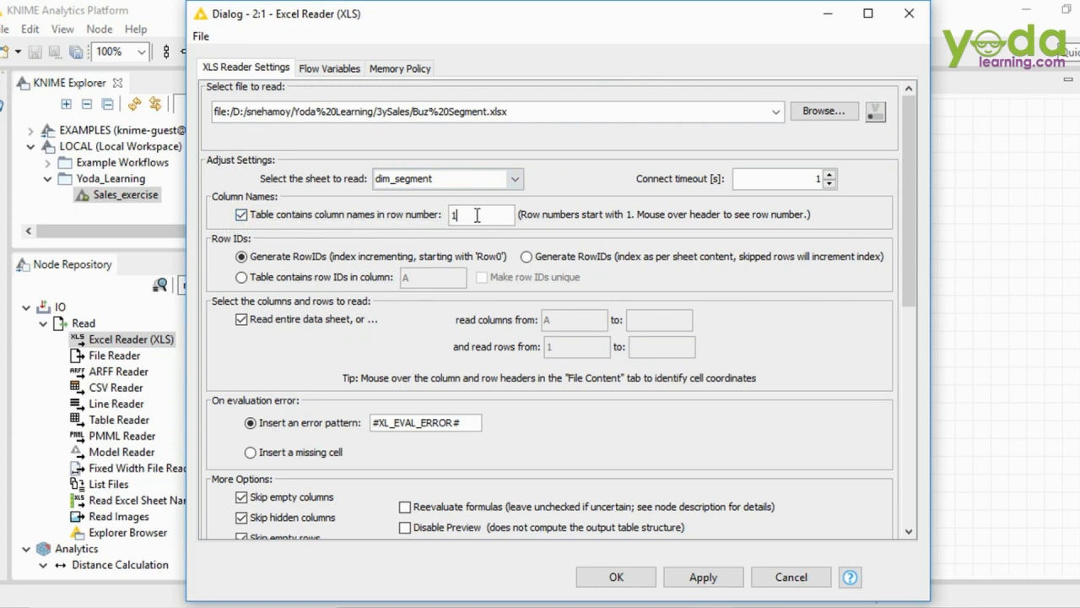
pyautogui.moveTo(540, 230)
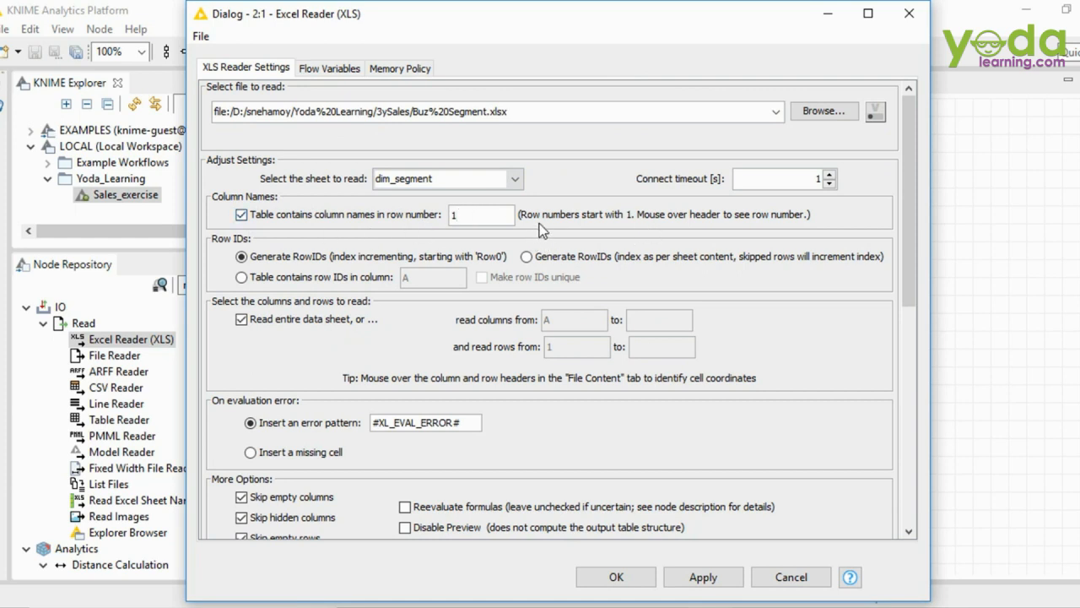
pyautogui.moveTo(656, 231)
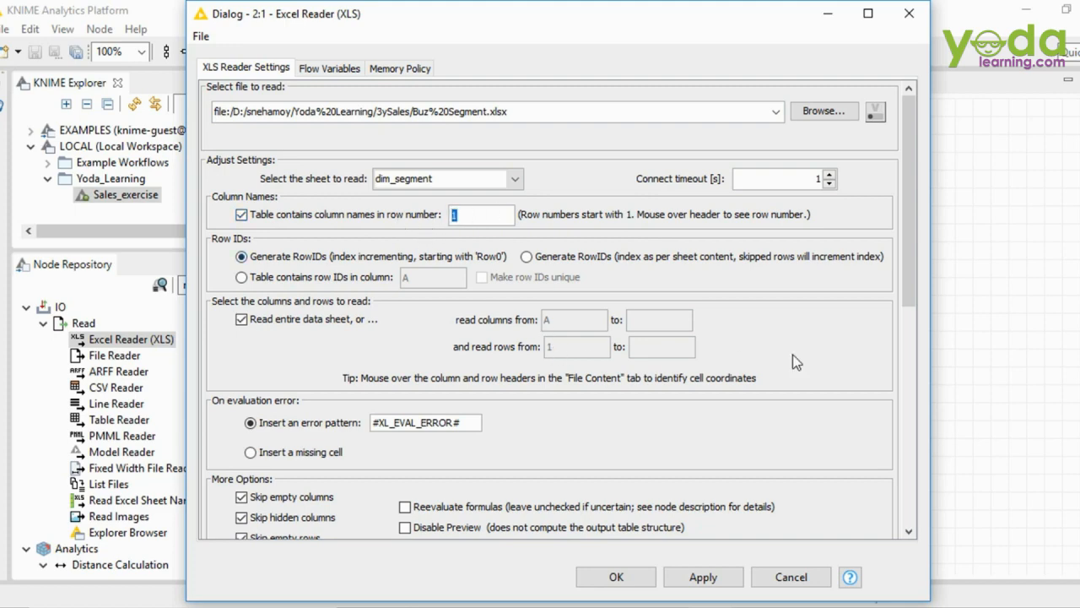
pyautogui.click(221, 99)
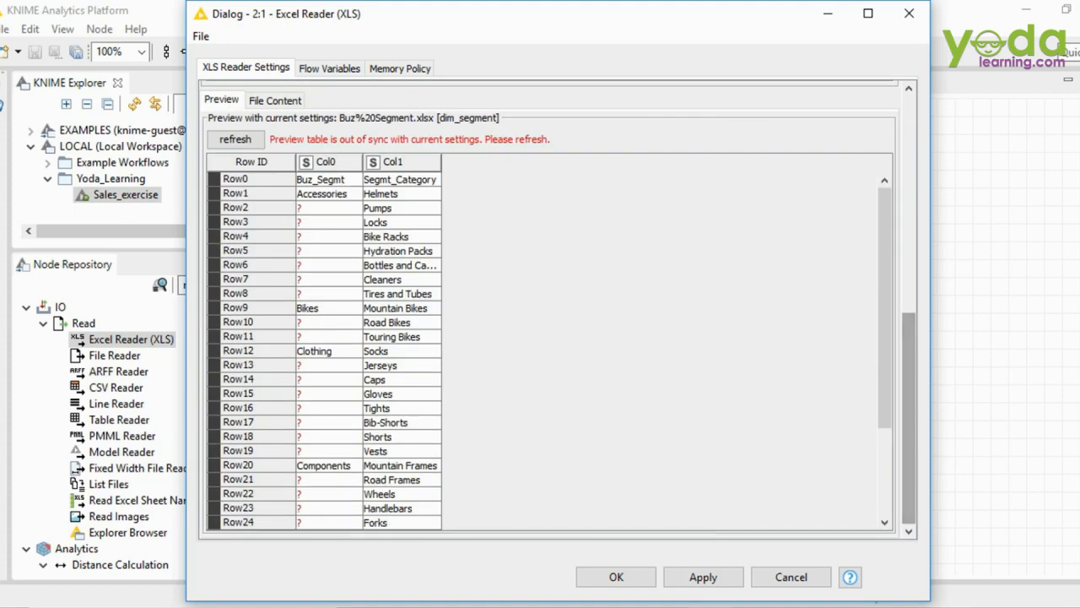
pyautogui.moveTo(418, 183)
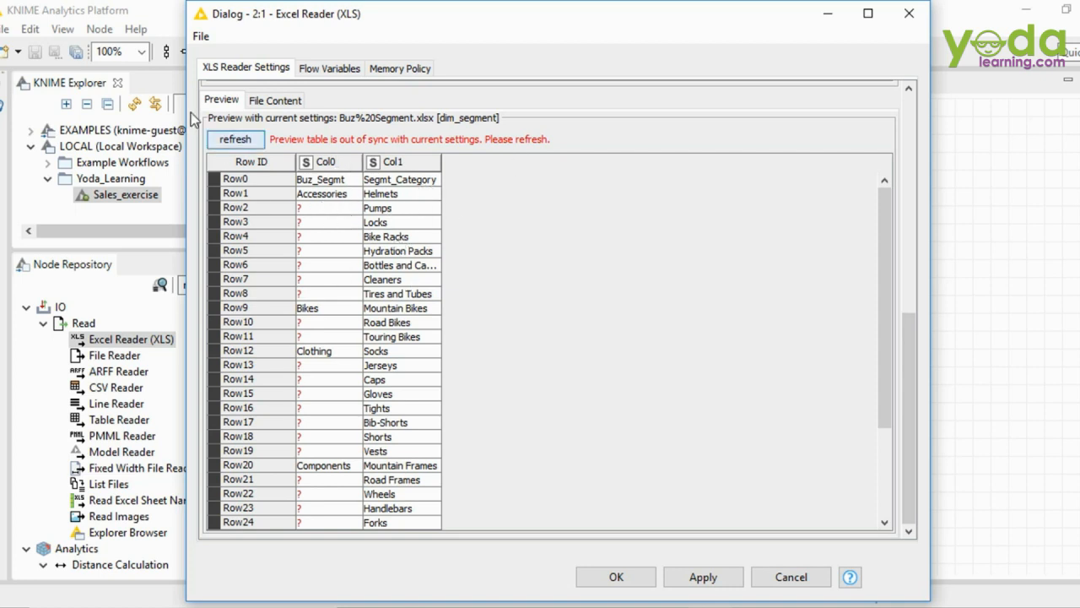
pyautogui.click(236, 140)
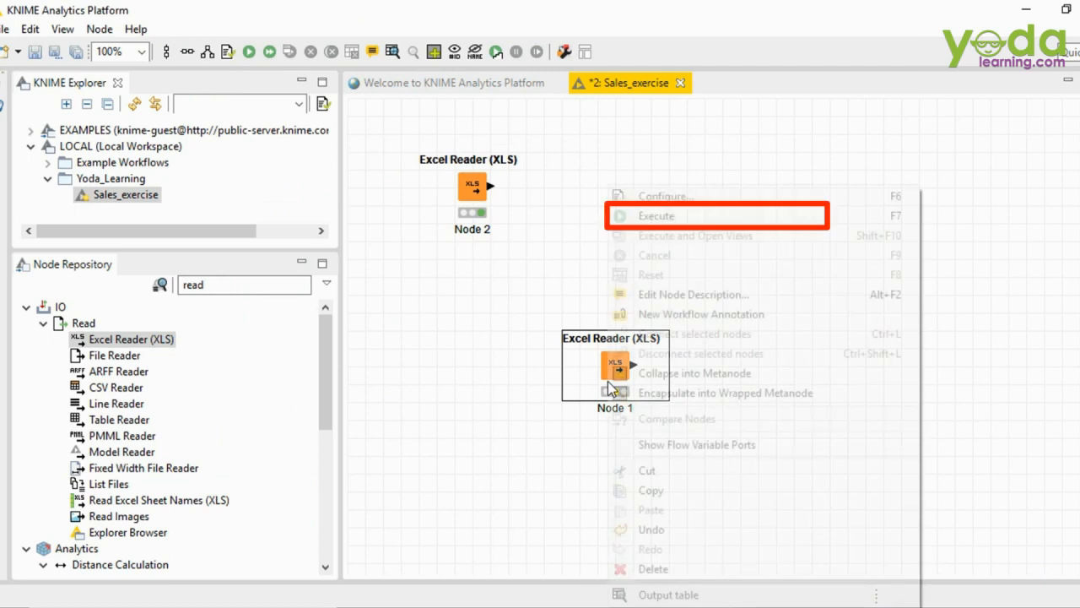
# Move Node 1 directly beneath Node 2 on the canvas.
pyautogui.click(657, 215)
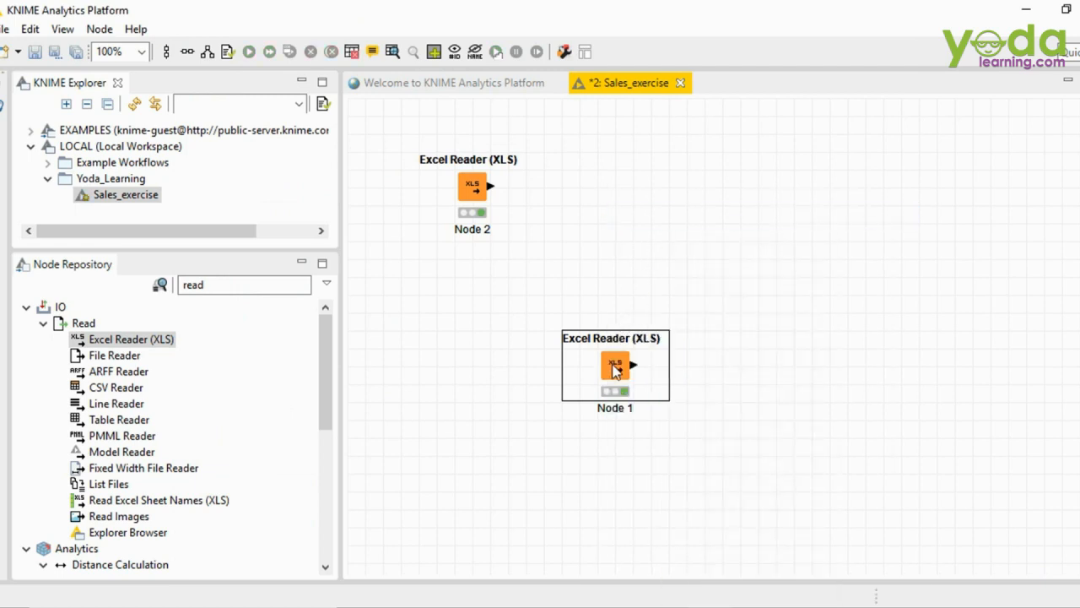
pyautogui.moveTo(615, 364); pyautogui.dragTo(454, 293)
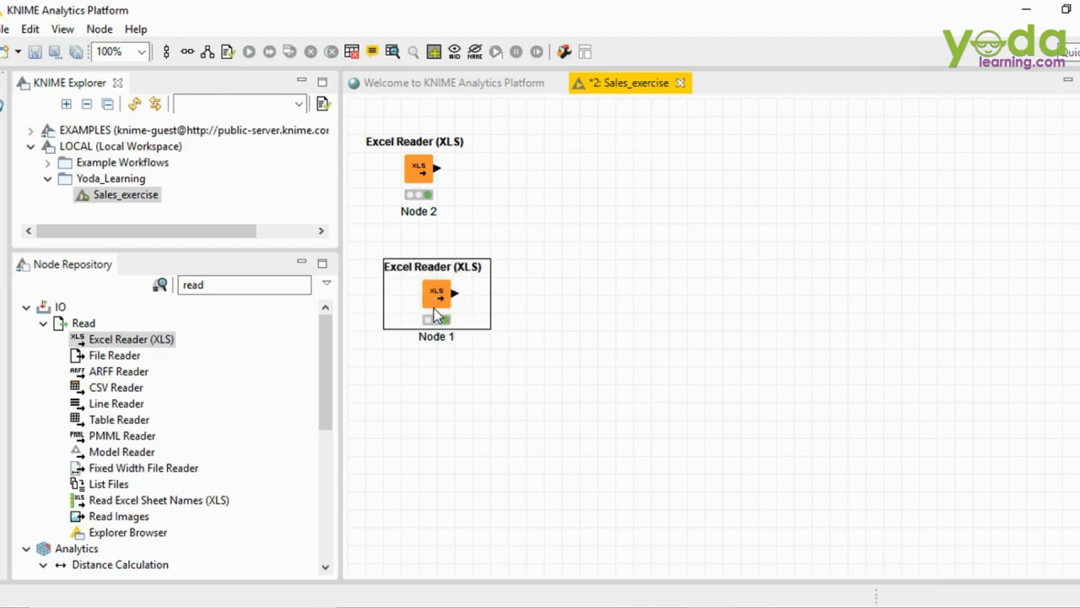
pyautogui.moveTo(424, 197)
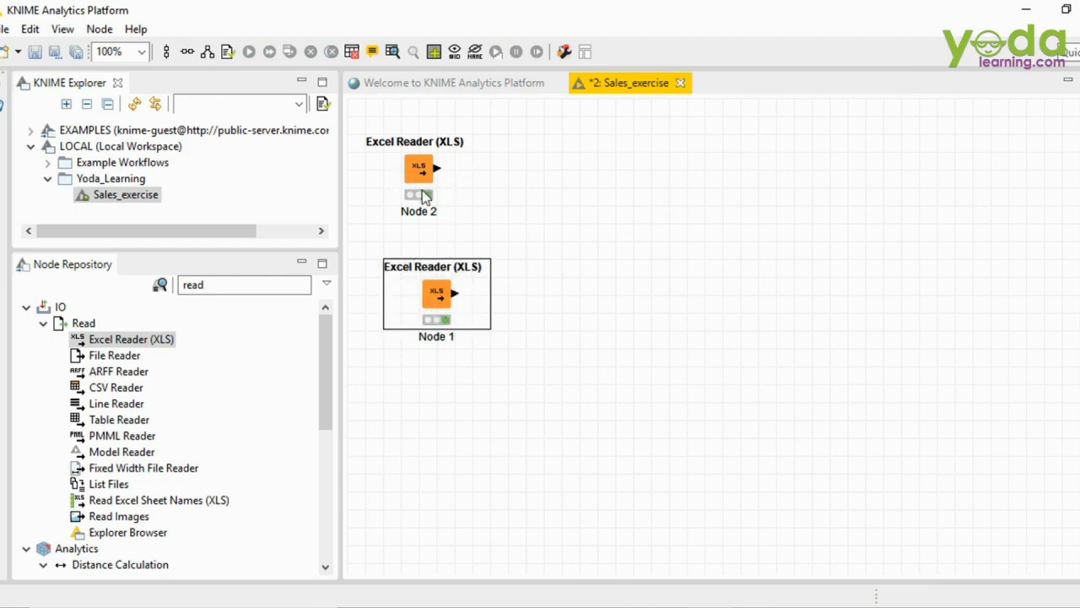
pyautogui.moveTo(555, 329)
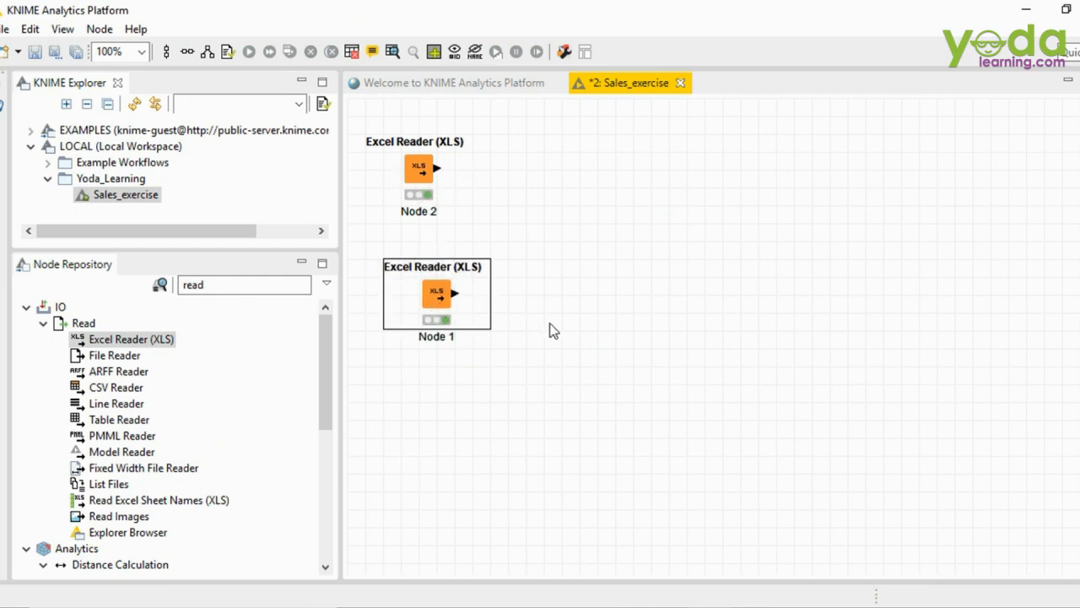
pyautogui.moveTo(648, 315)
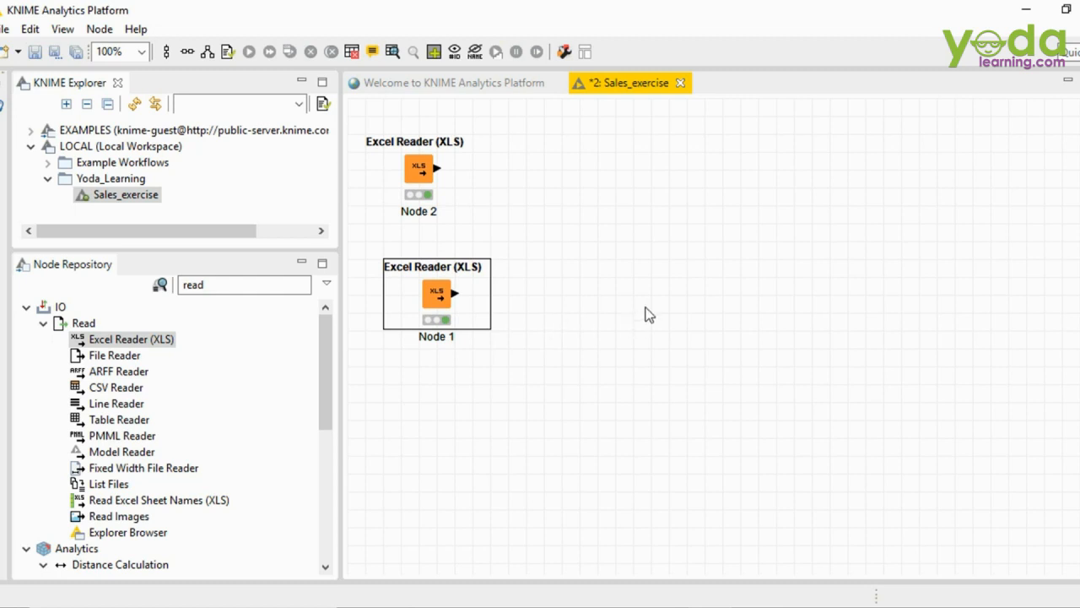
pyautogui.moveTo(627, 375)
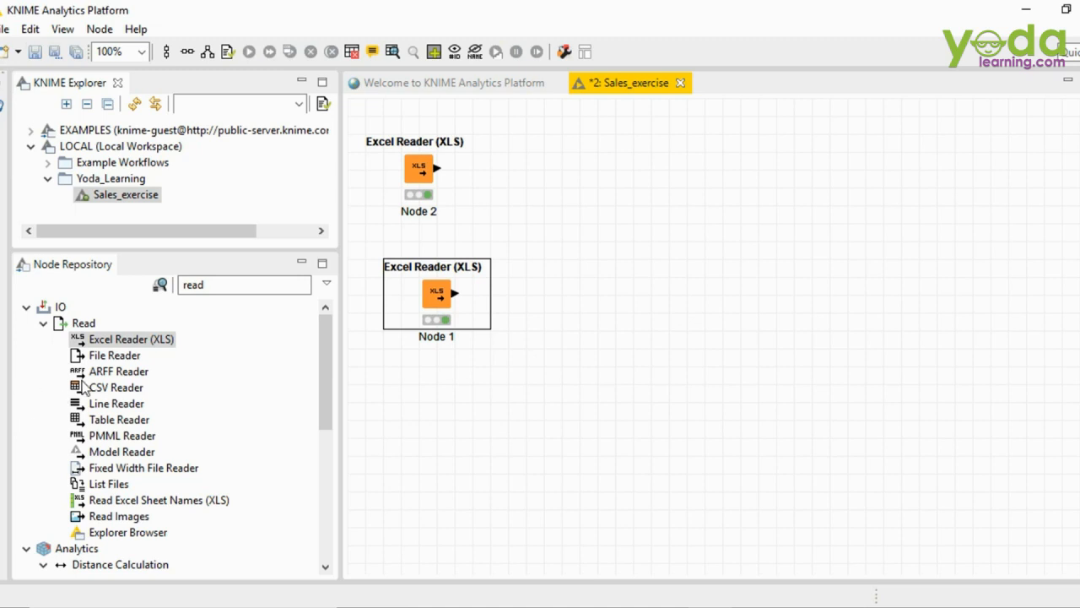
pyautogui.moveTo(449, 471)
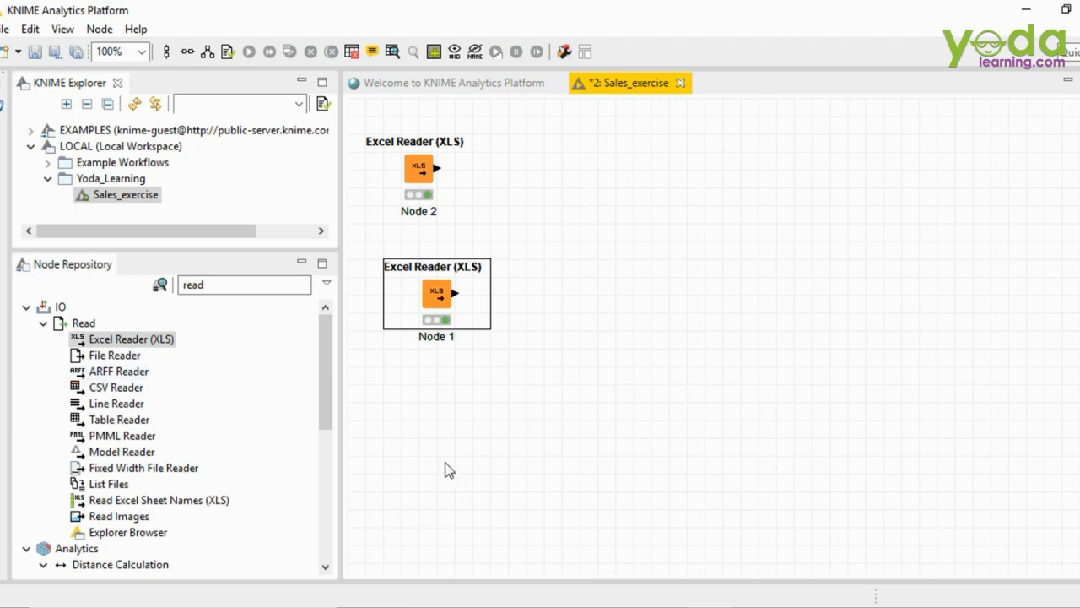
pyautogui.moveTo(525, 379)
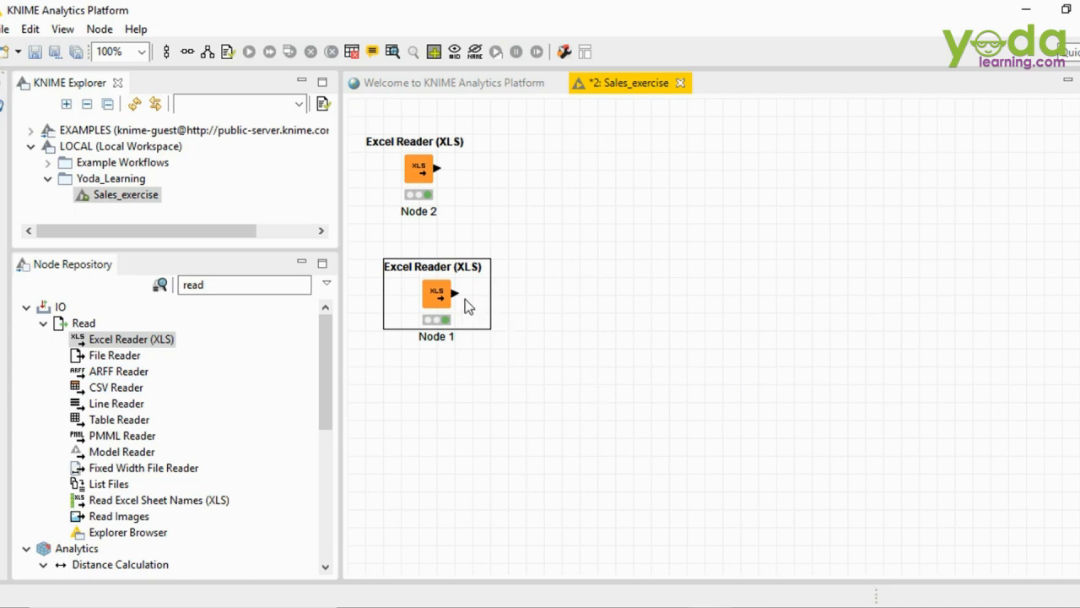
pyautogui.moveTo(702, 589)
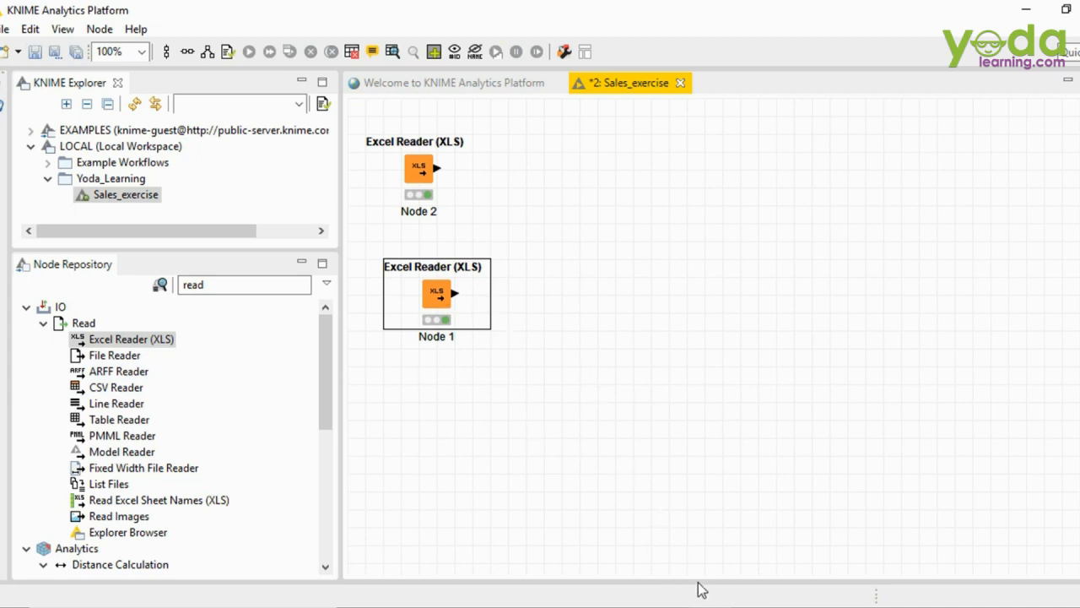